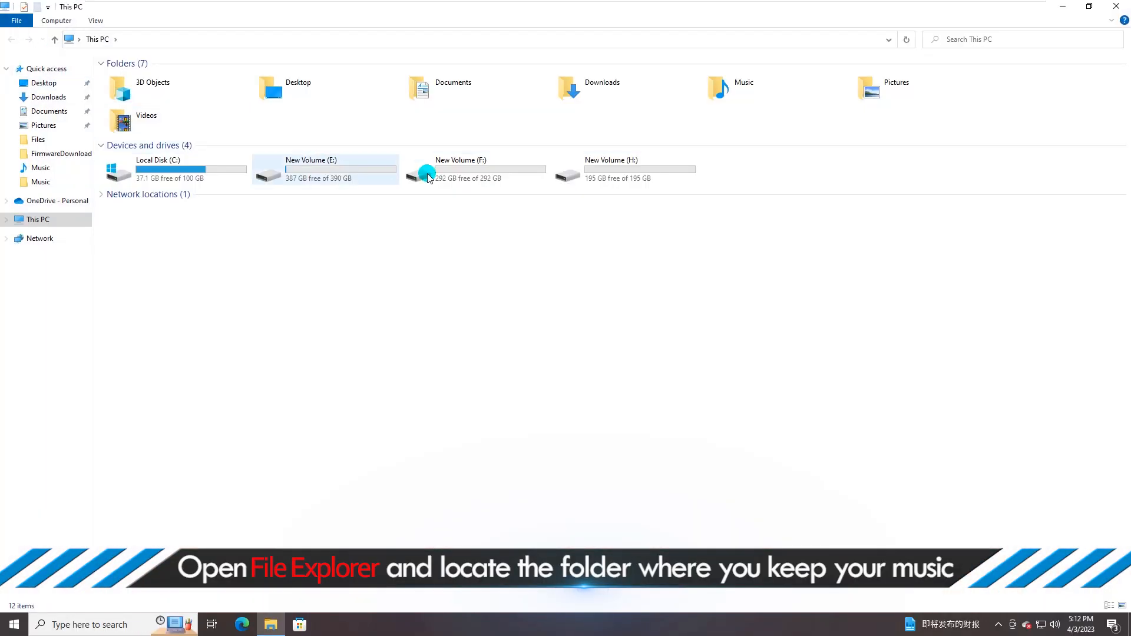
Open the Music folder on the New Volume (F:) drive from This PC
double_click(476, 169)
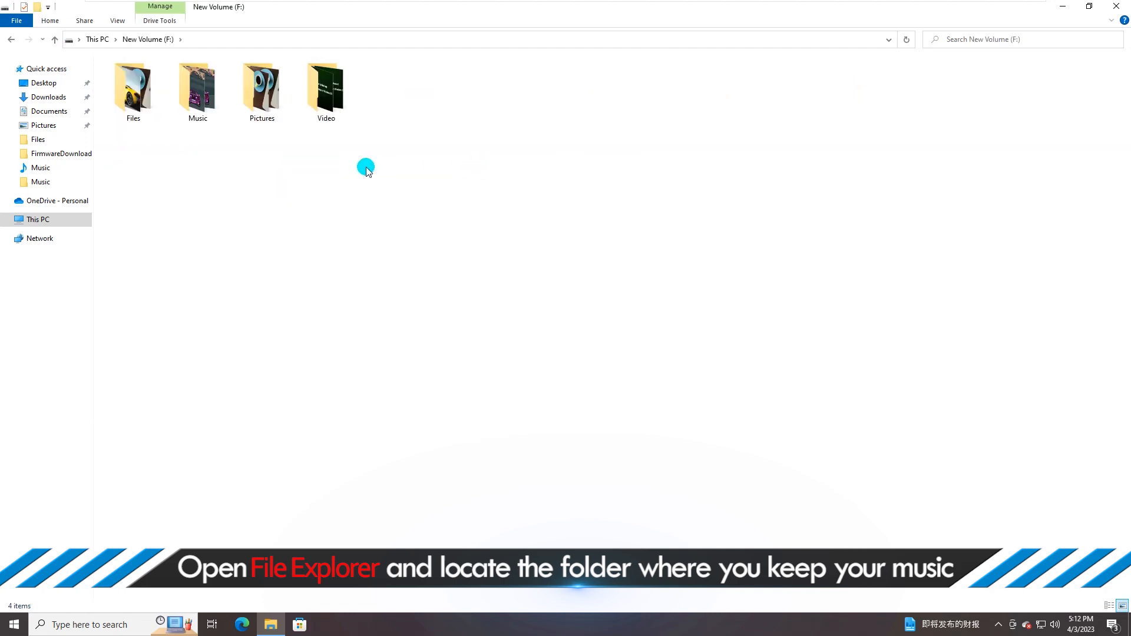
double_click(196, 89)
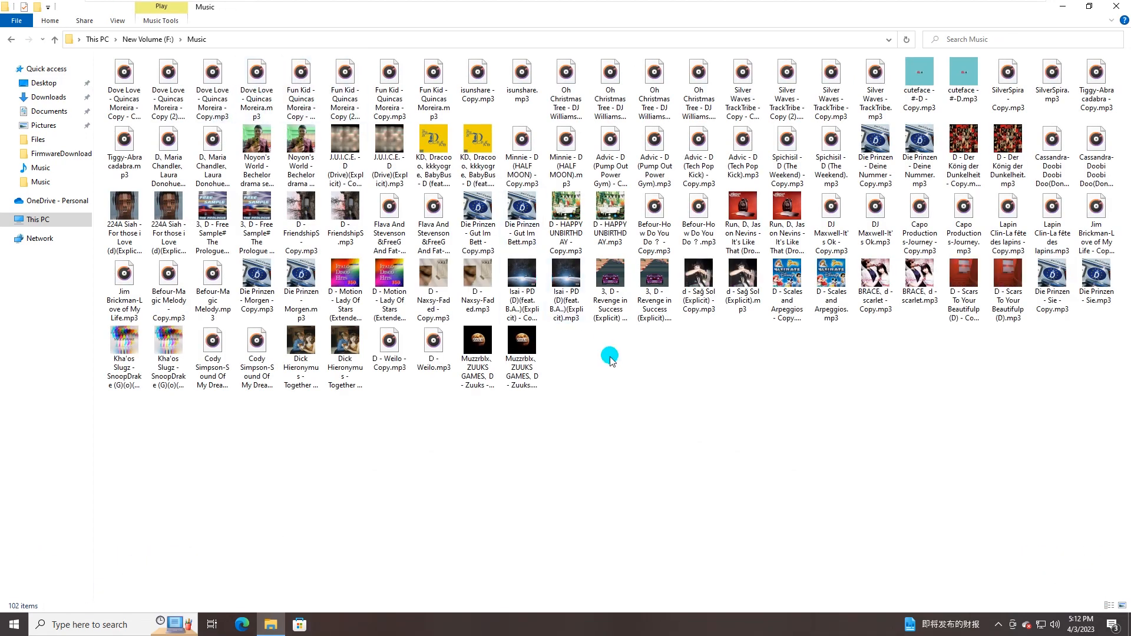
mouse_move(223, 149)
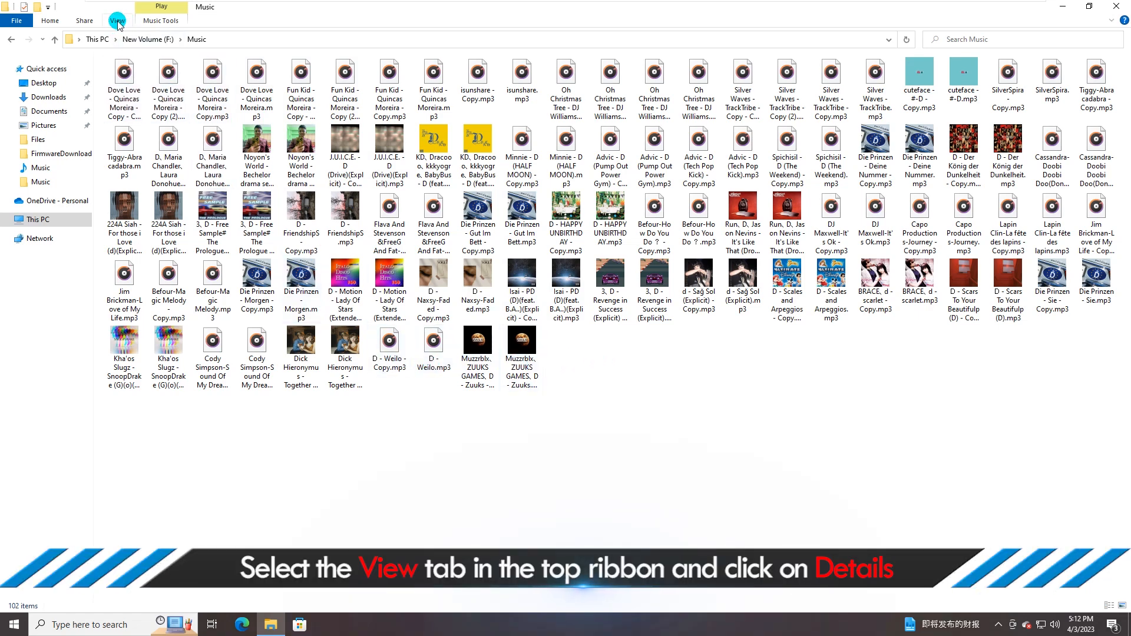
Show the 102 tracks in Details layout sorted by Name so duplicates sit beside originals
left_click(117, 20)
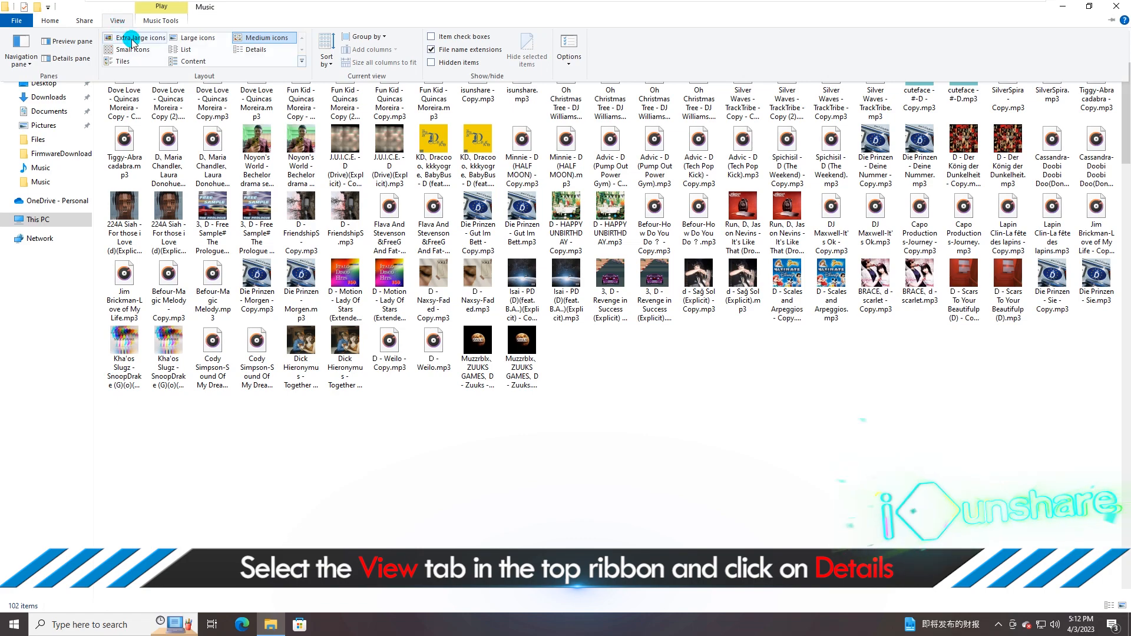
left_click(255, 49)
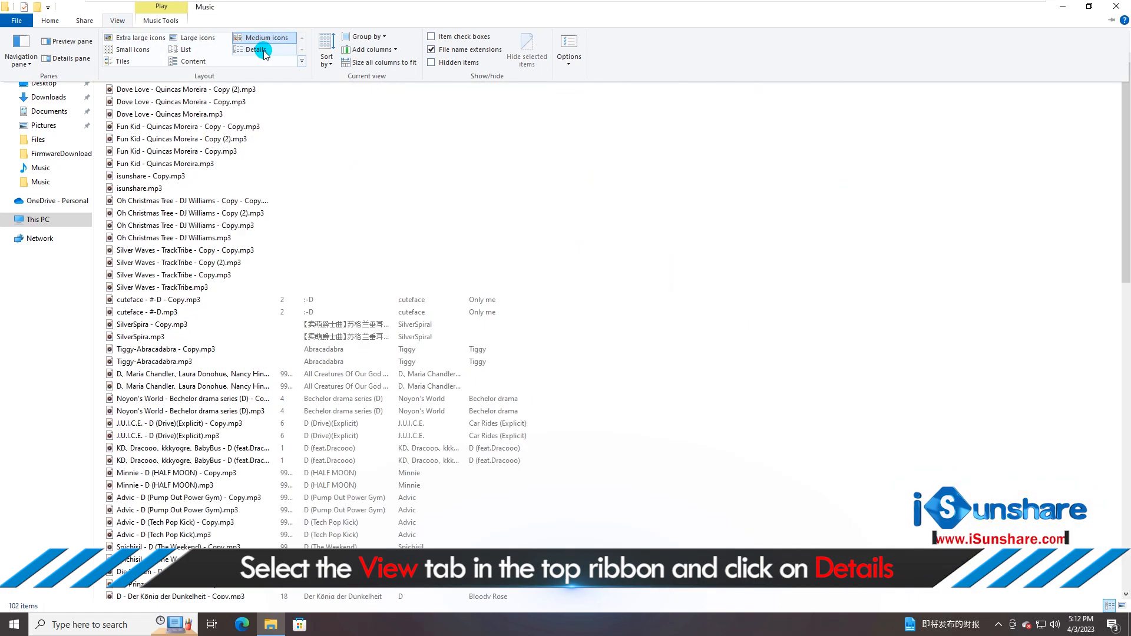
left_click(256, 50)
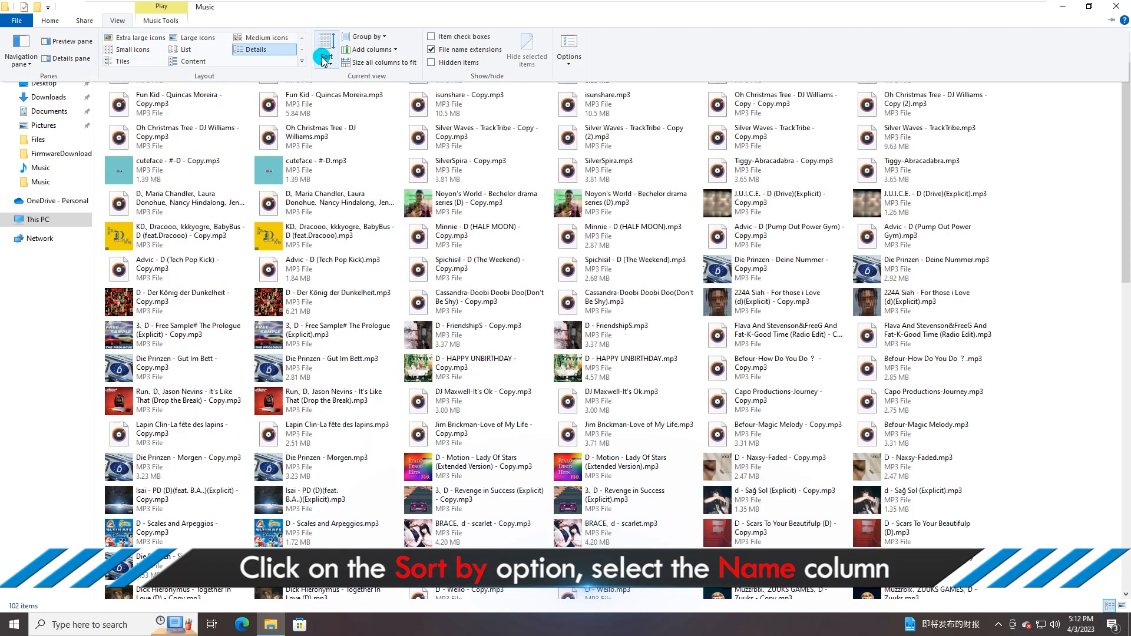
left_click(326, 54)
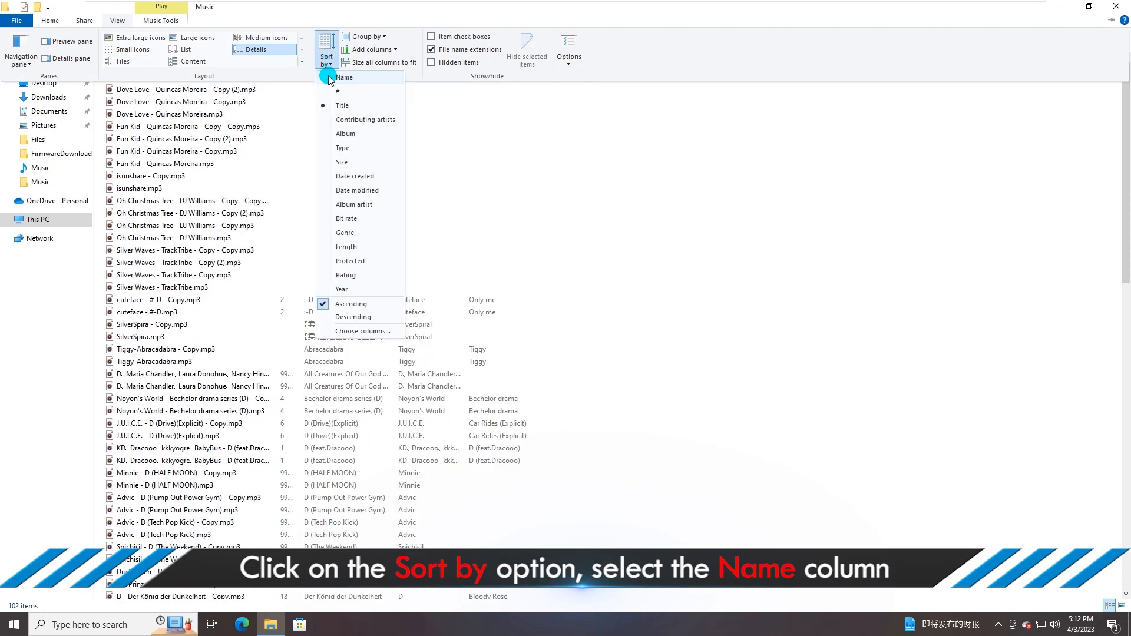
left_click(344, 77)
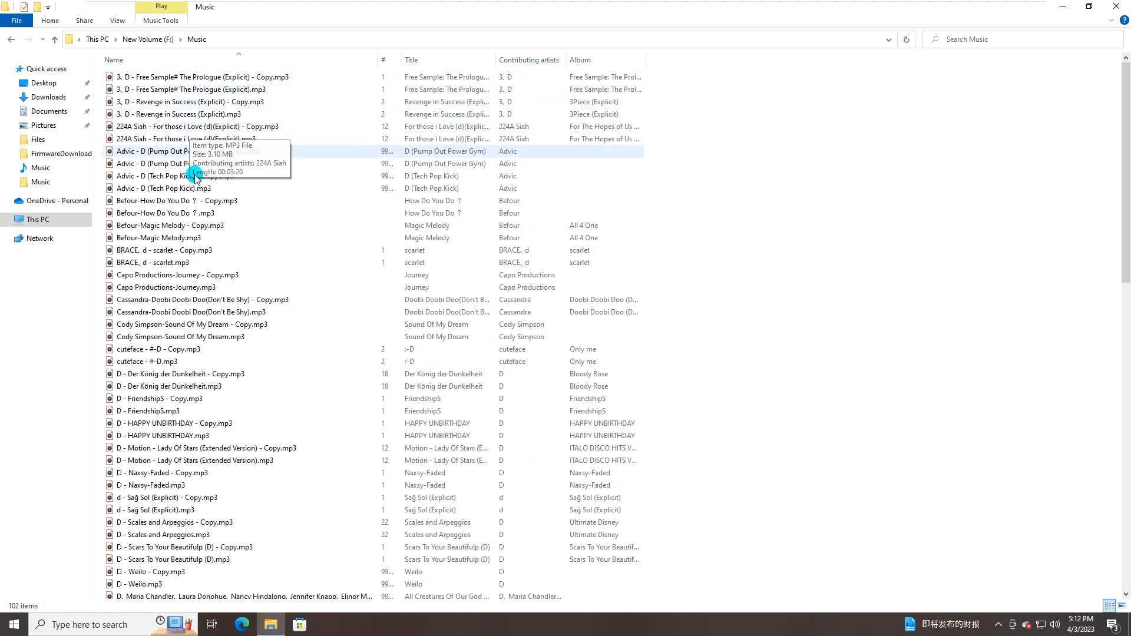
Select the '- Copy' duplicates of The Prologue, Revenge in Success and For those i Love
left_click(192, 88)
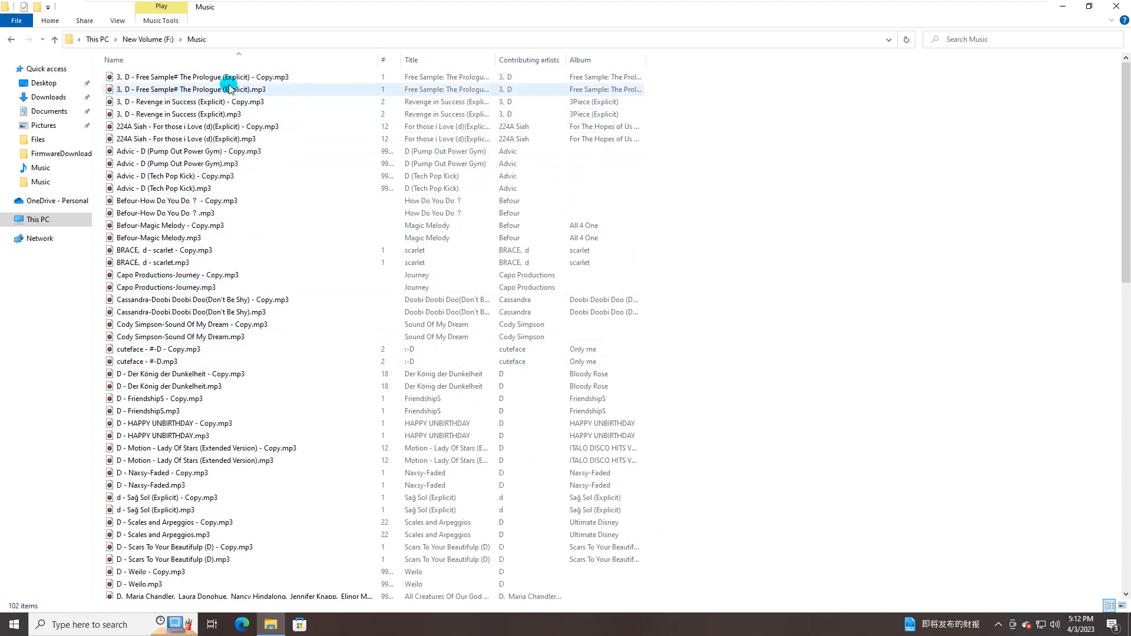
left_click(202, 78)
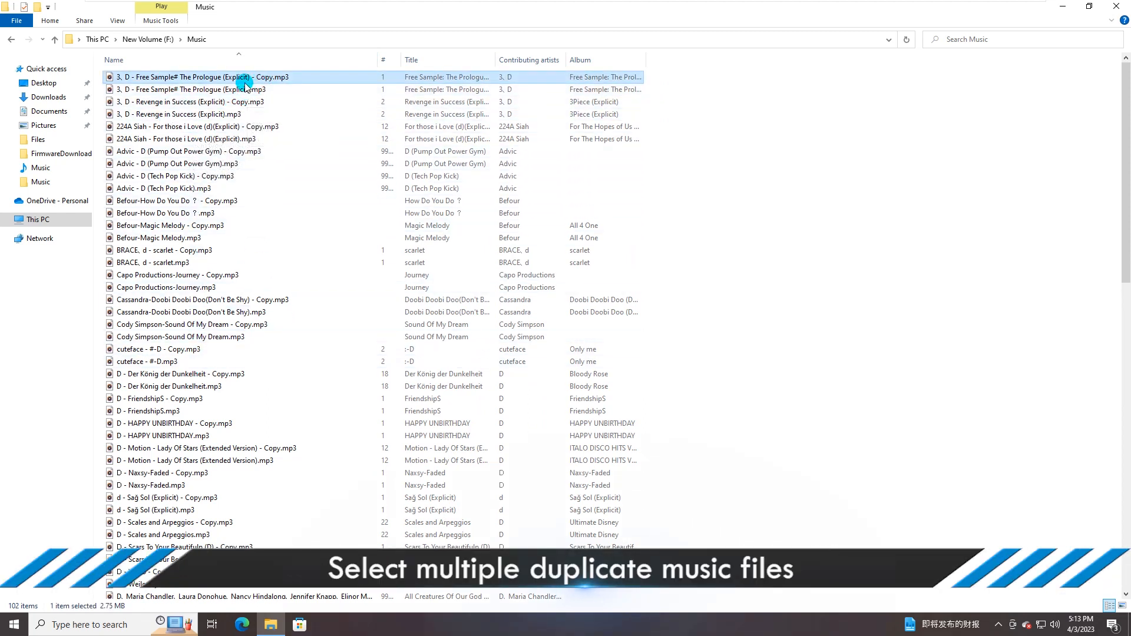
left_click(190, 114)
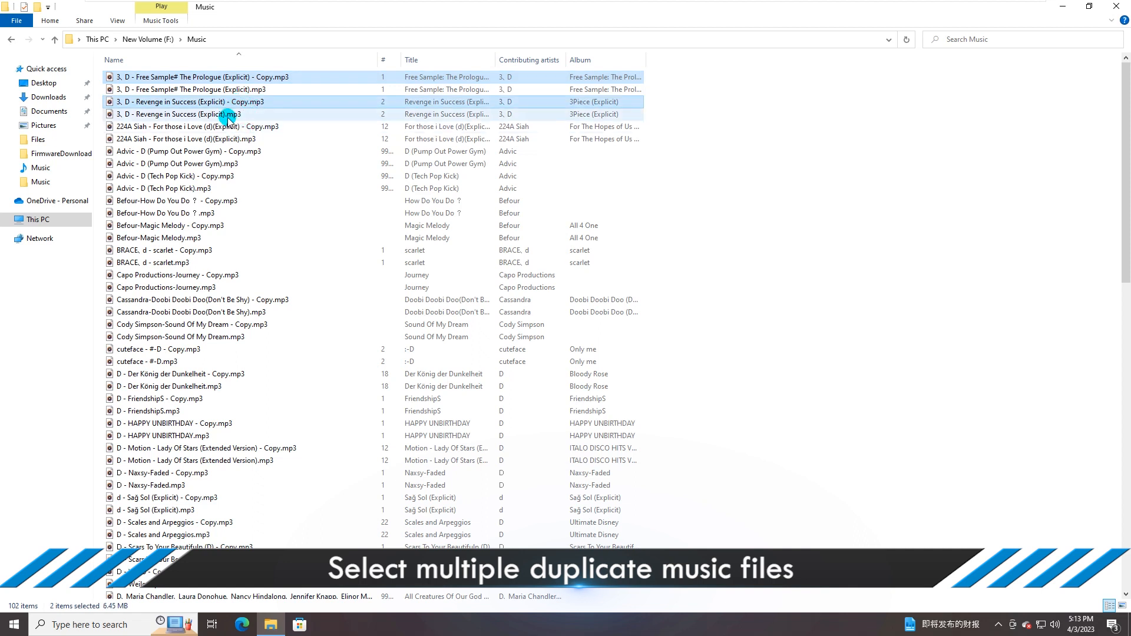
left_click(194, 126)
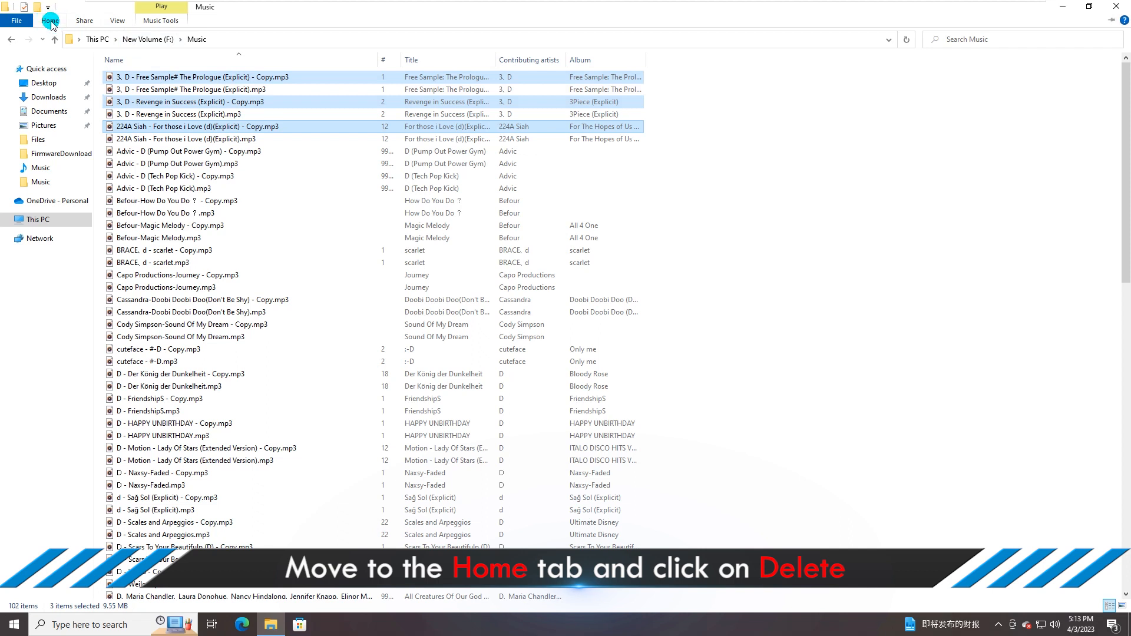
Permanently delete the three selected duplicate copies and confirm with Yes
left_click(49, 20)
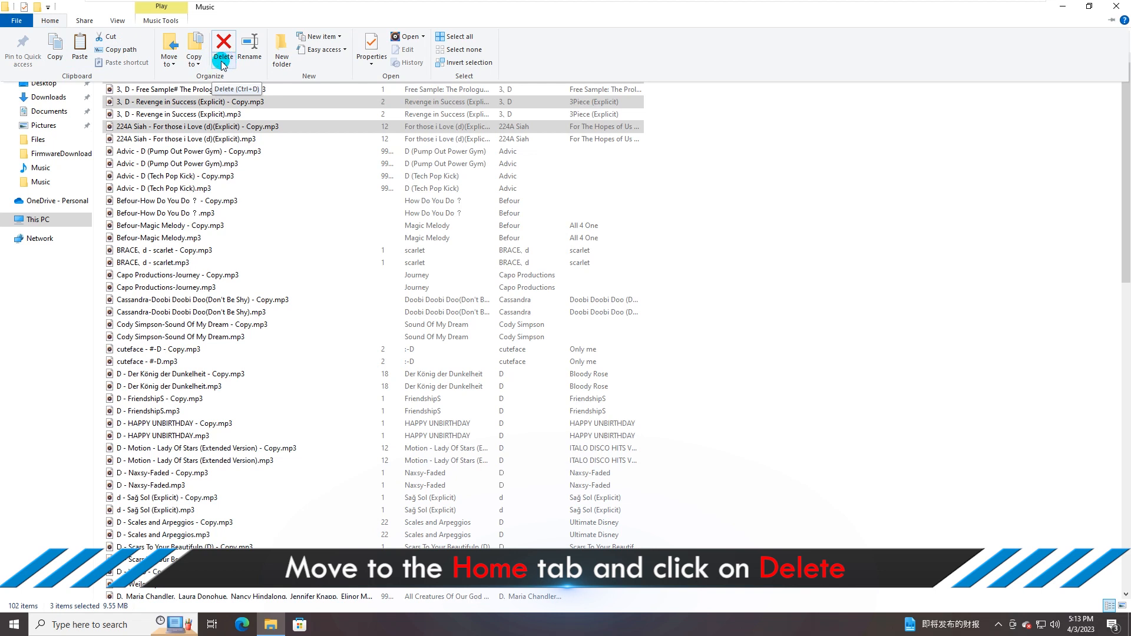
left_click(224, 56)
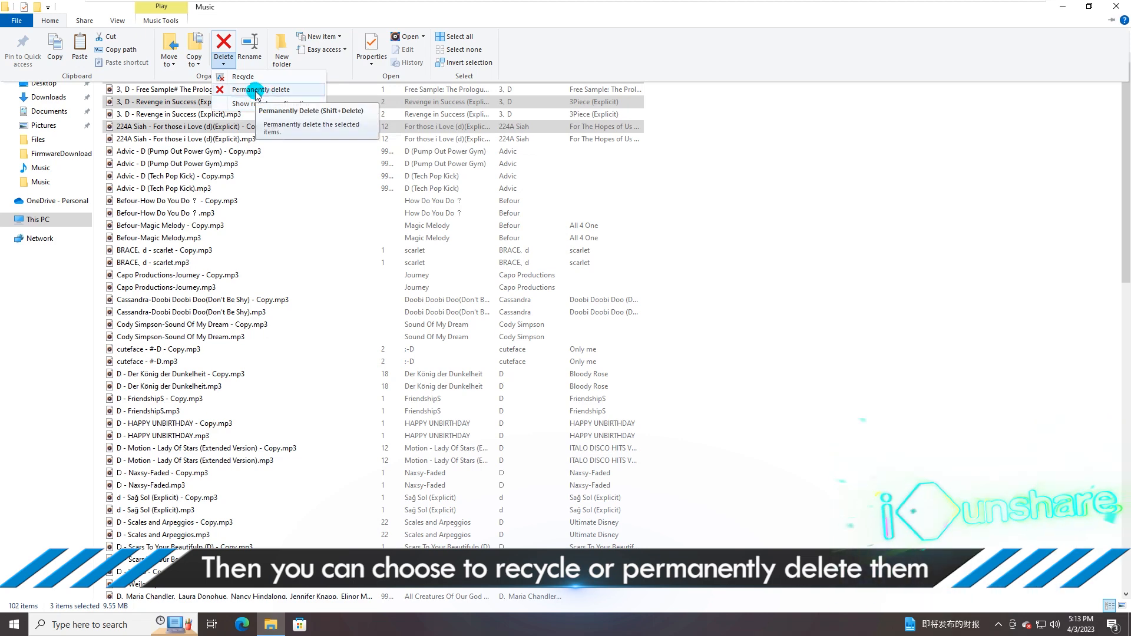
left_click(261, 90)
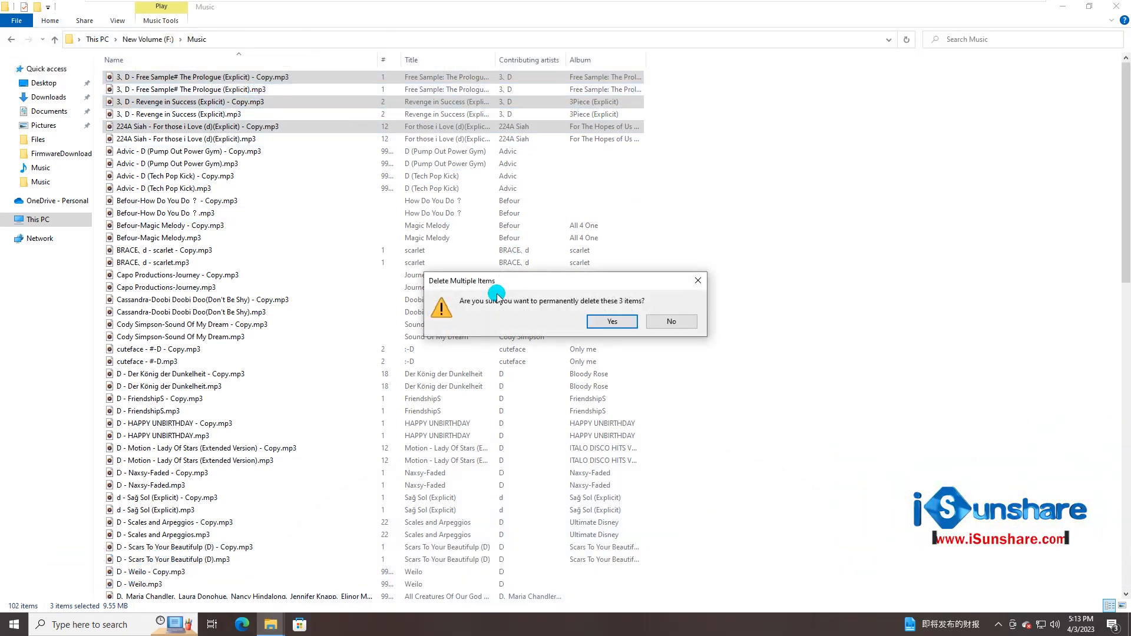
left_click(611, 321)
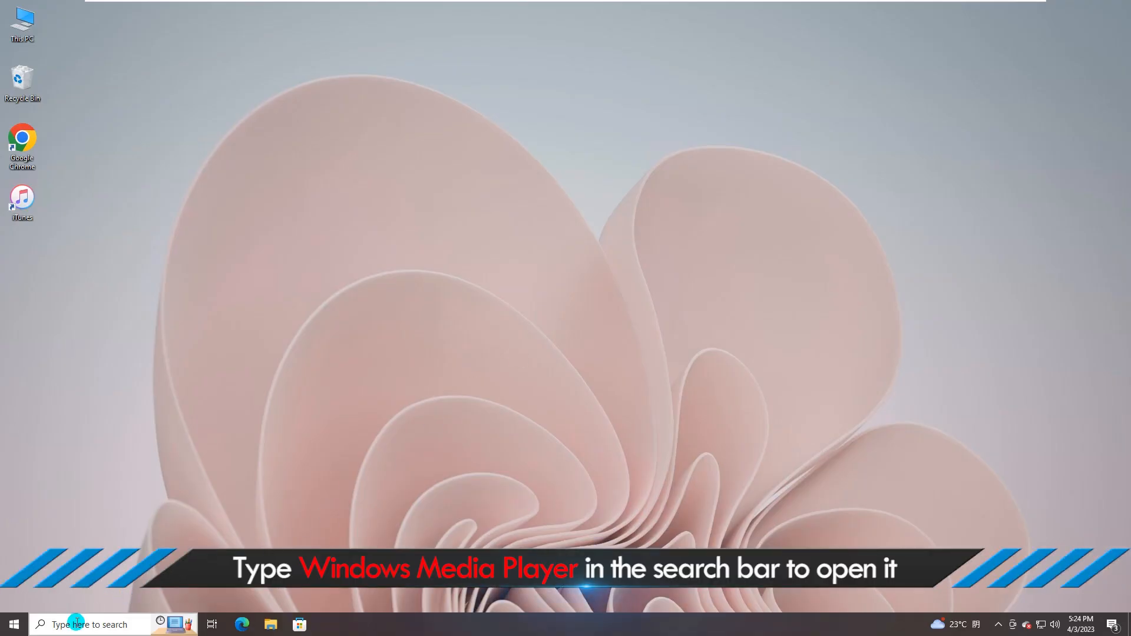
Search the taskbar for 'Windows Media Player' to bring up the app as best match
type("Windows Media Player")
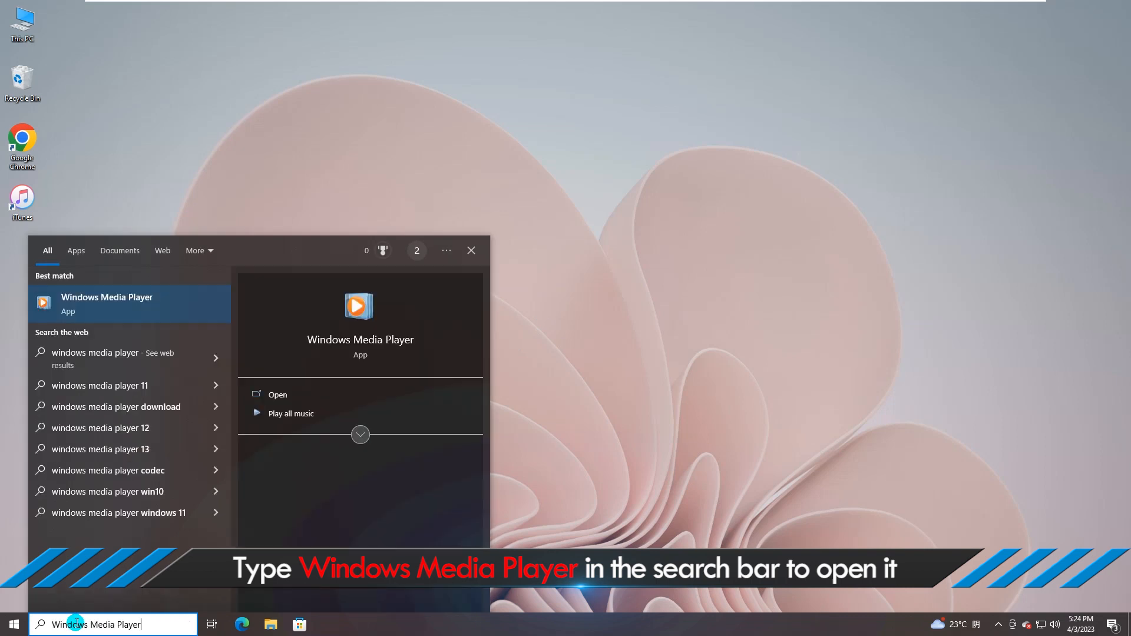
mouse_move(174, 589)
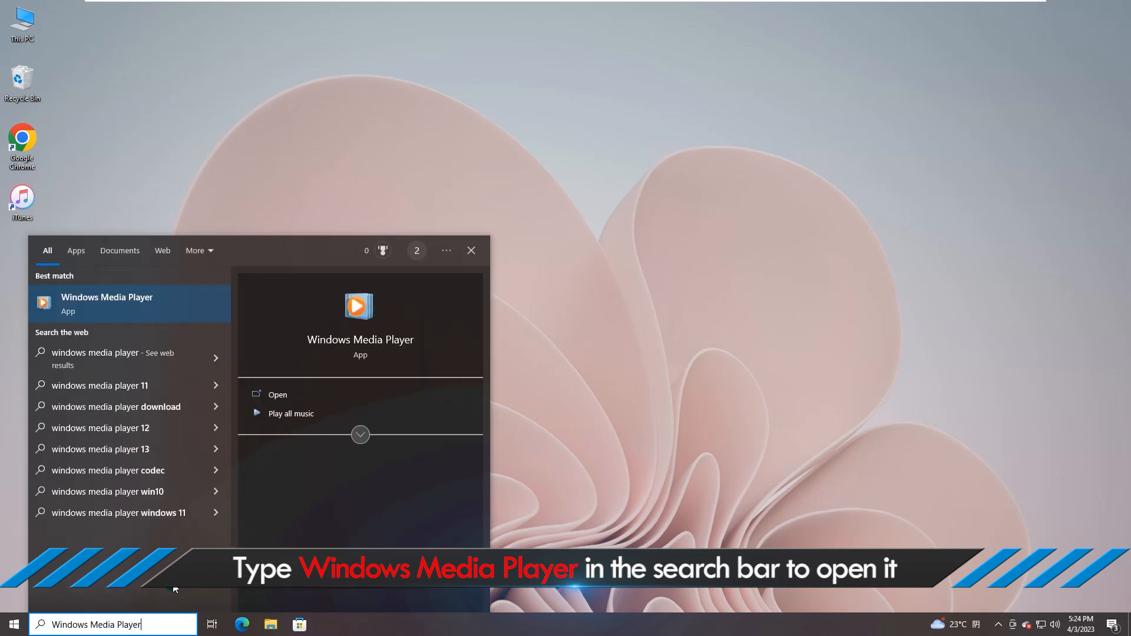
mouse_move(361, 340)
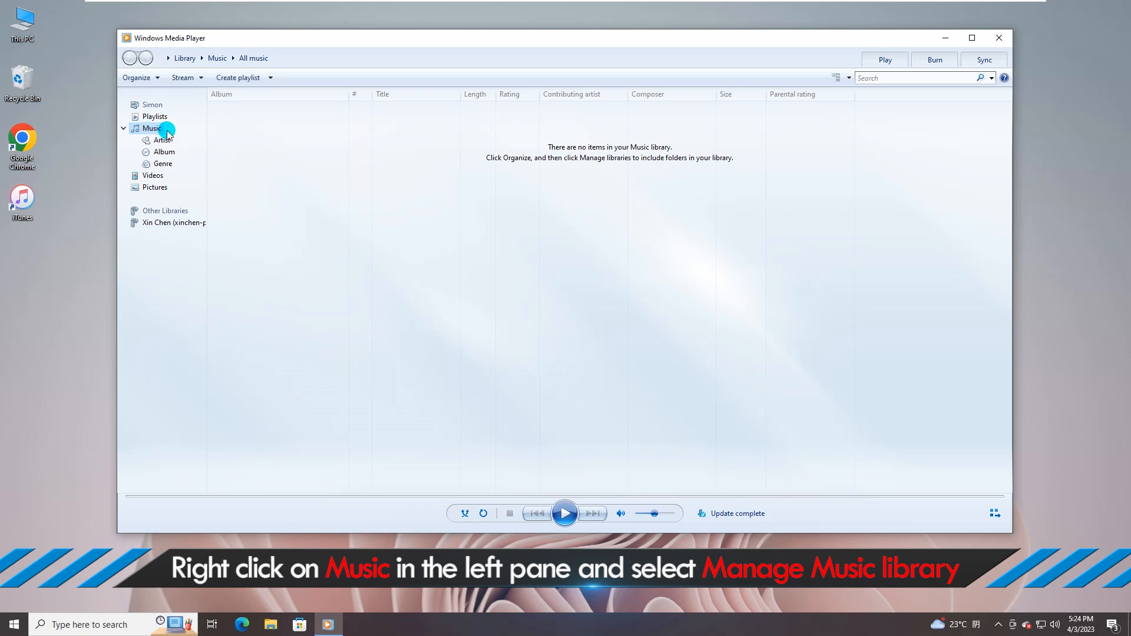
Open Manage Music library from the Music entry to show the Music Library Locations dialog
right_click(152, 129)
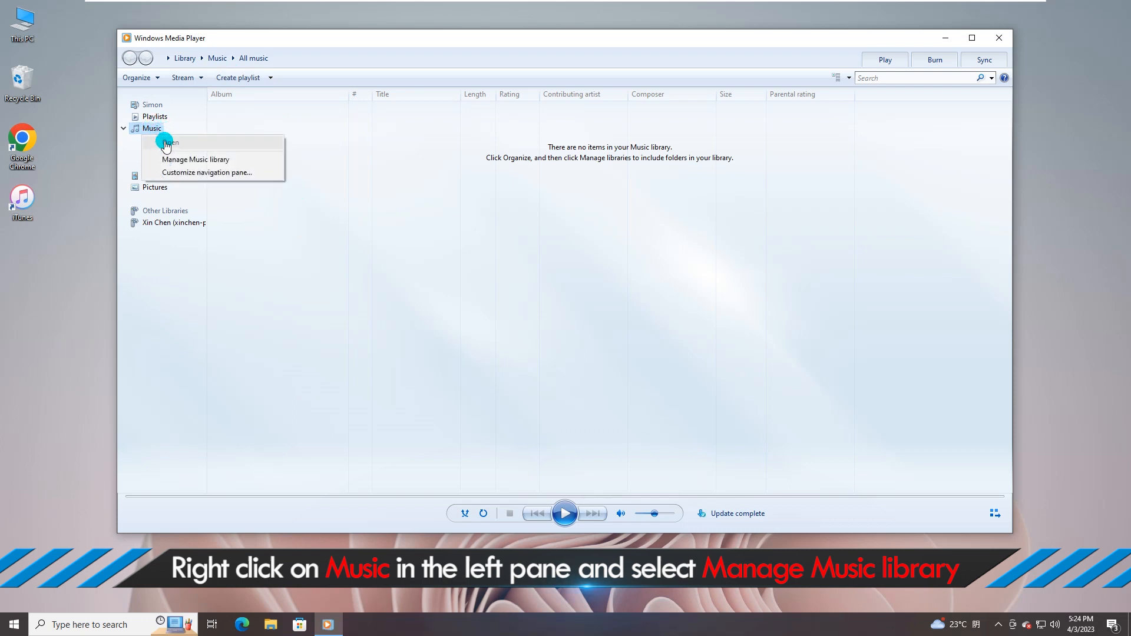
mouse_move(211, 159)
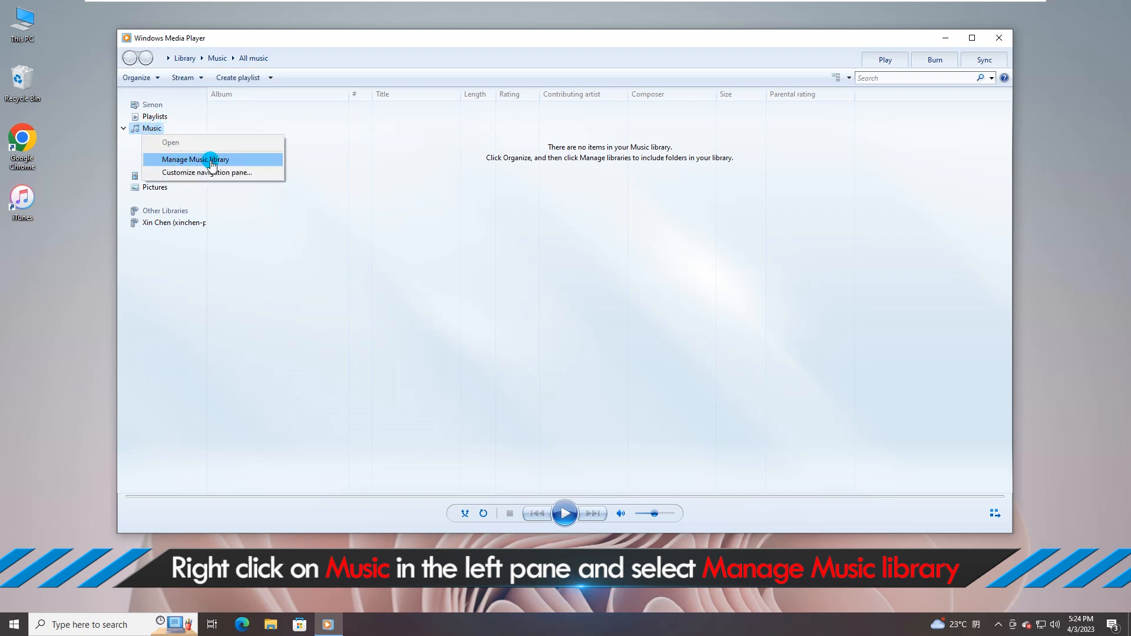
left_click(194, 159)
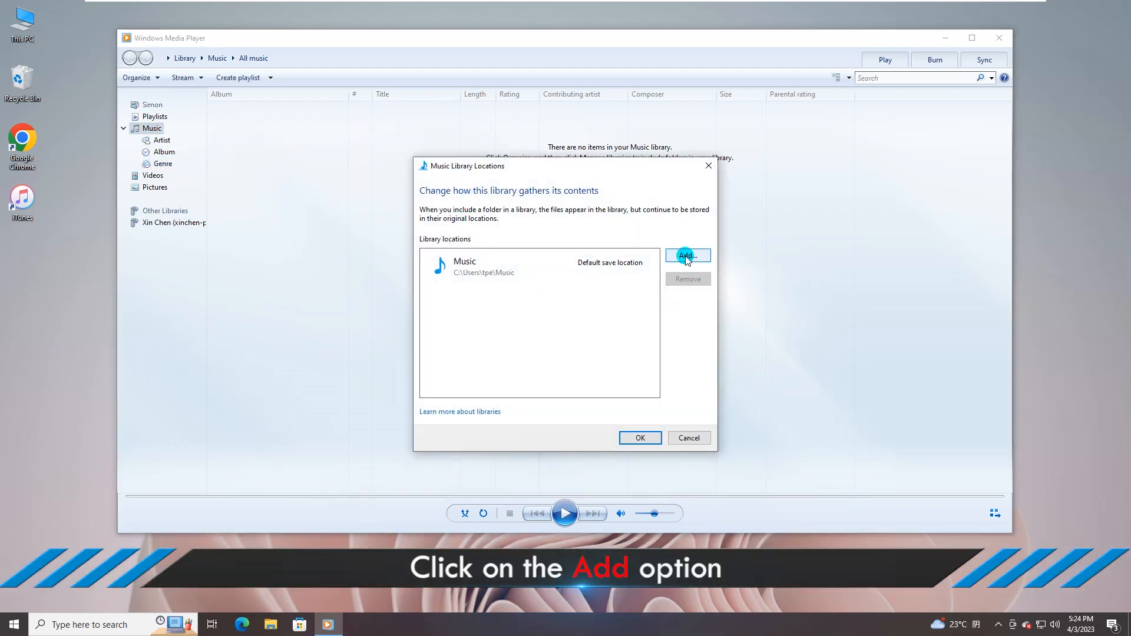
Add the New Volume (H:) drive as a Music library location
left_click(686, 256)
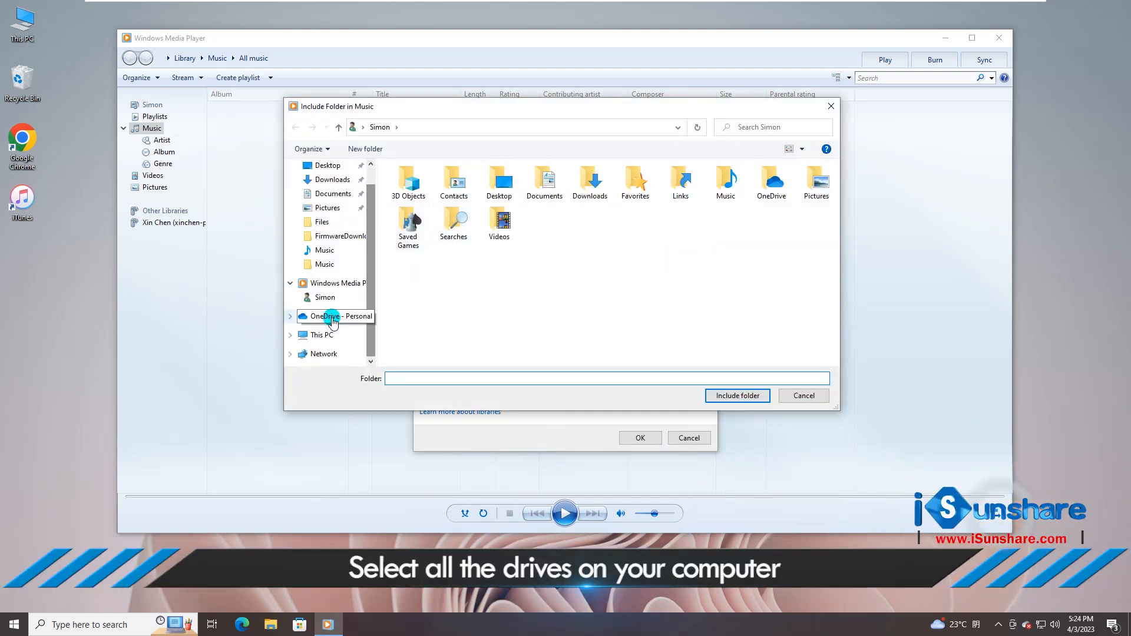
left_click(321, 334)
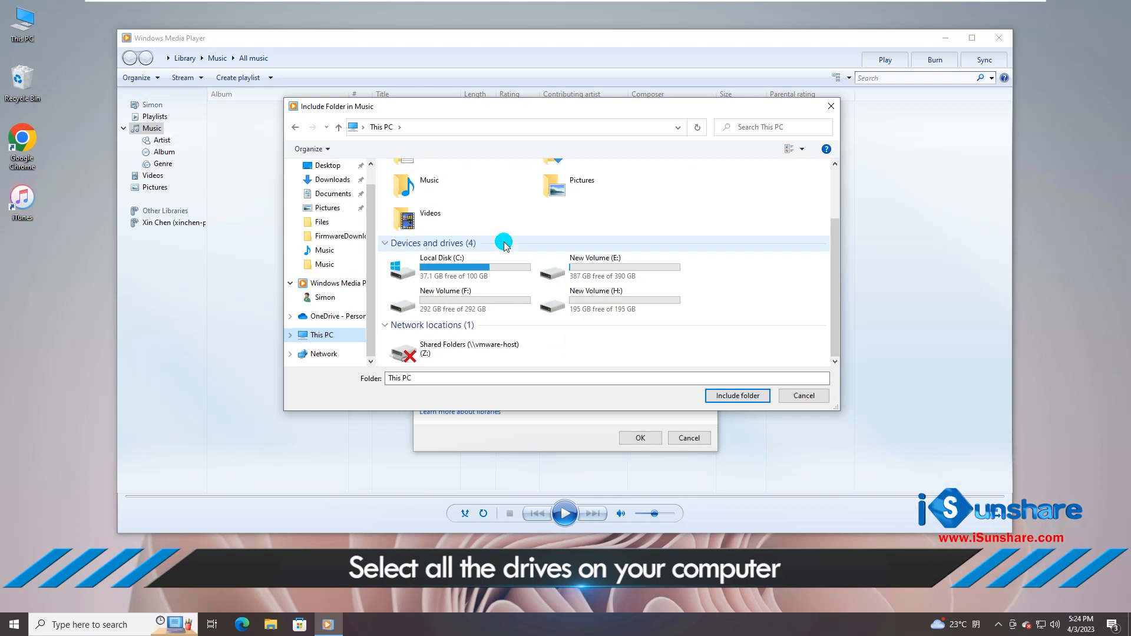
left_click(609, 300)
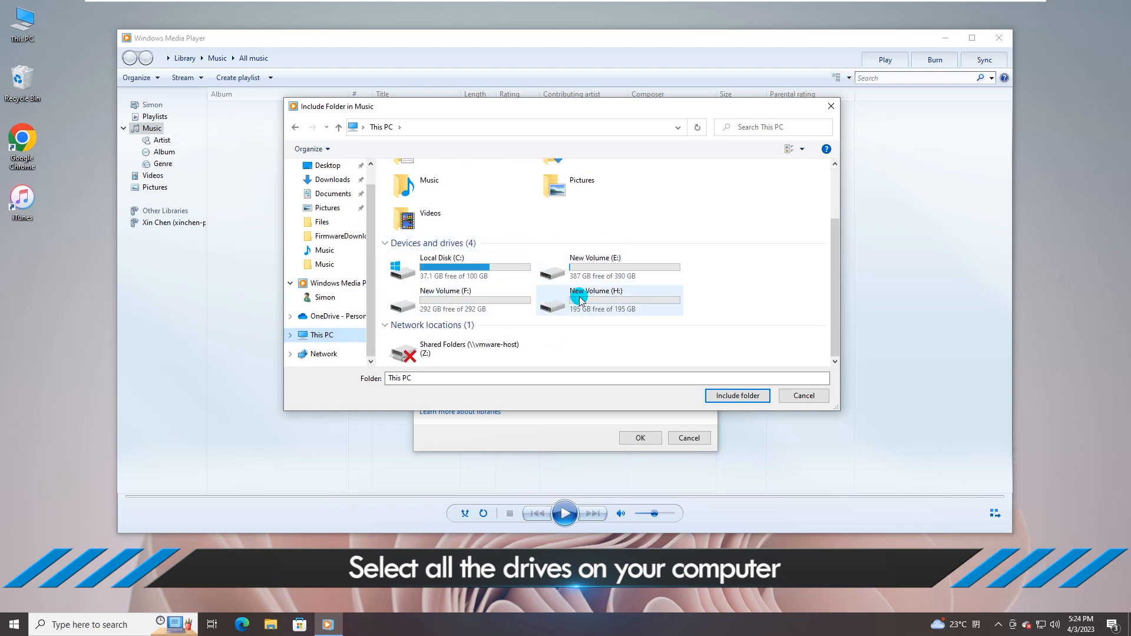
left_click(736, 396)
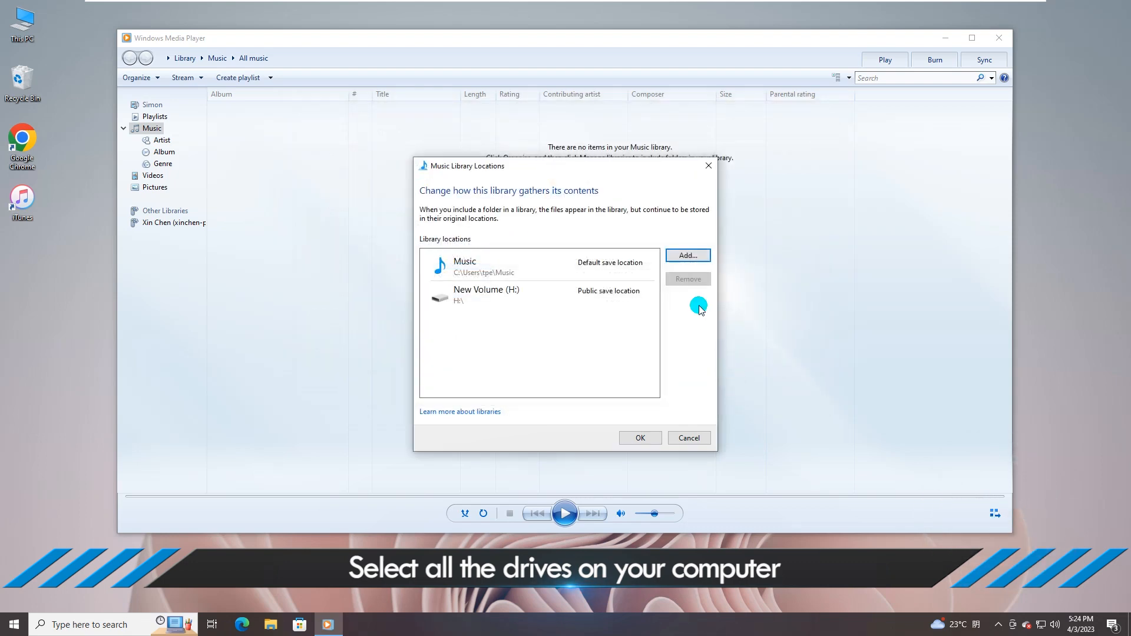
Add the F: and E: drives as library locations too and confirm with OK
left_click(686, 256)
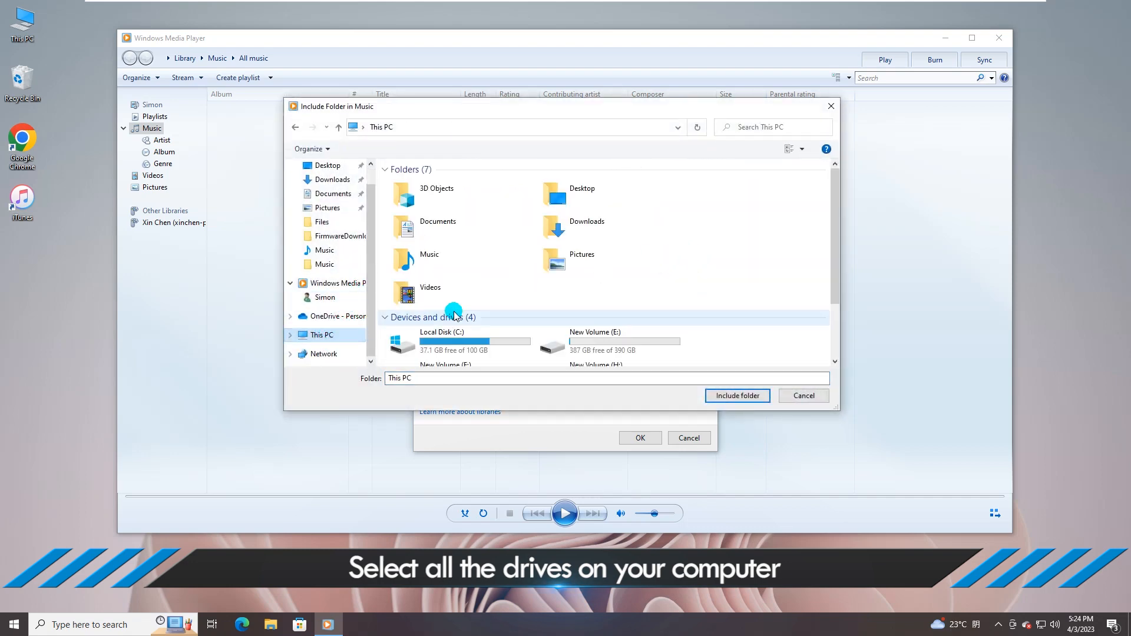
left_click(737, 396)
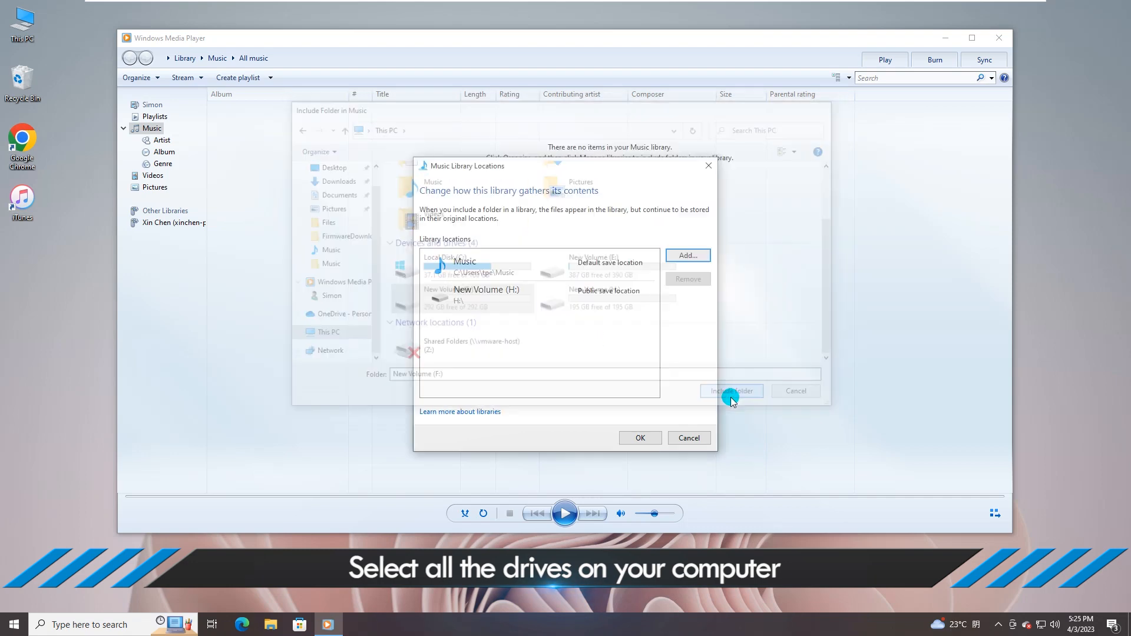
left_click(730, 390)
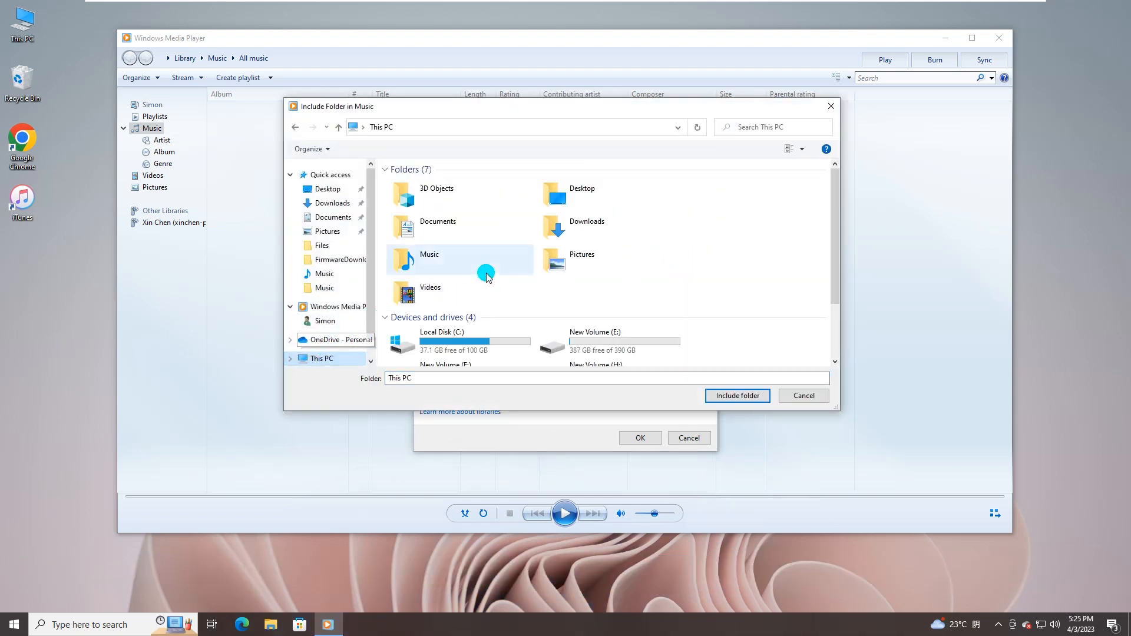
left_click(802, 396)
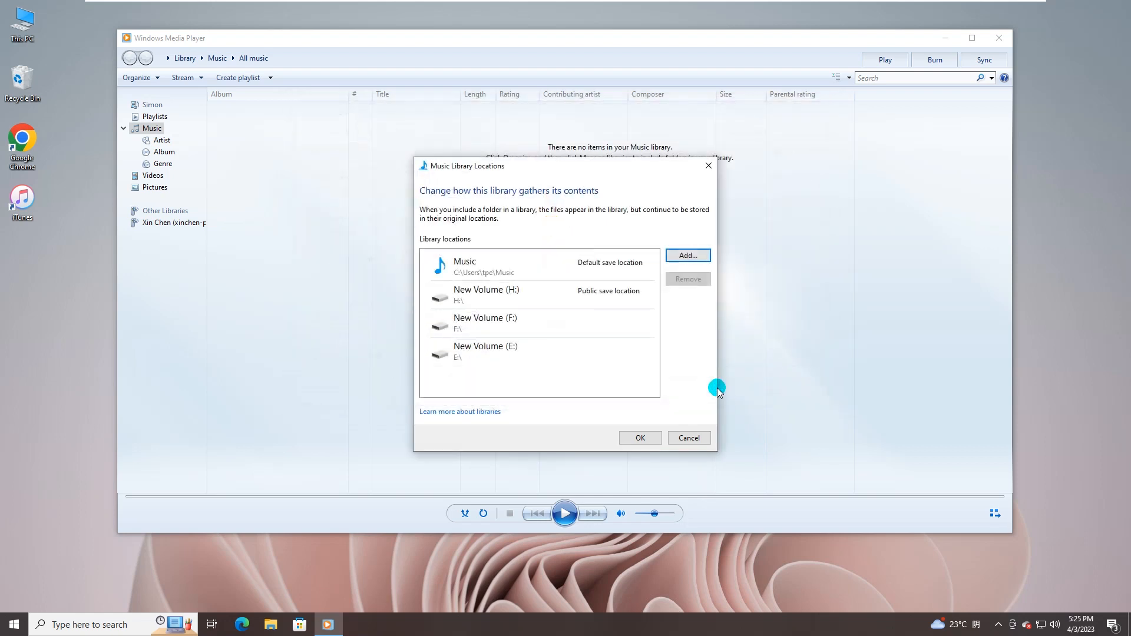
left_click(510, 323)
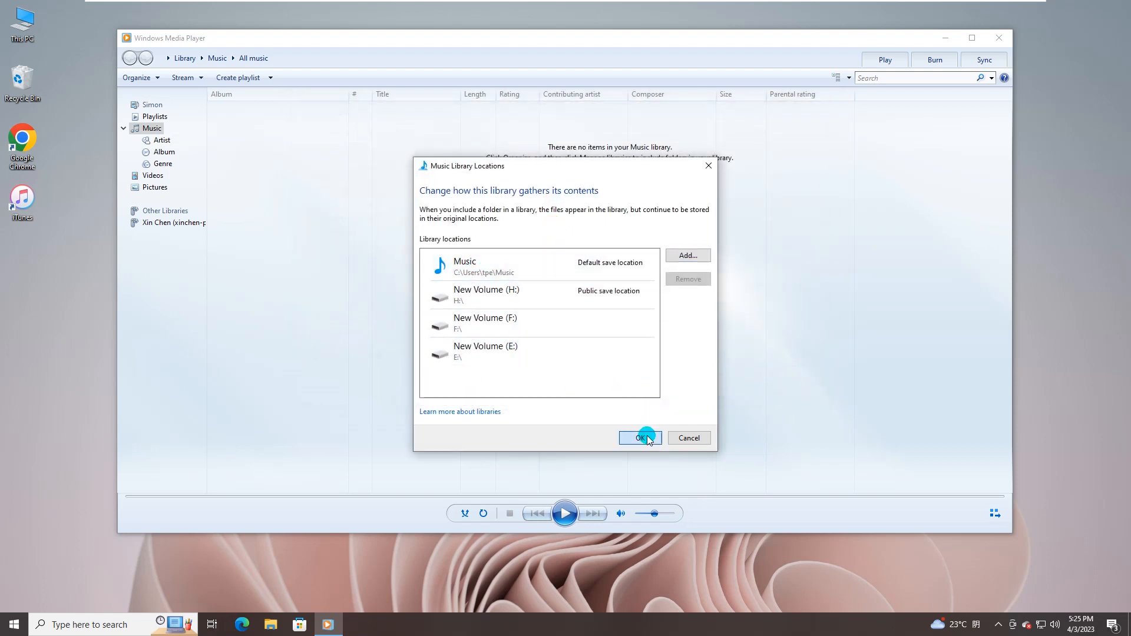
left_click(640, 438)
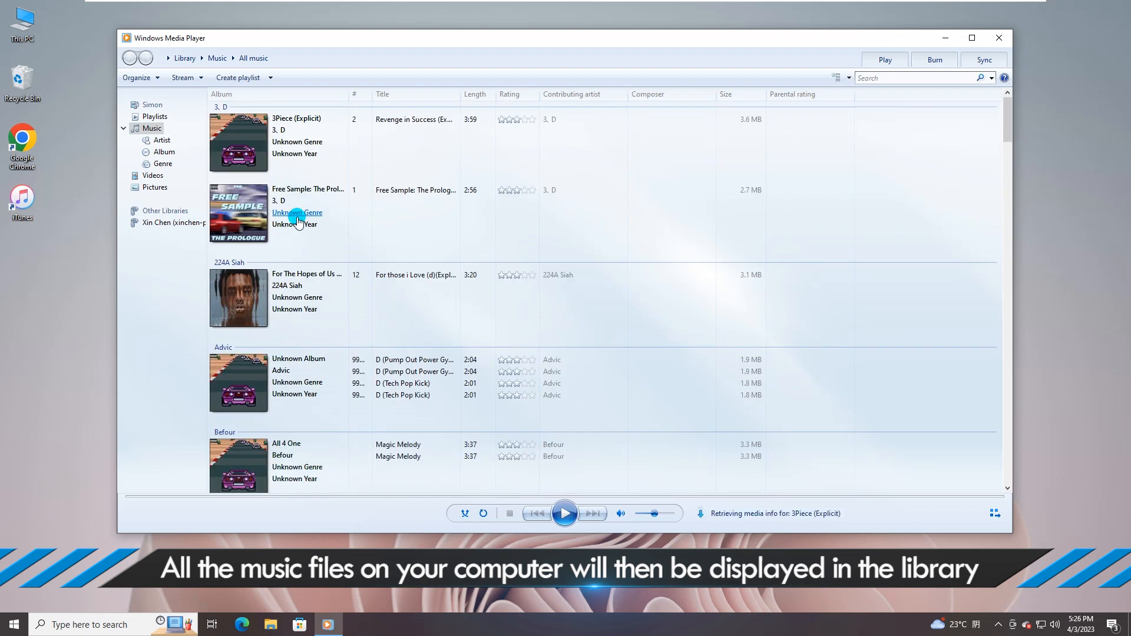
Sort the music library by Rating via the Organize menu
left_click(136, 78)
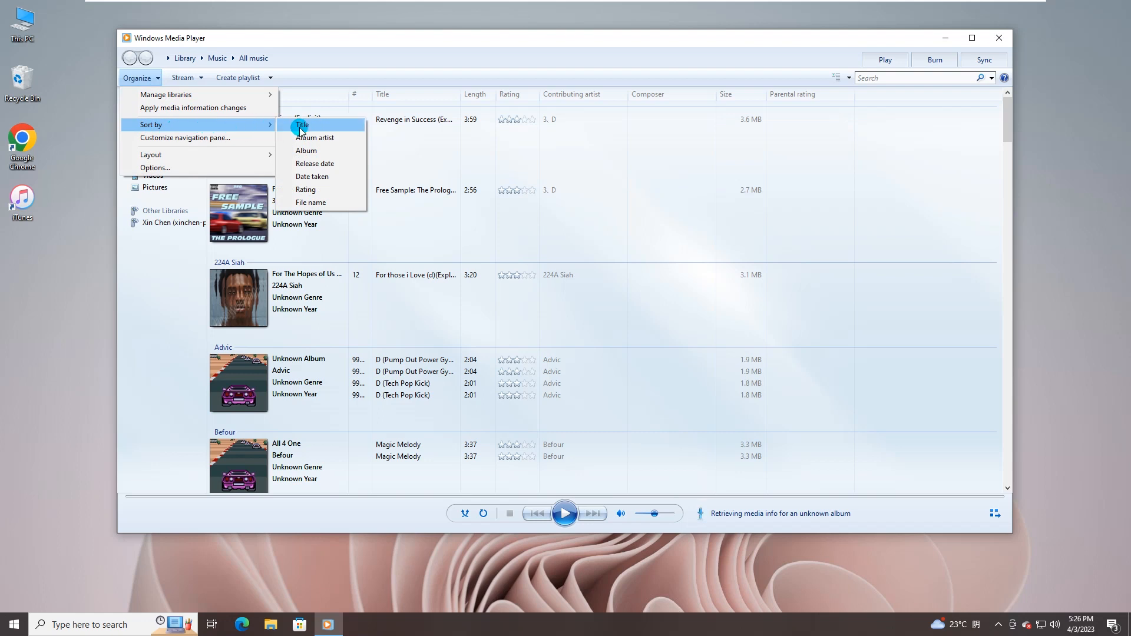
mouse_move(306, 190)
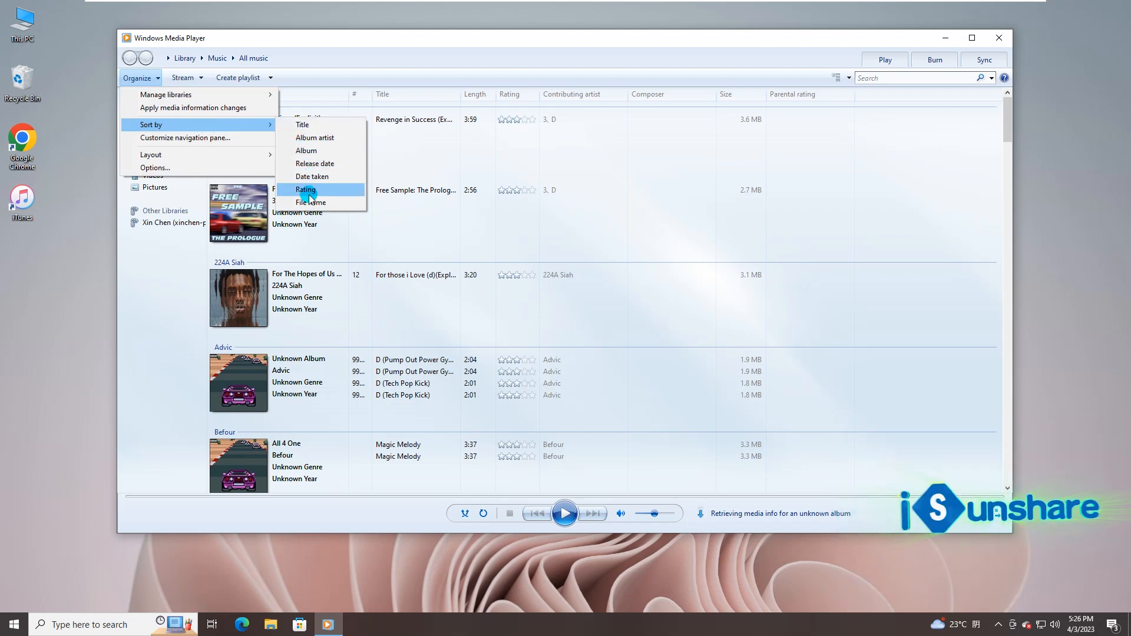
left_click(305, 188)
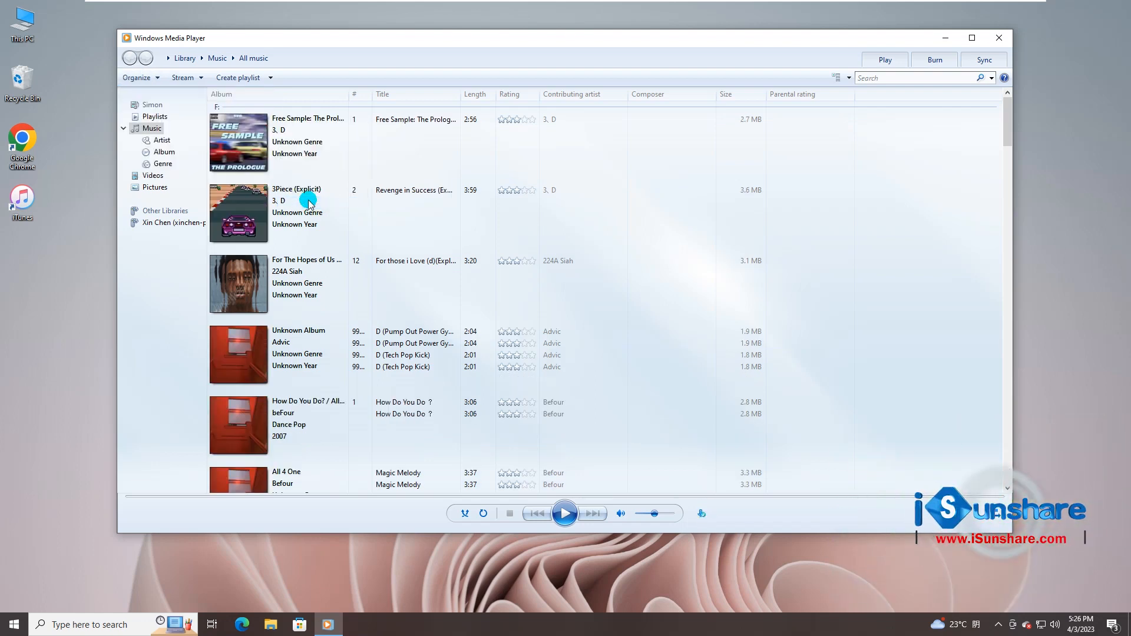
Delete the three selected duplicate tracks from both the library and the computer, confirming with OK
left_click(408, 332)
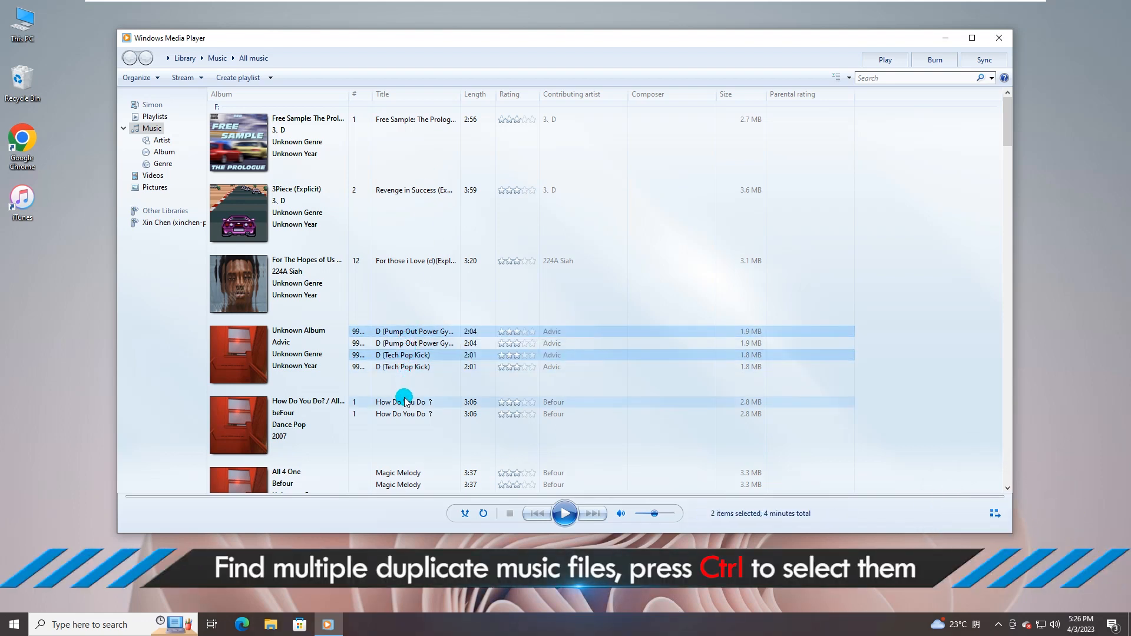
left_click(404, 413)
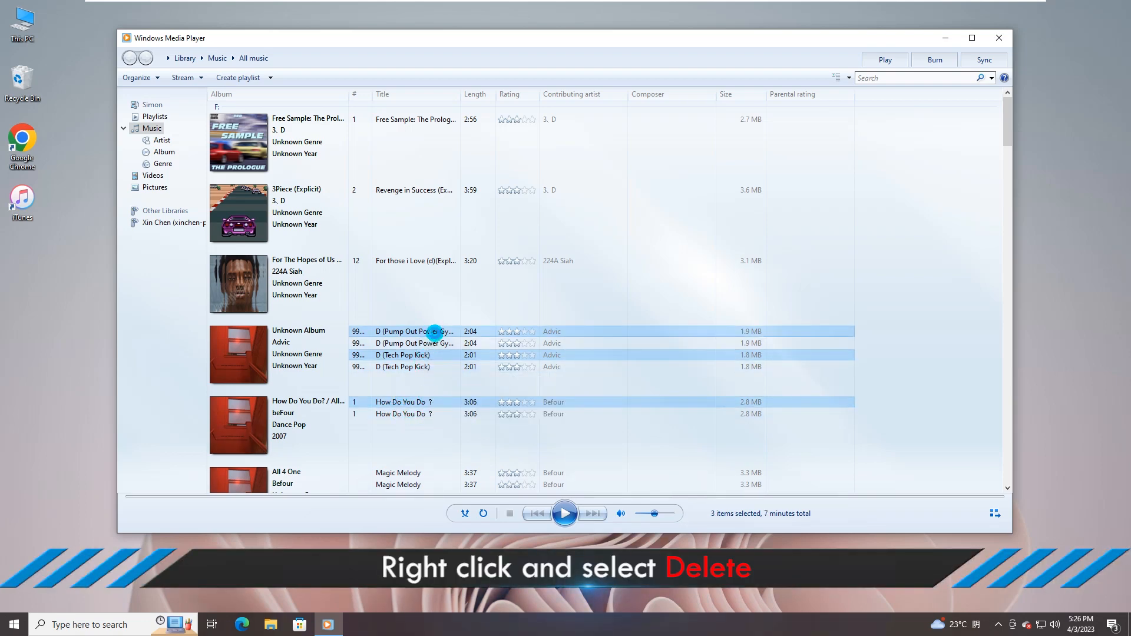
right_click(433, 332)
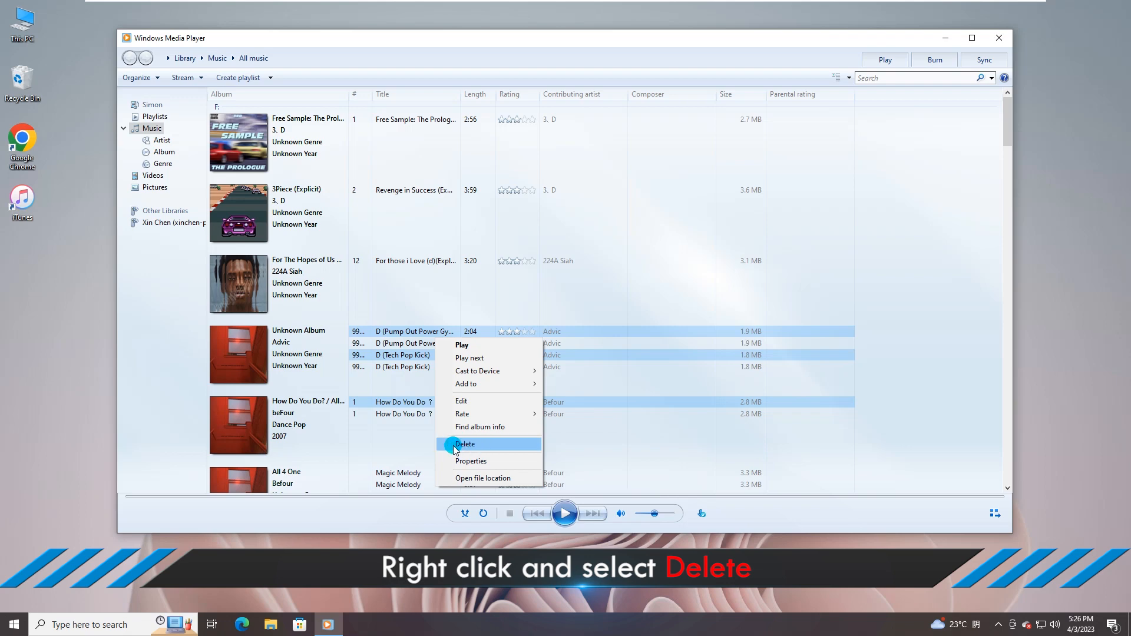
left_click(466, 445)
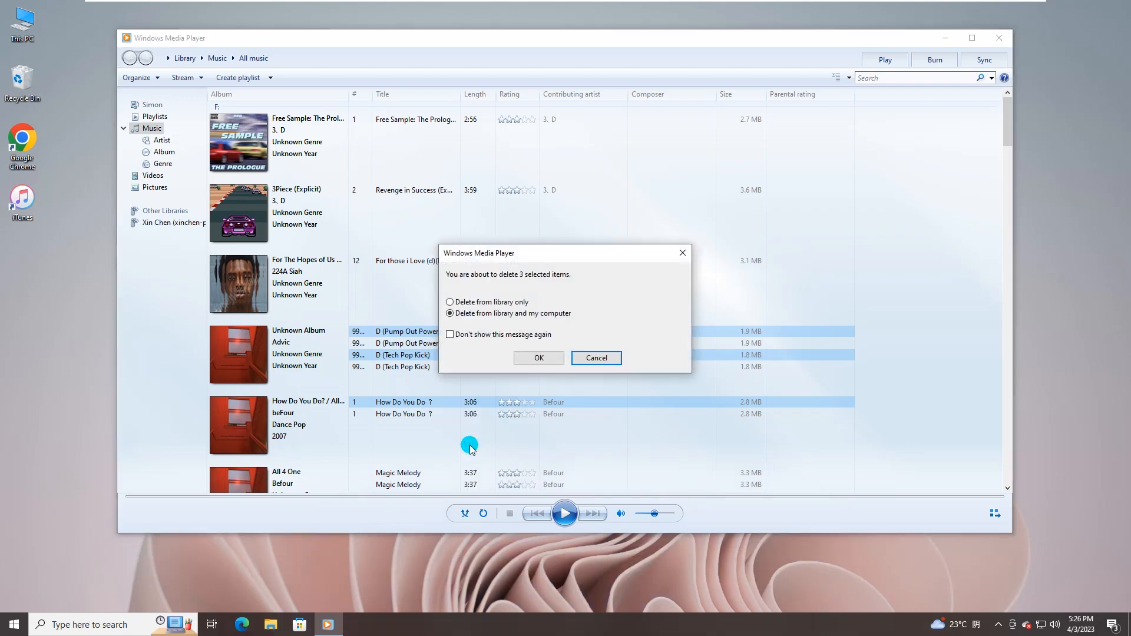
left_click(449, 313)
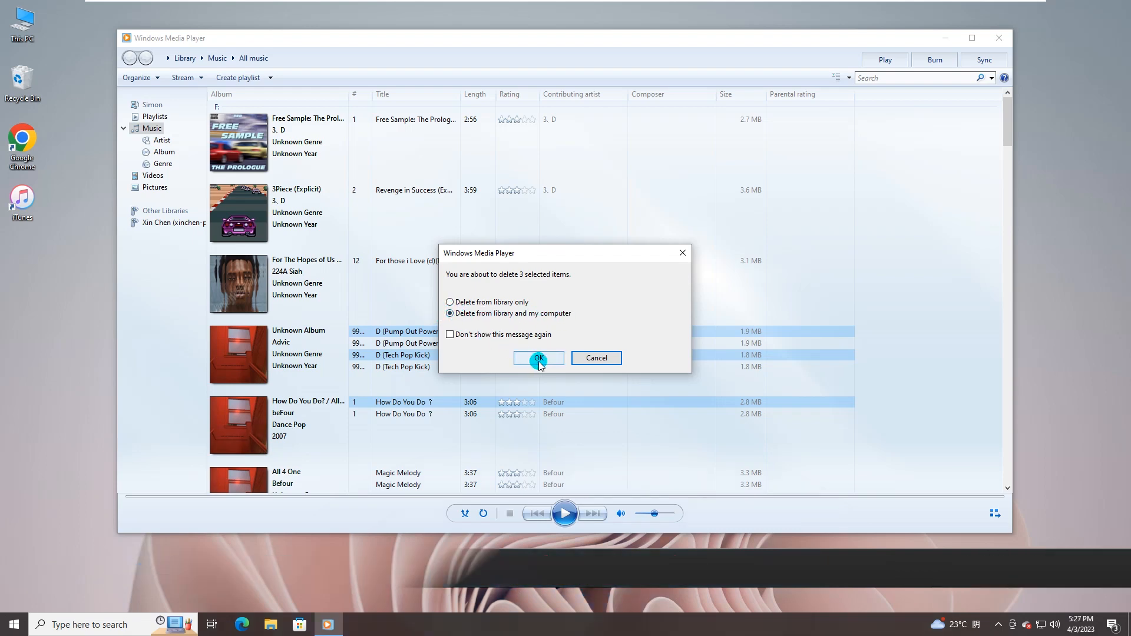
left_click(537, 358)
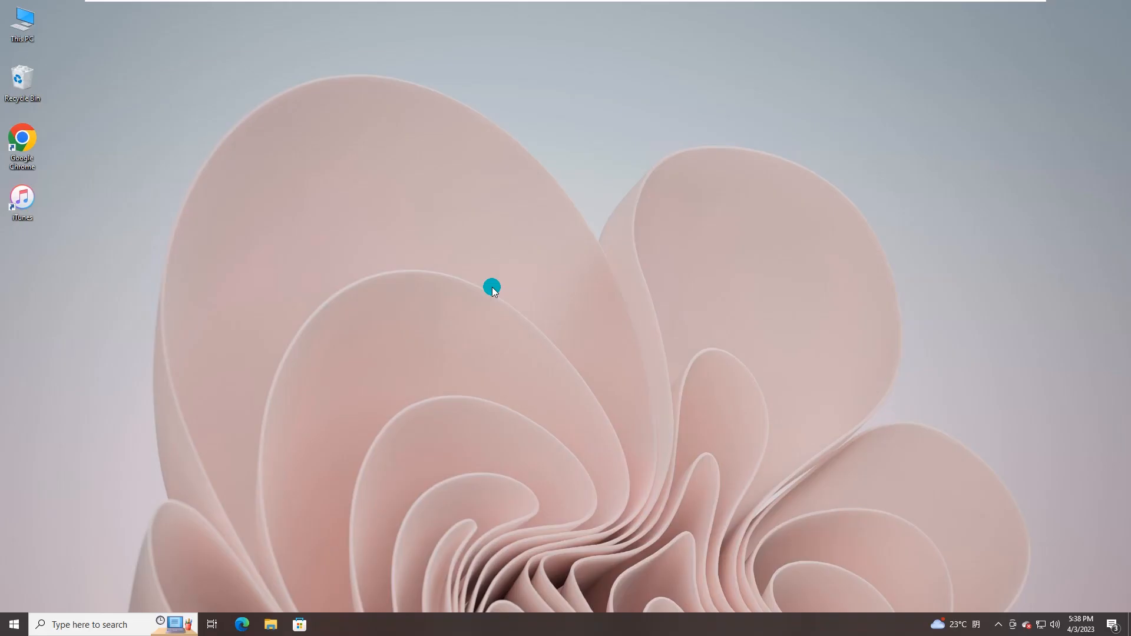
Launch iTunes from the desktop and start Add Folder to Library from the File menu
left_click(23, 201)
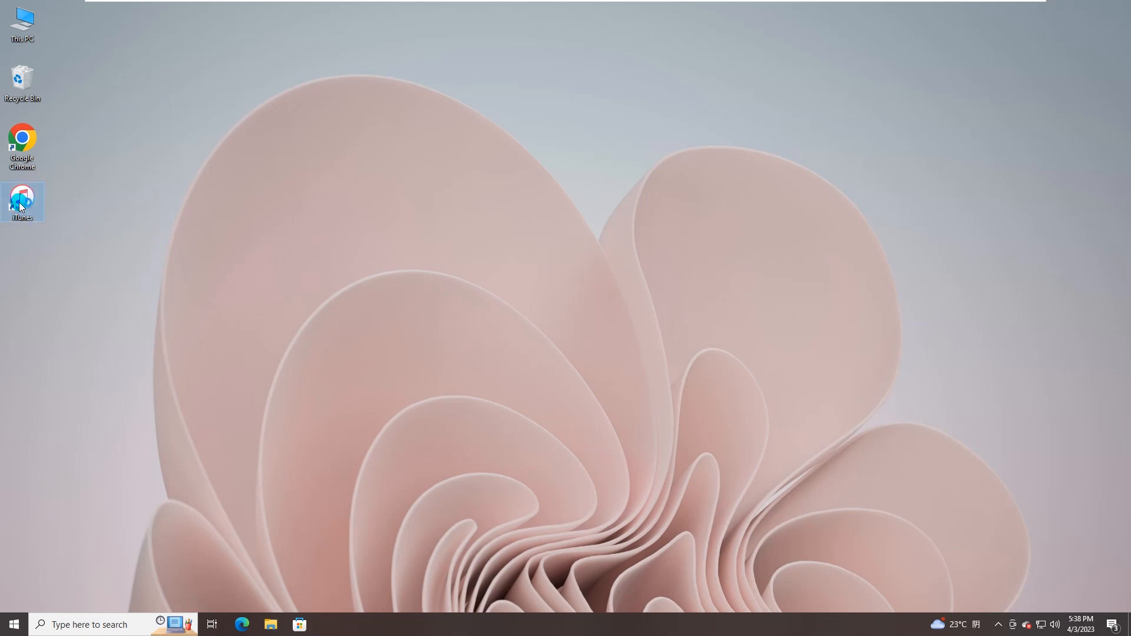
double_click(21, 203)
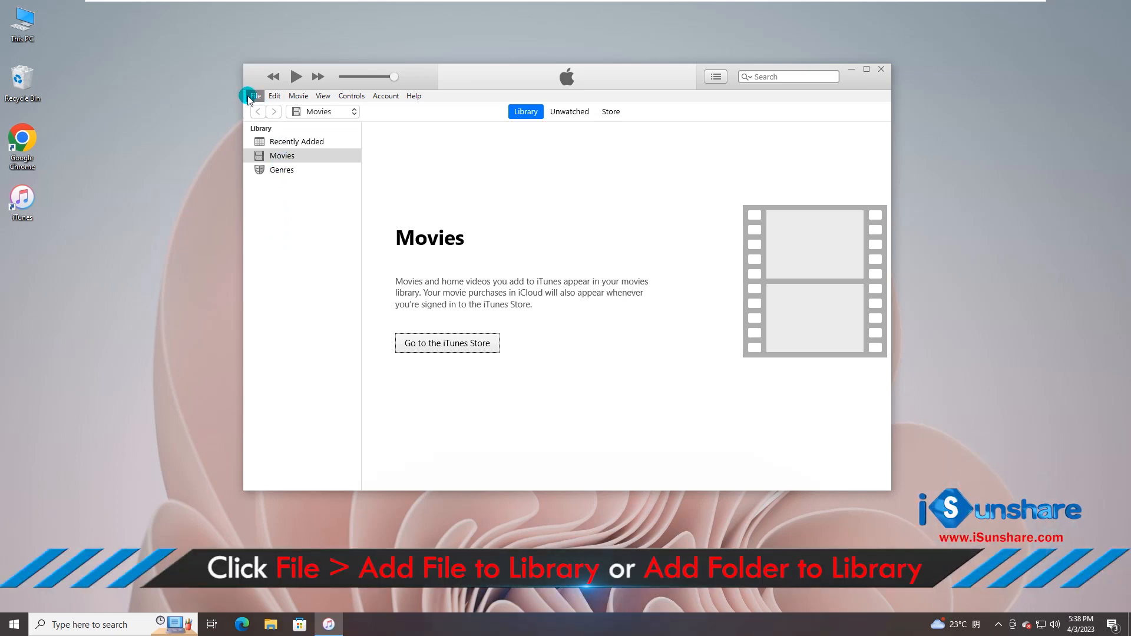
left_click(256, 95)
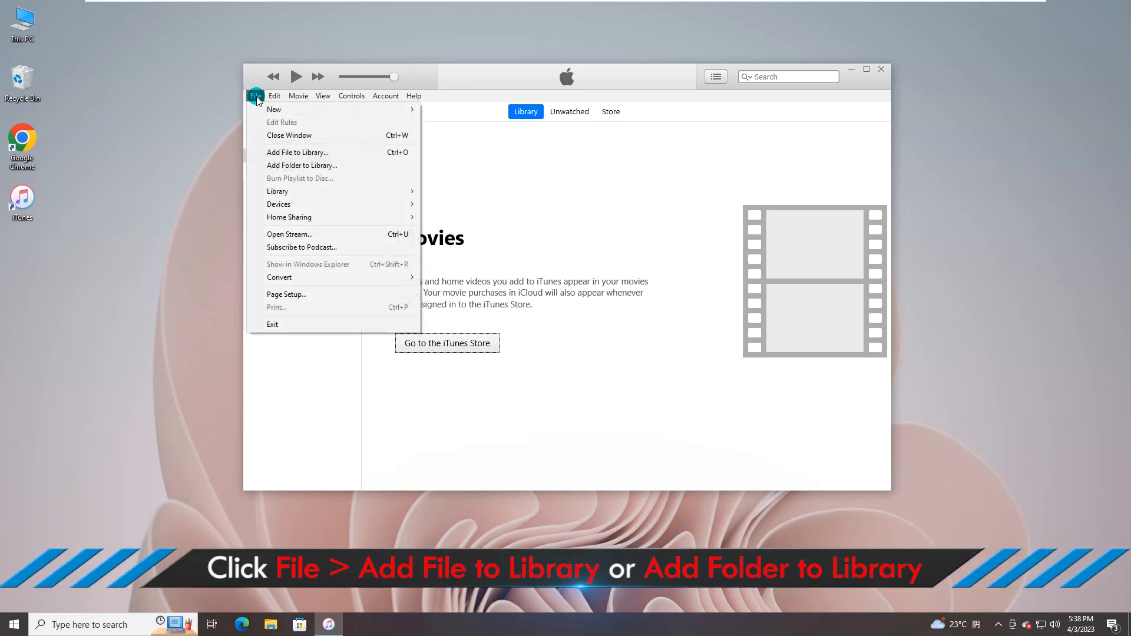
mouse_move(297, 152)
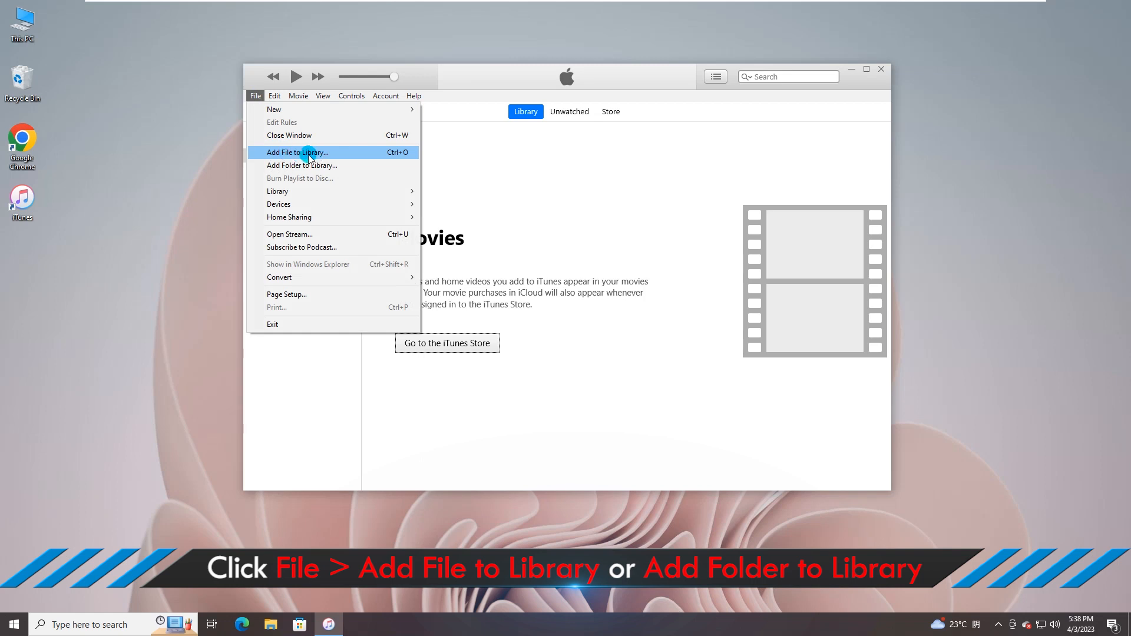
mouse_move(303, 165)
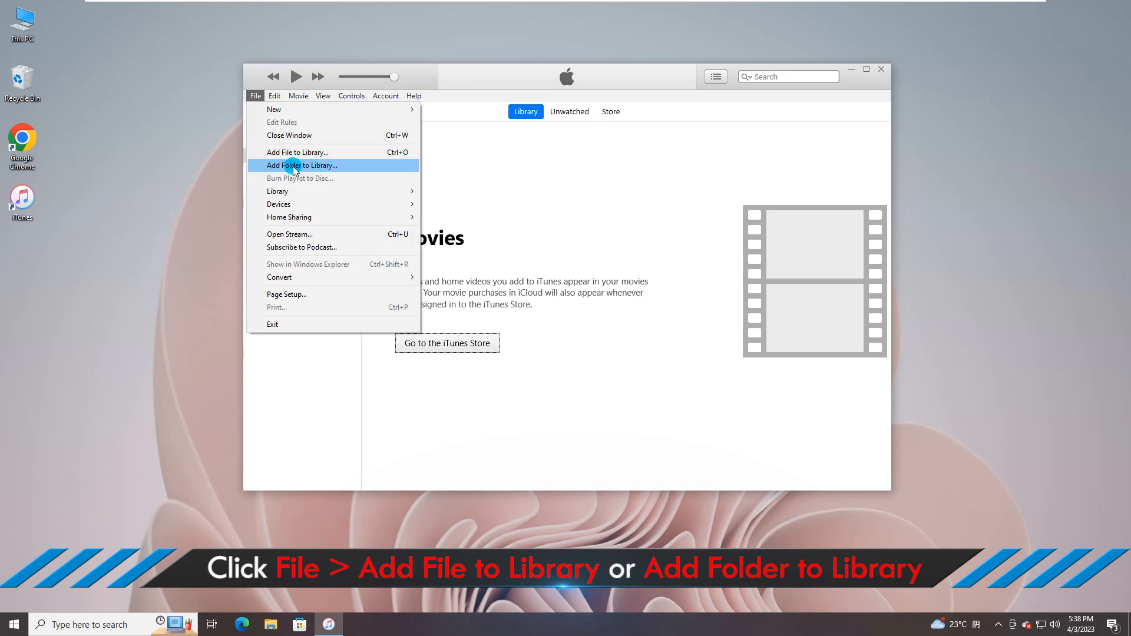
left_click(302, 165)
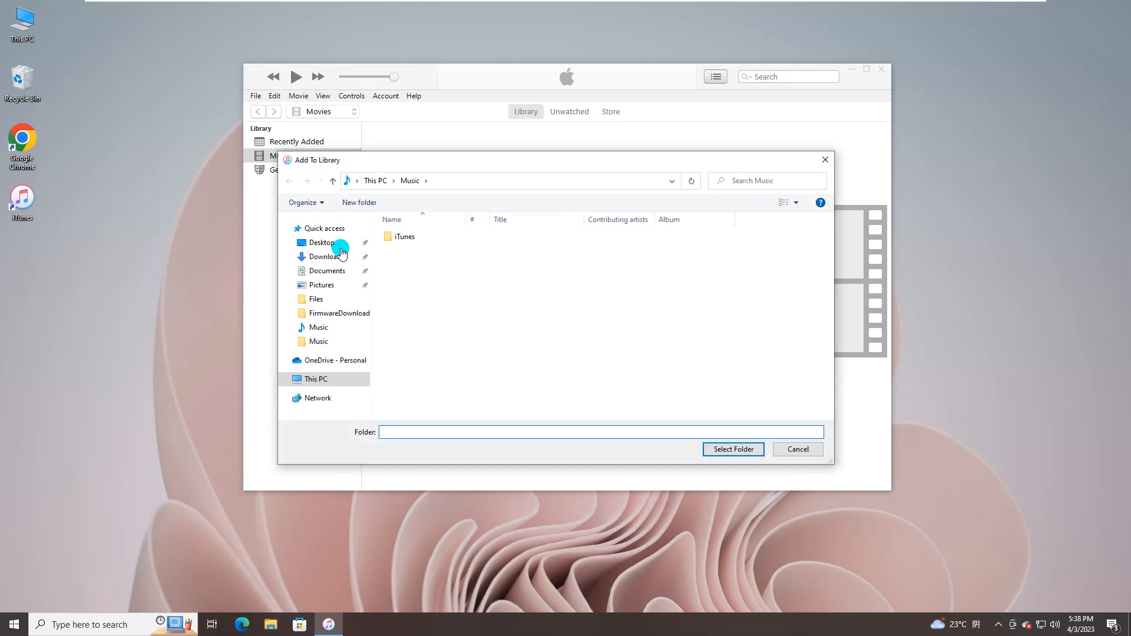
Choose the Music folder on New Volume (F:) and add it to the iTunes library
left_click(316, 378)
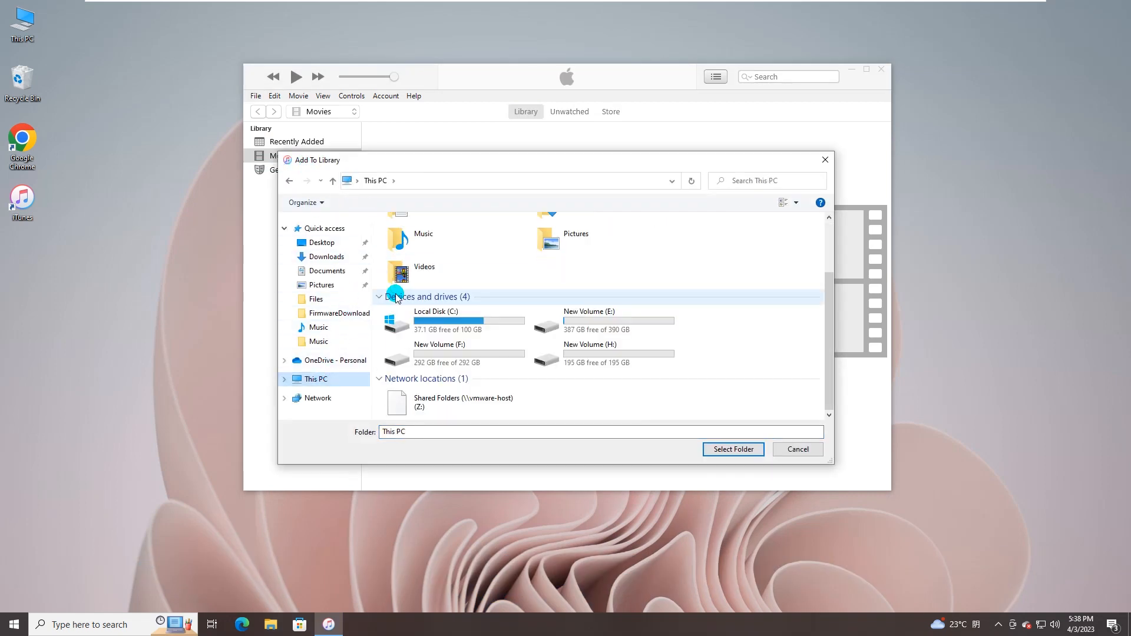
double_click(440, 353)
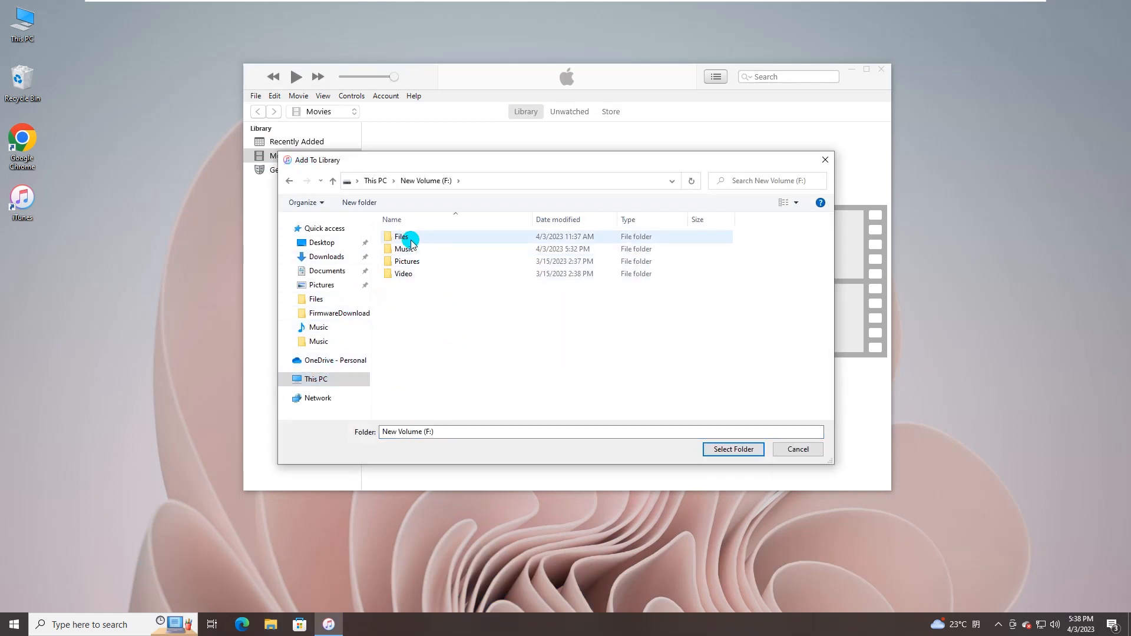
left_click(404, 249)
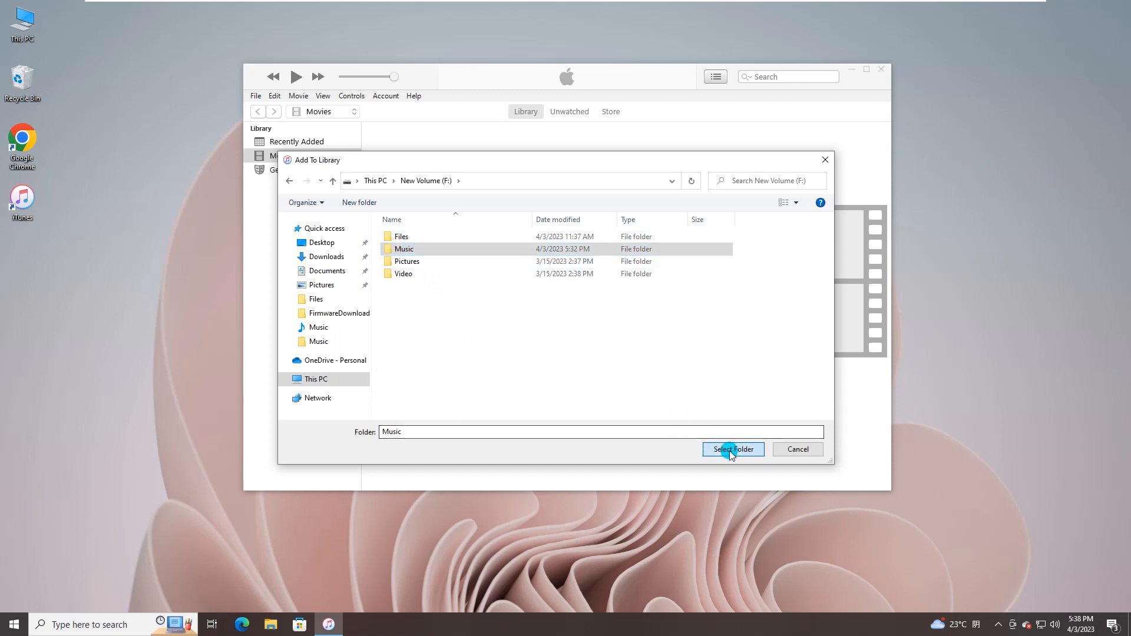
left_click(732, 449)
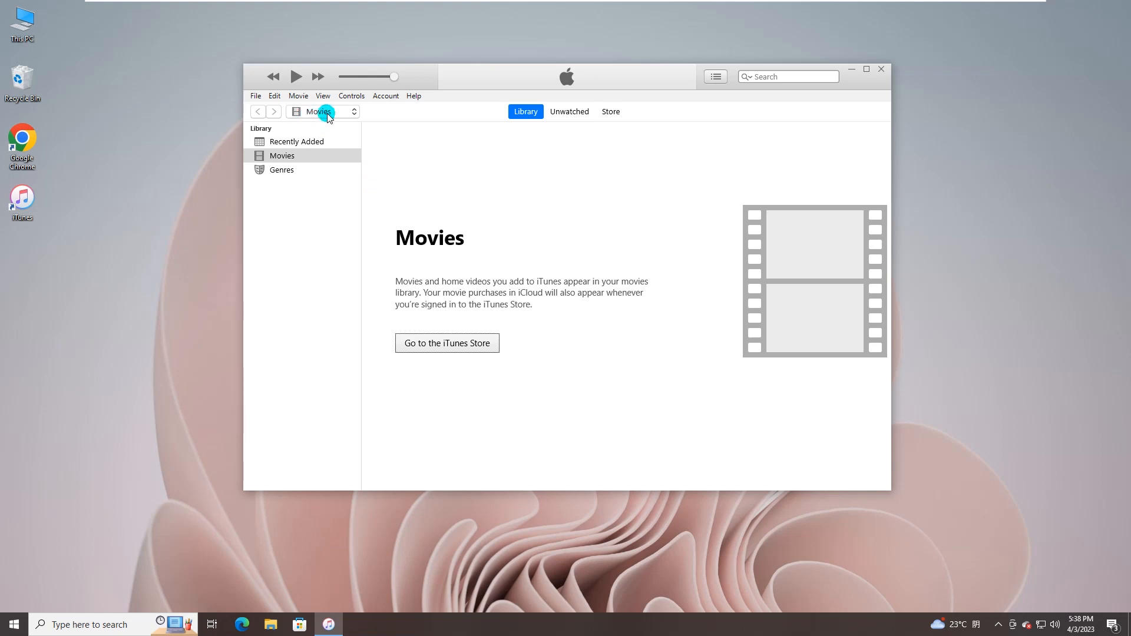
left_click(323, 111)
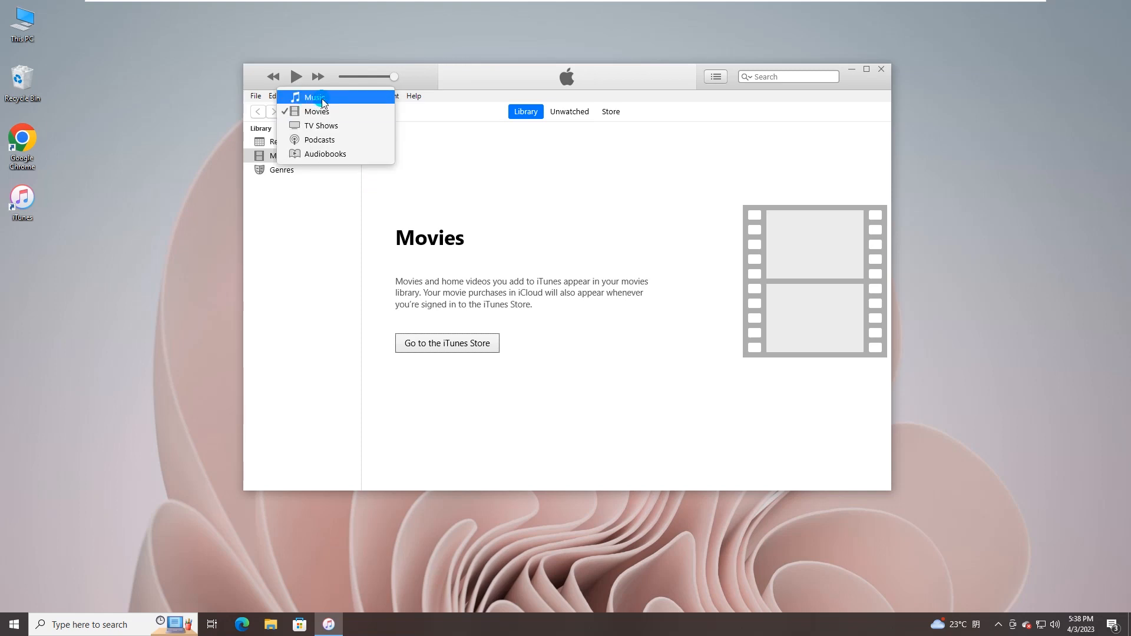
left_click(315, 98)
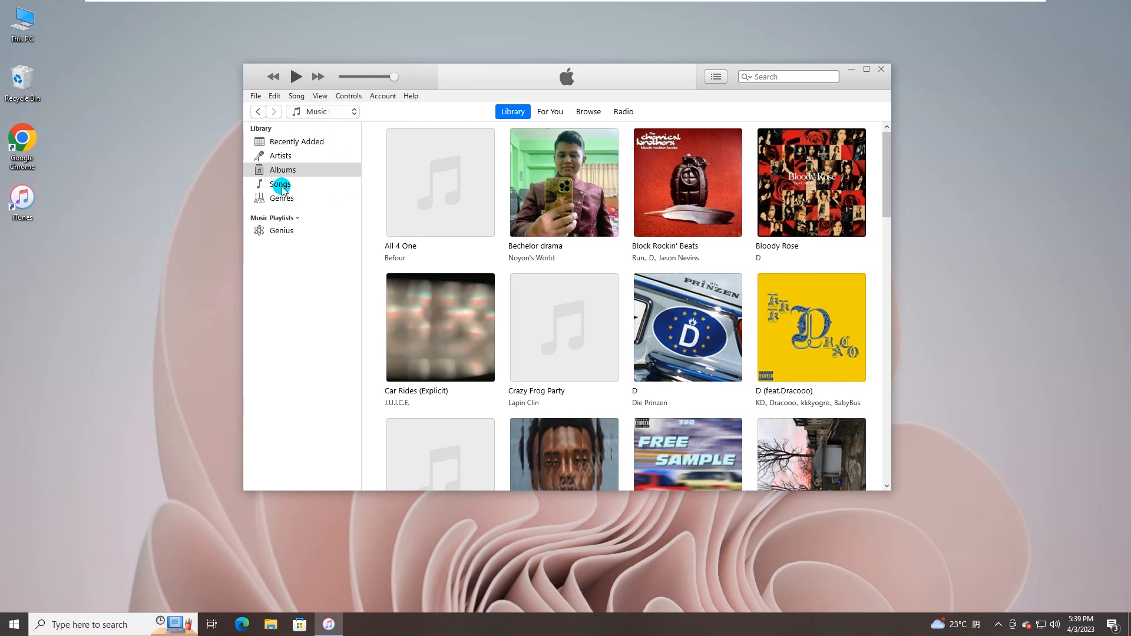
left_click(280, 185)
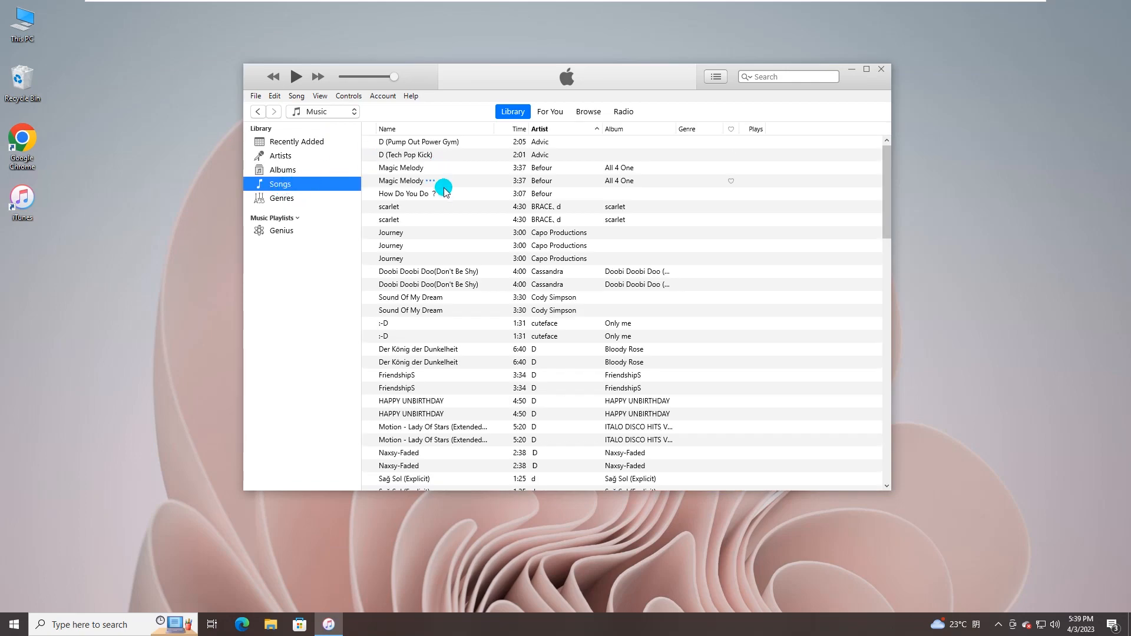
scroll("down", 3)
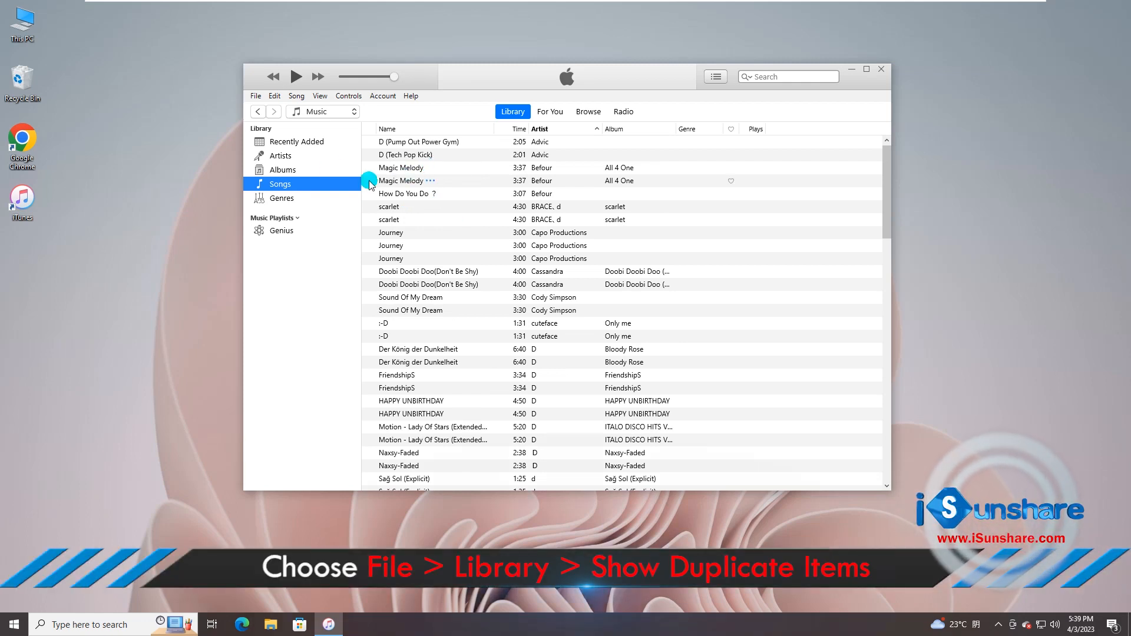
left_click(255, 95)
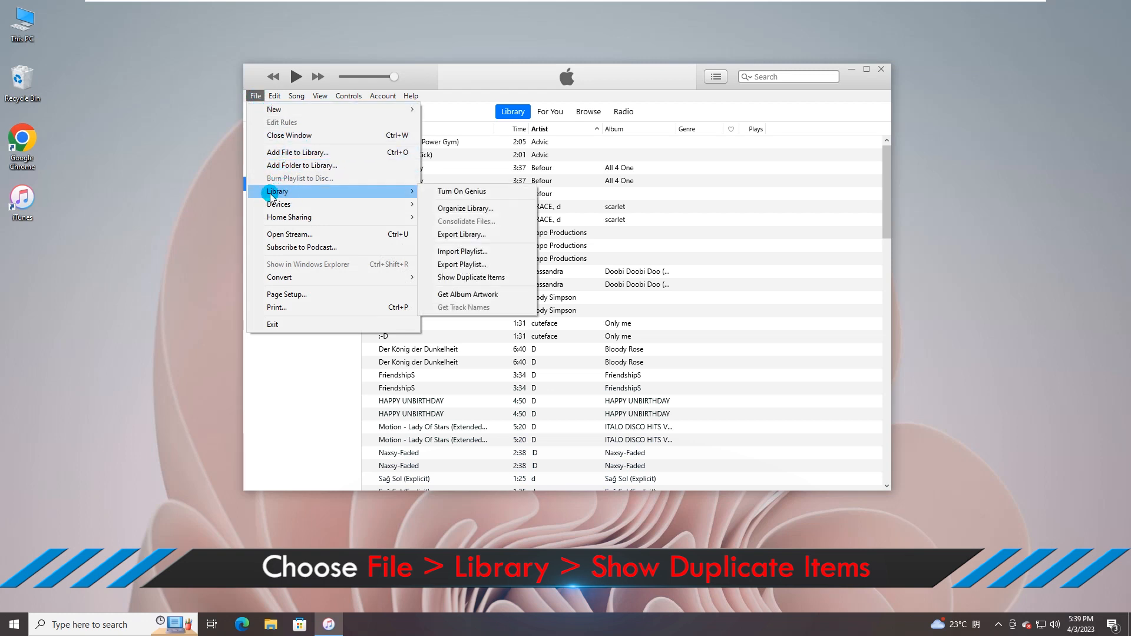
mouse_move(446, 221)
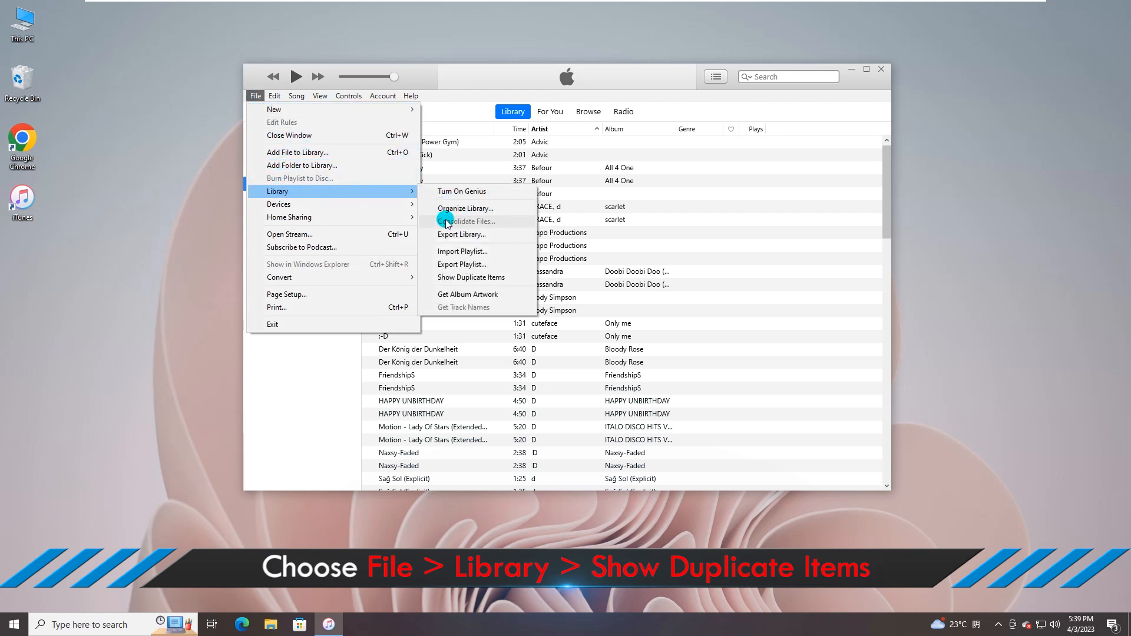
mouse_move(472, 277)
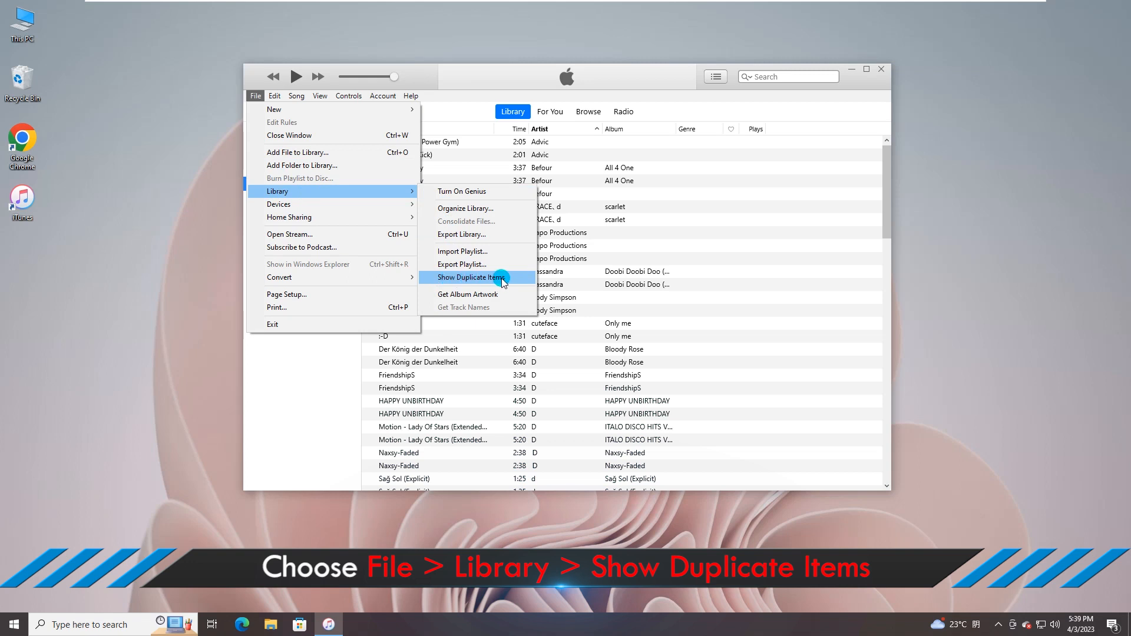
Show only the duplicate items in the iTunes library
left_click(470, 279)
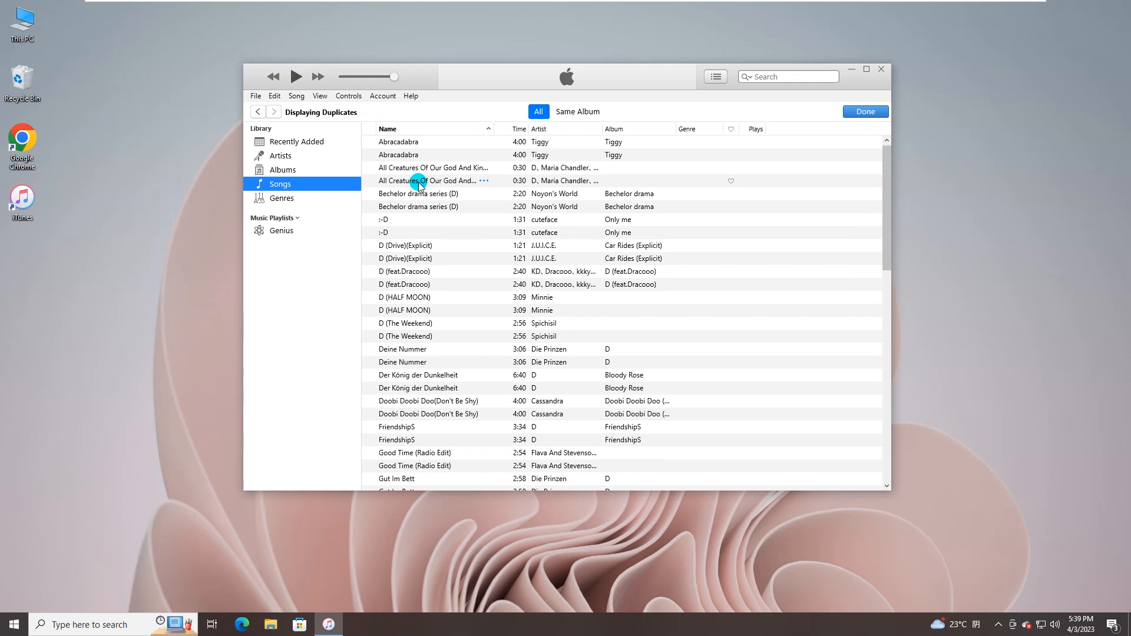
Select one copy each of the 30-second song, Abracadabra and the other duplicates
left_click(433, 167)
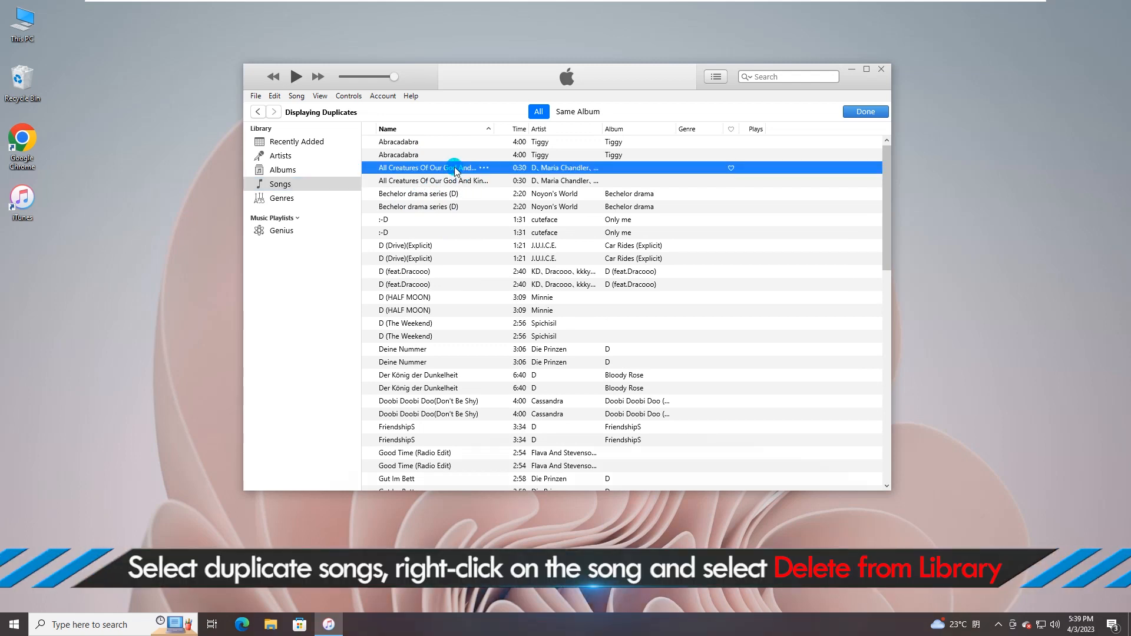
left_click(399, 142)
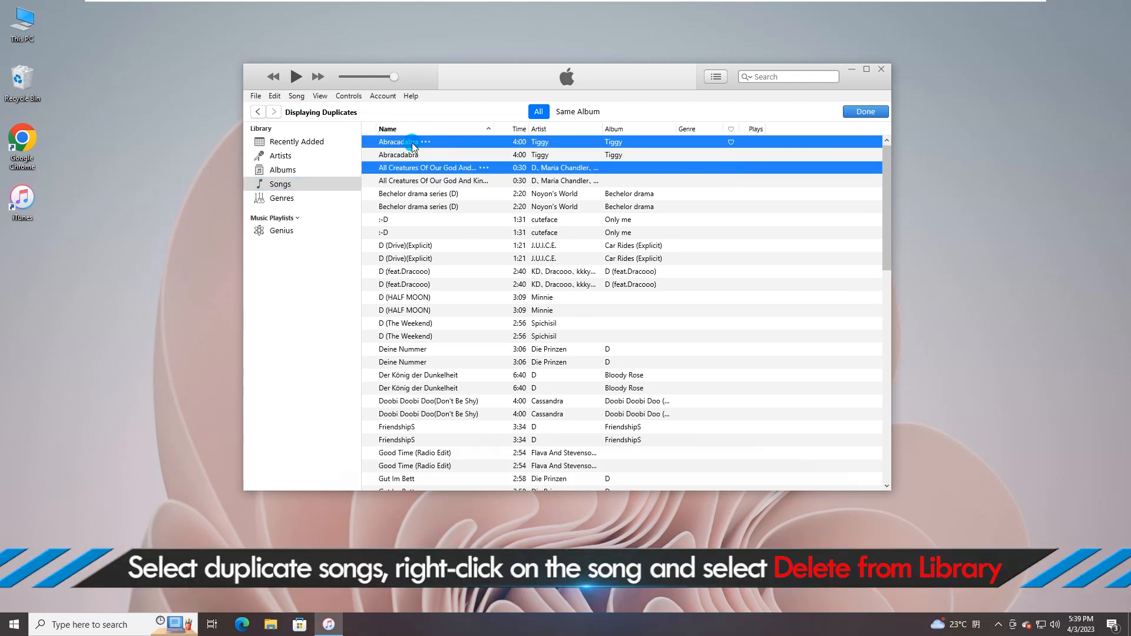
left_click(425, 193)
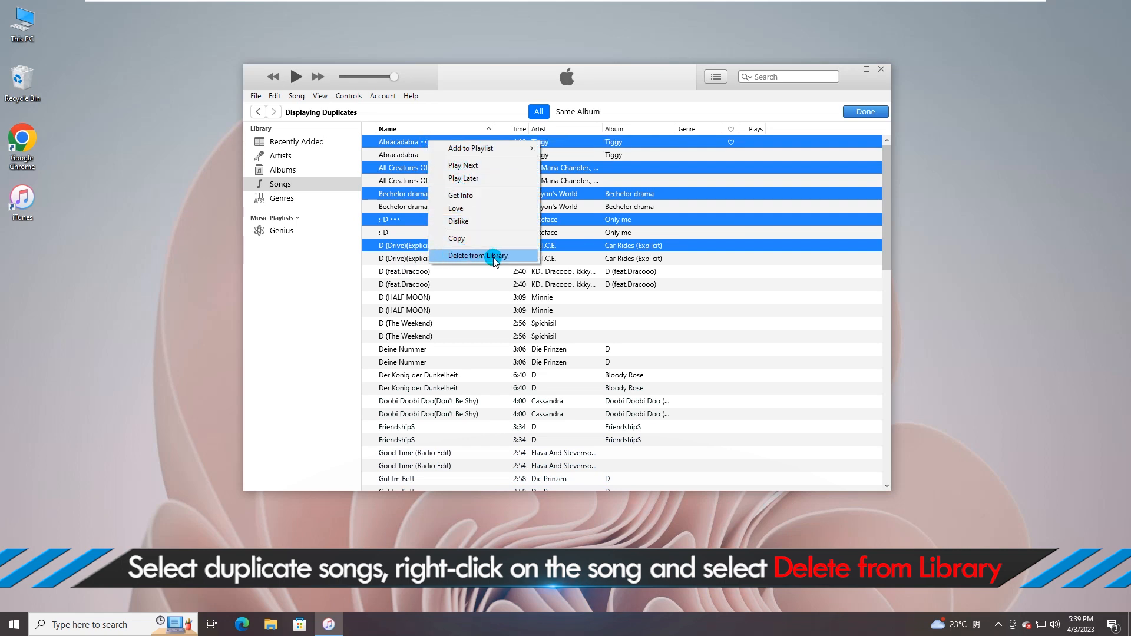
Delete the selected copies from the library, confirm, and close iTunes
left_click(481, 255)
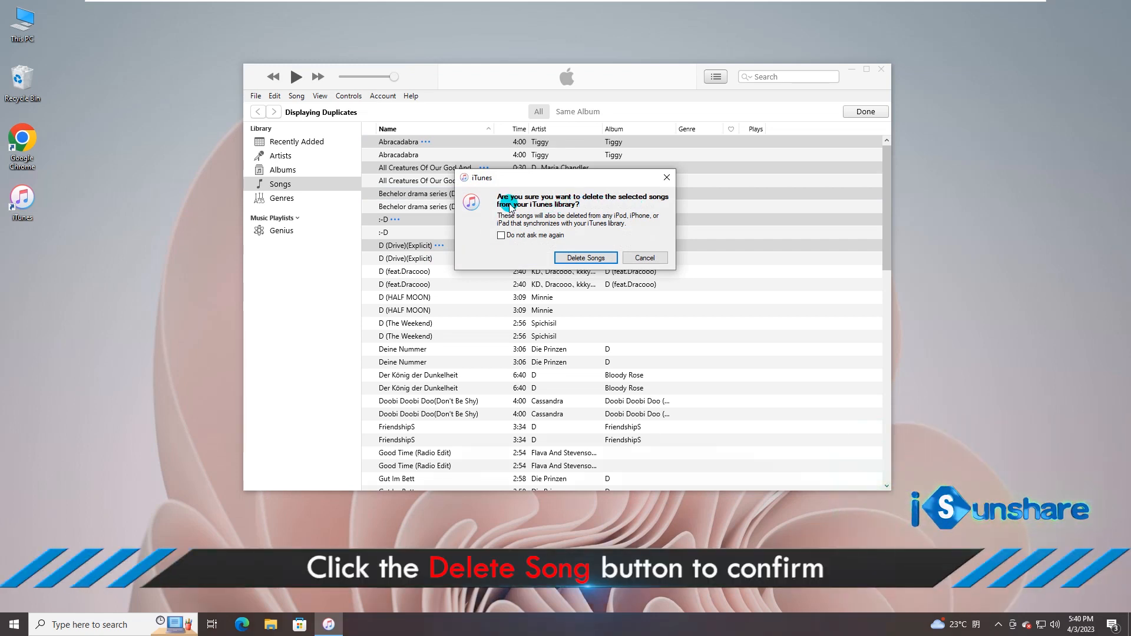
left_click(585, 258)
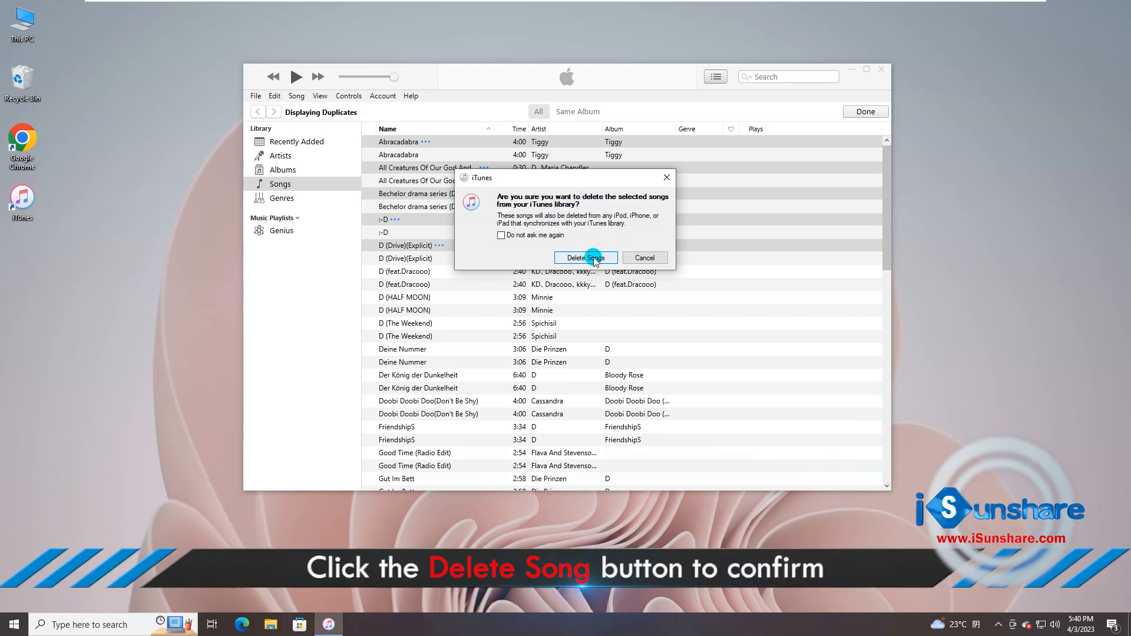
left_click(586, 258)
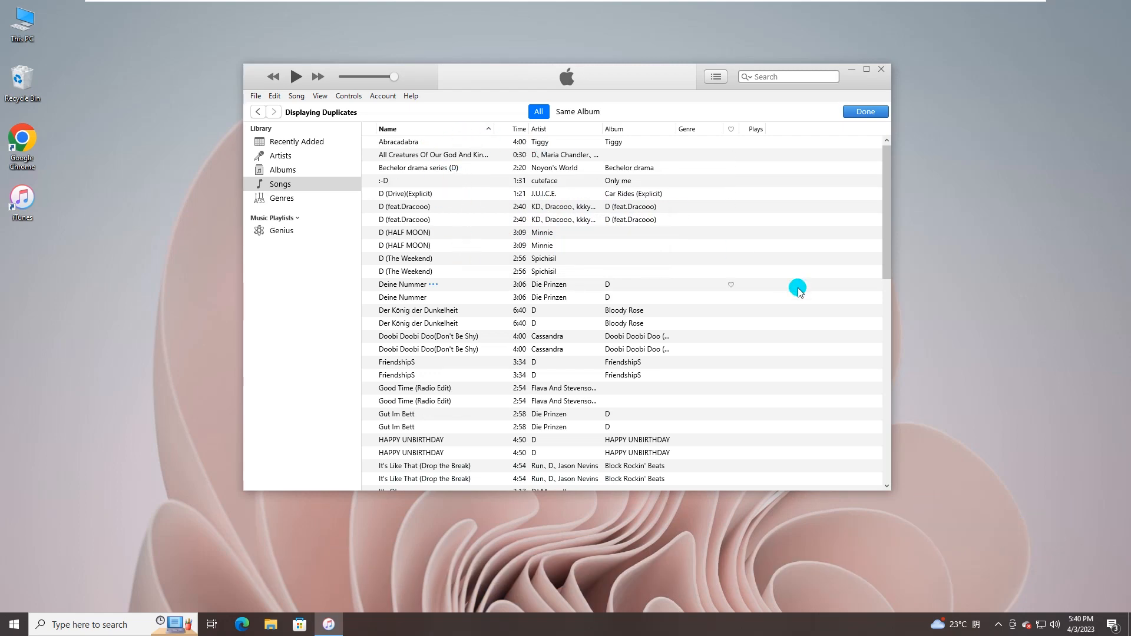
left_click(880, 68)
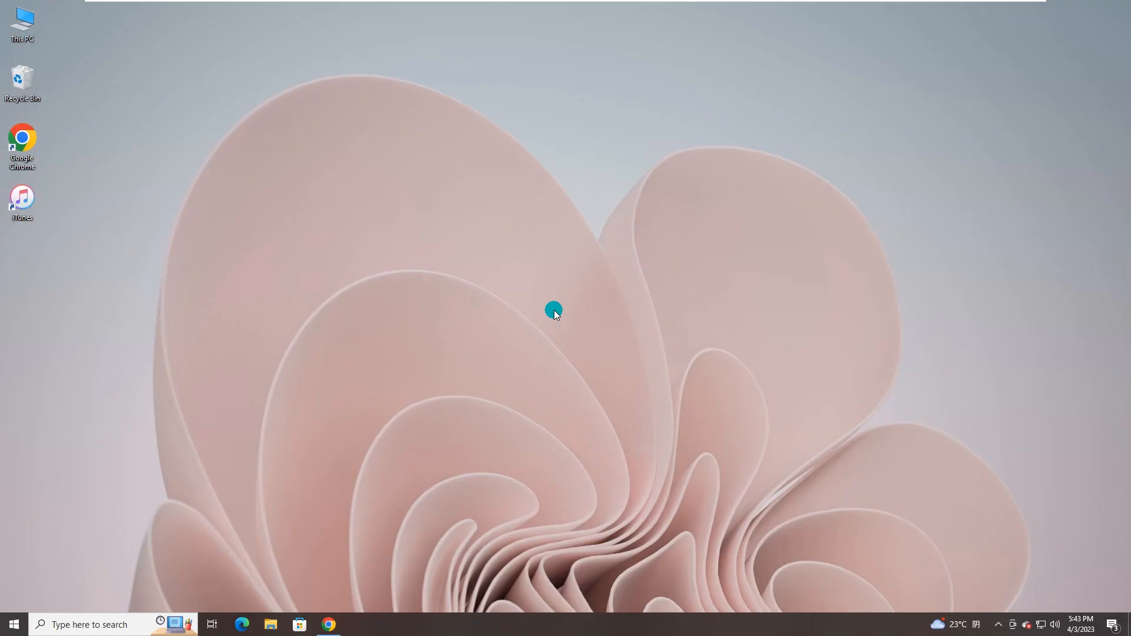
Go to the iSunshare website from the address bar
left_click(328, 625)
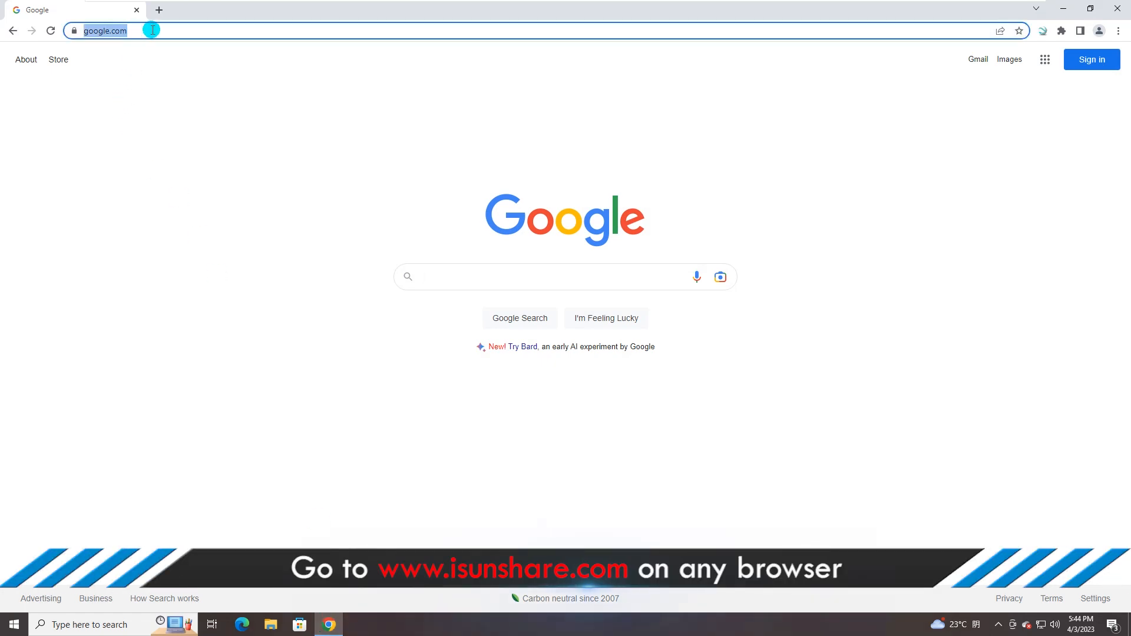
type("www.isumsoft.com")
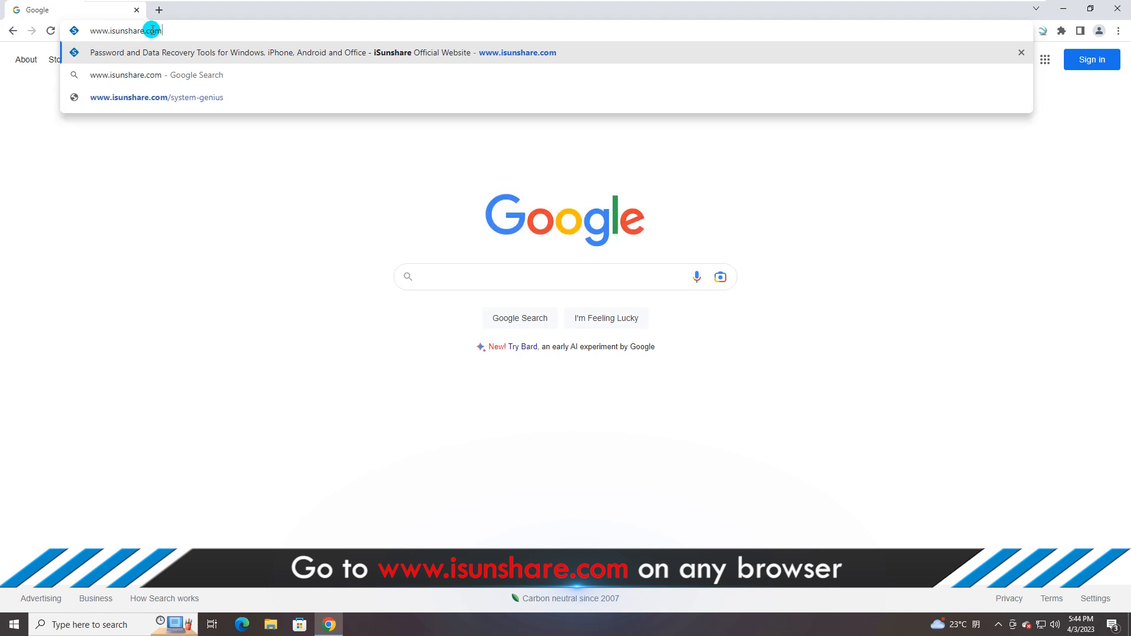
key("Enter")
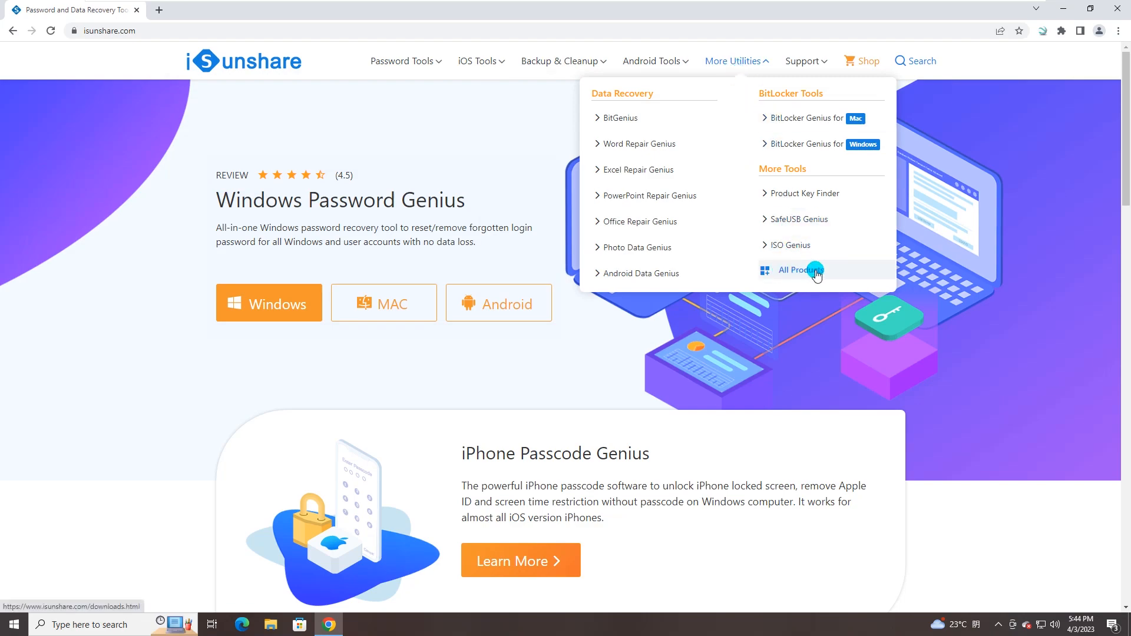
Reach the iSunshare DupFiles Genius page via All Products > Utilities
left_click(796, 270)
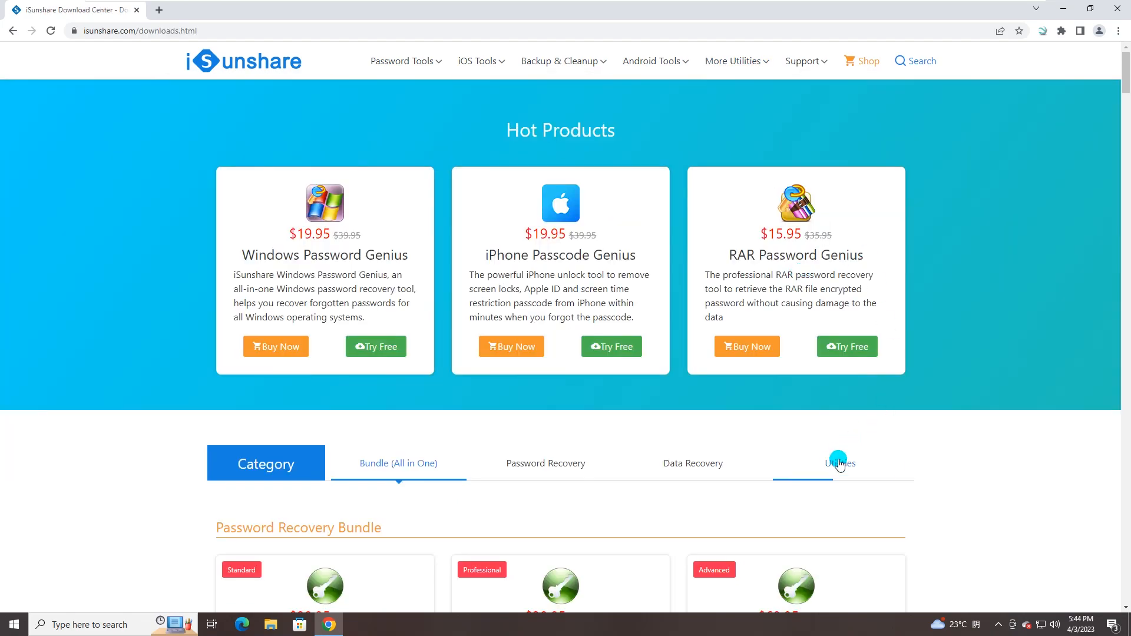
left_click(837, 462)
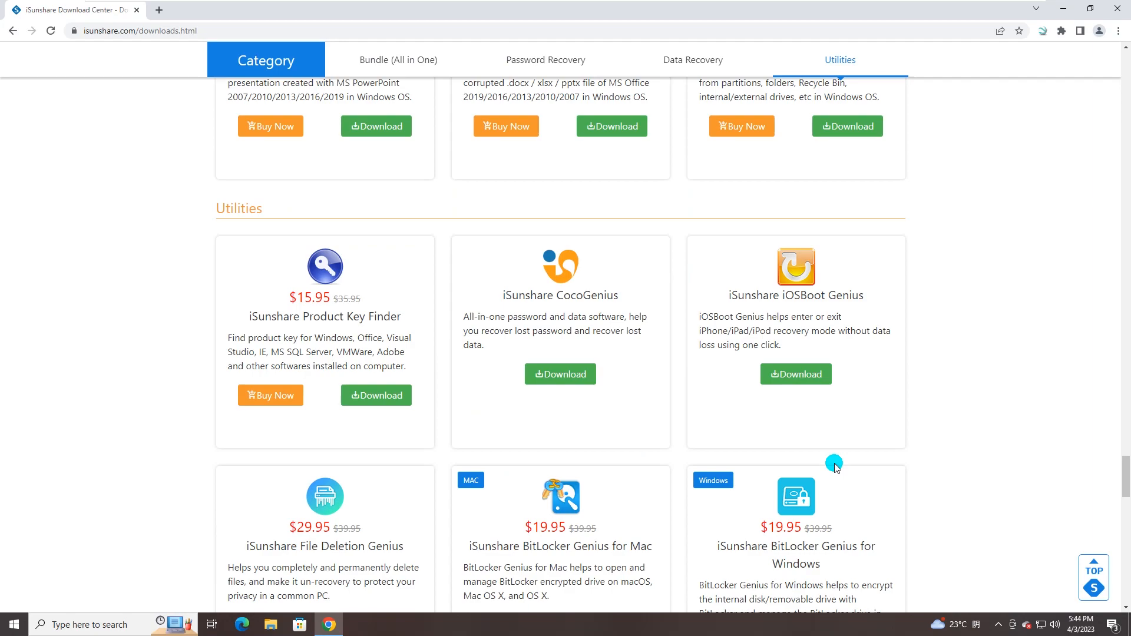
scroll("down", 3)
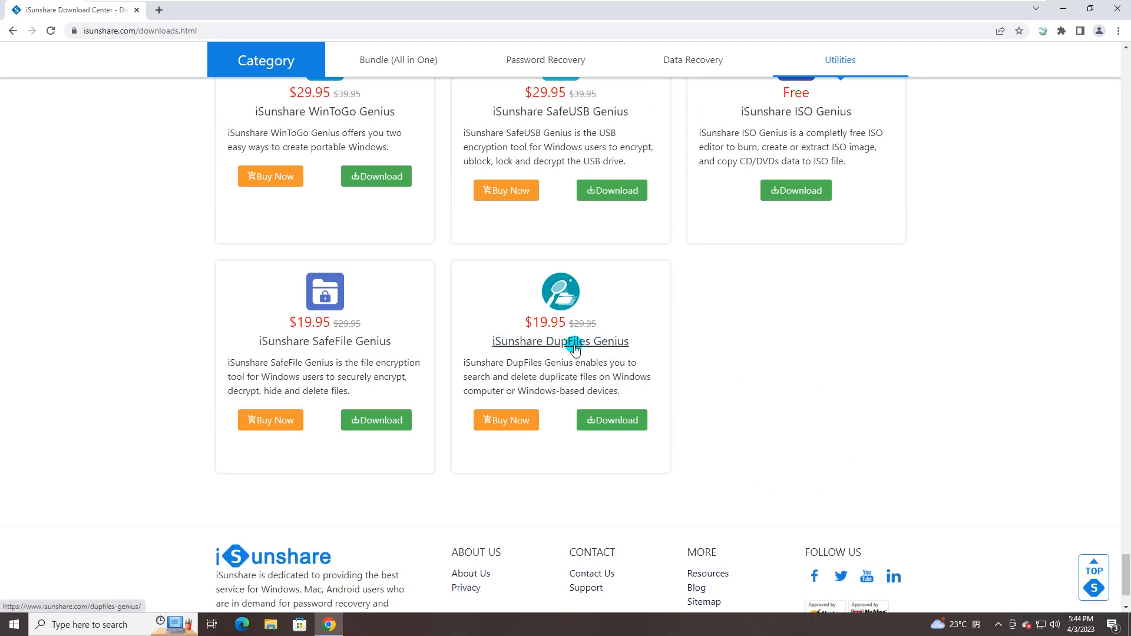
left_click(559, 340)
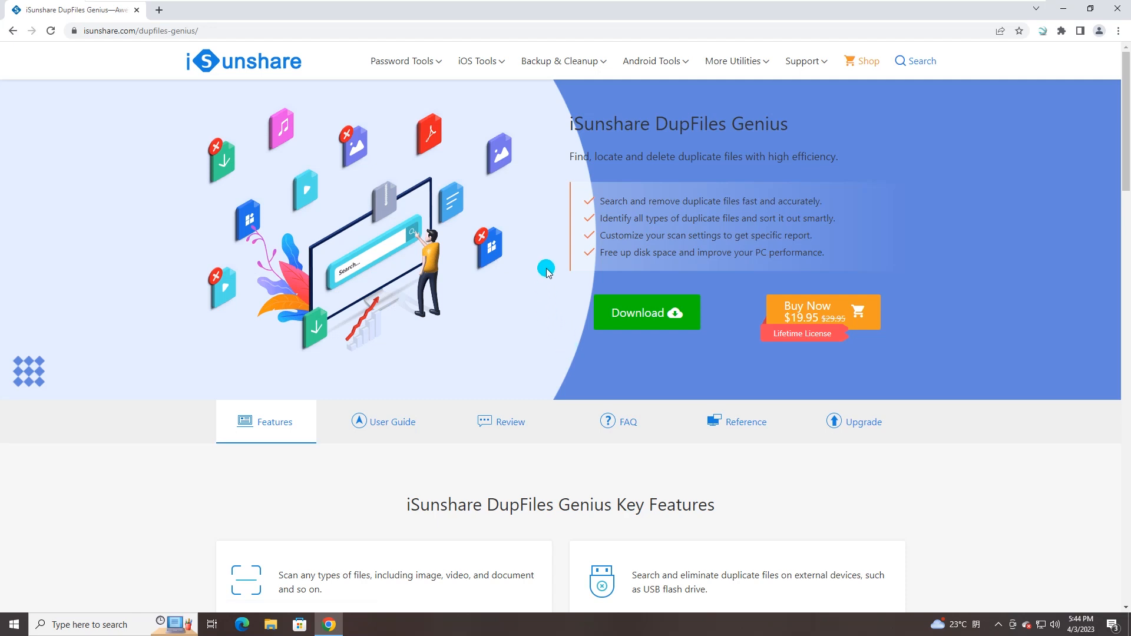
mouse_move(637, 173)
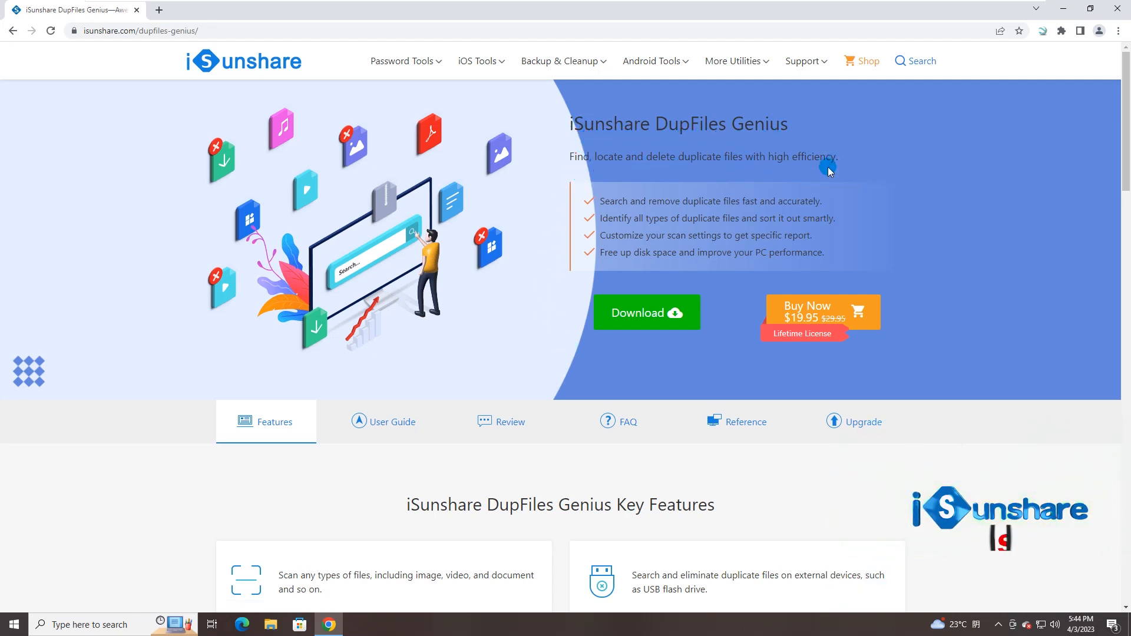
Download and run the installer, accept UAC, and finish setup launching DupFiles Genius 3.1.2.3
left_click(645, 312)
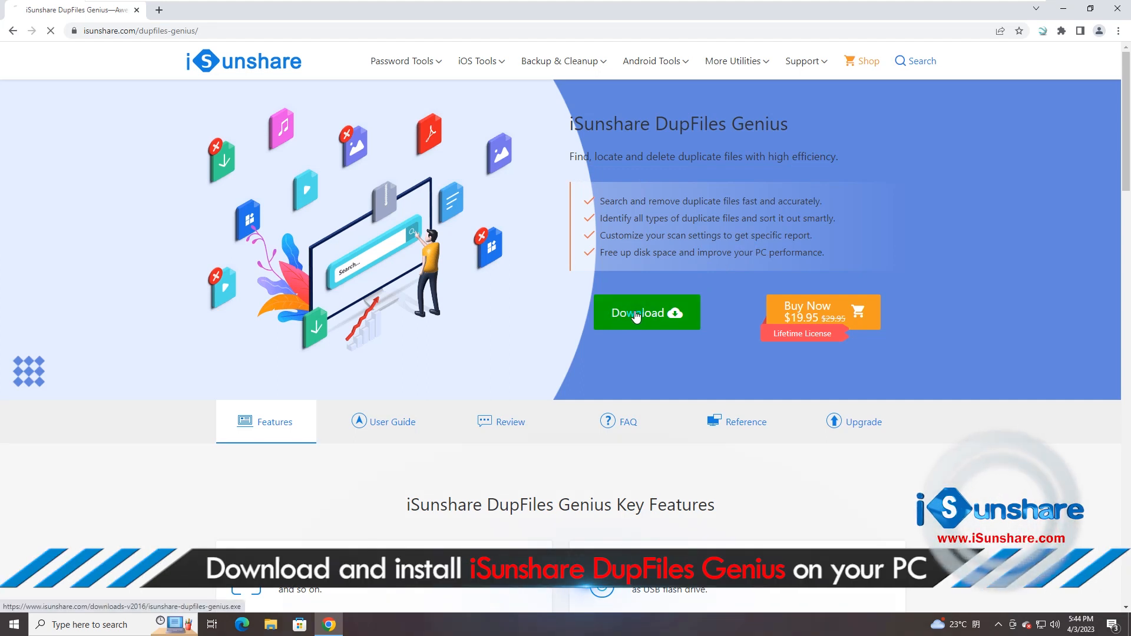
left_click(645, 312)
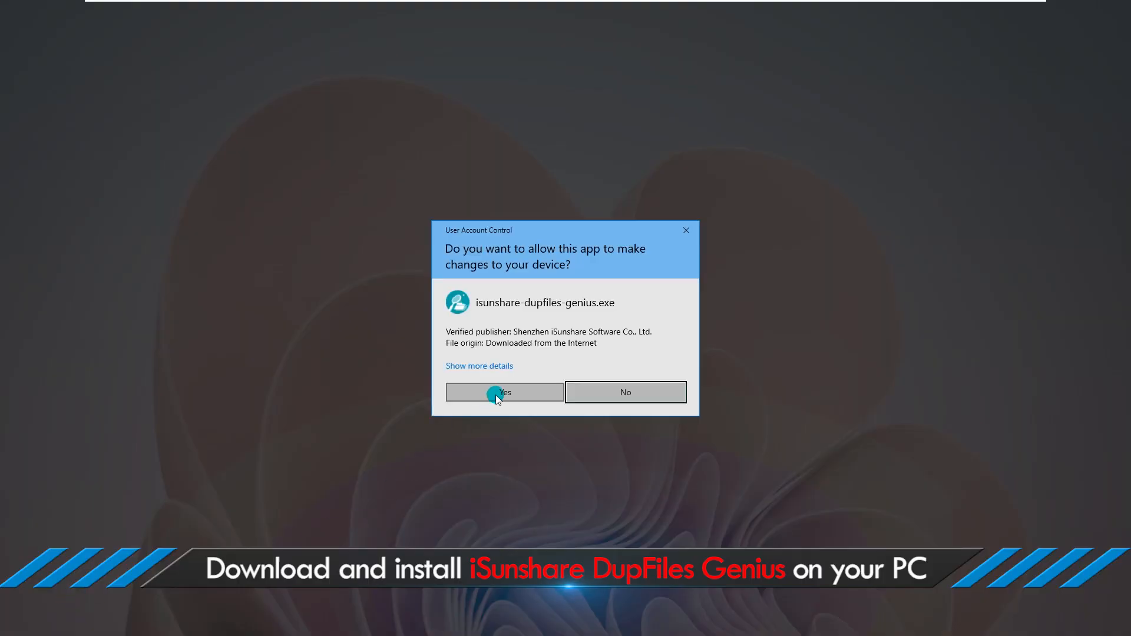
left_click(503, 393)
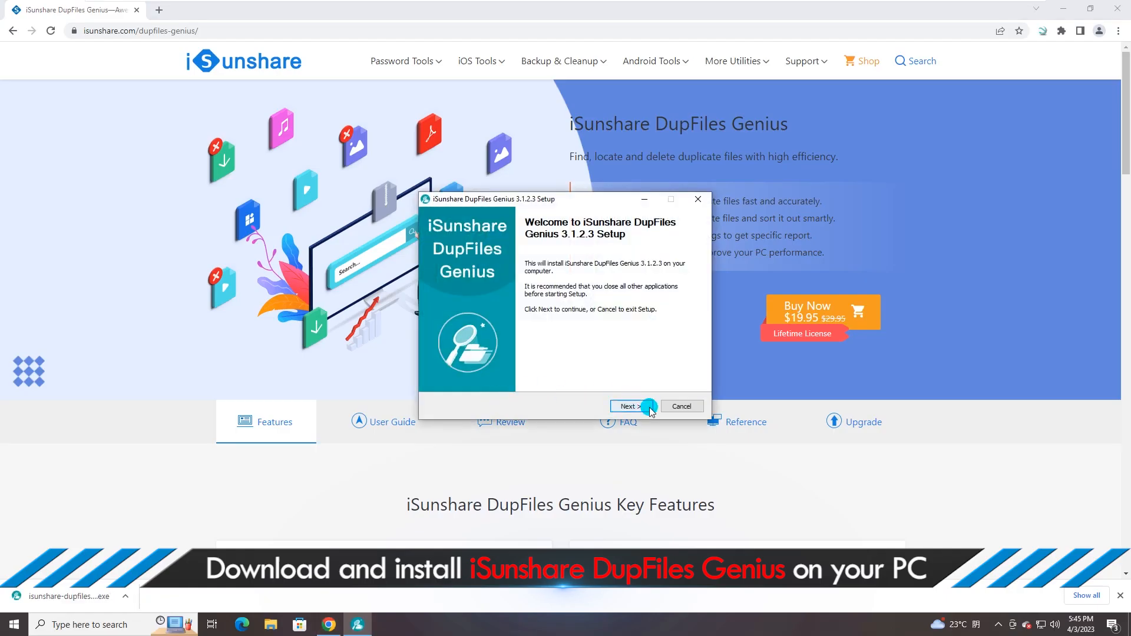
left_click(628, 406)
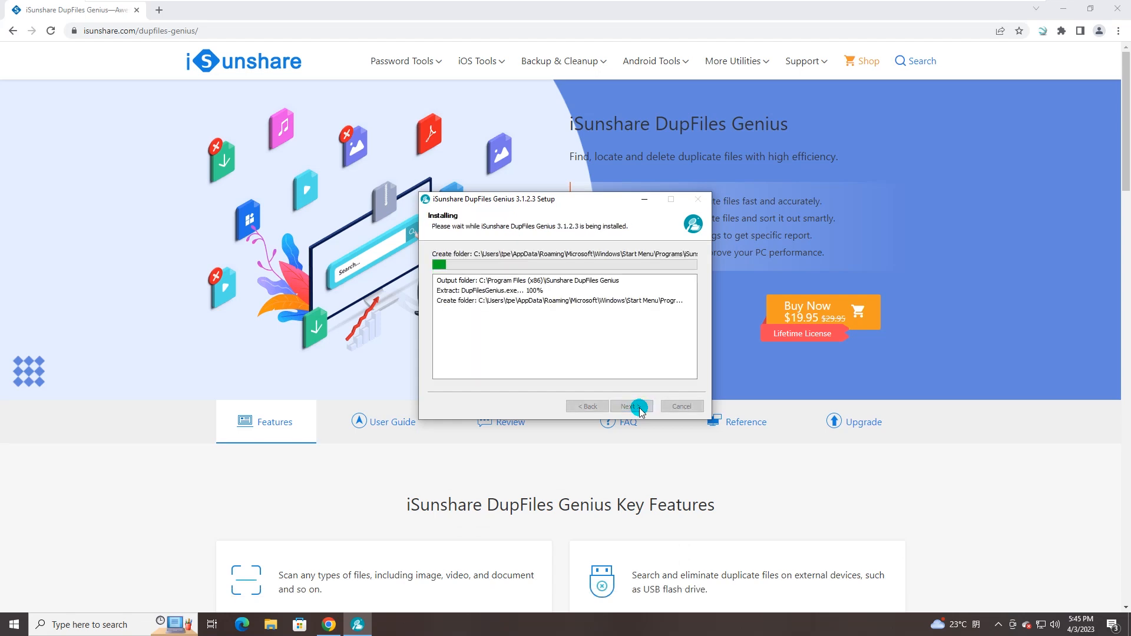
left_click(628, 405)
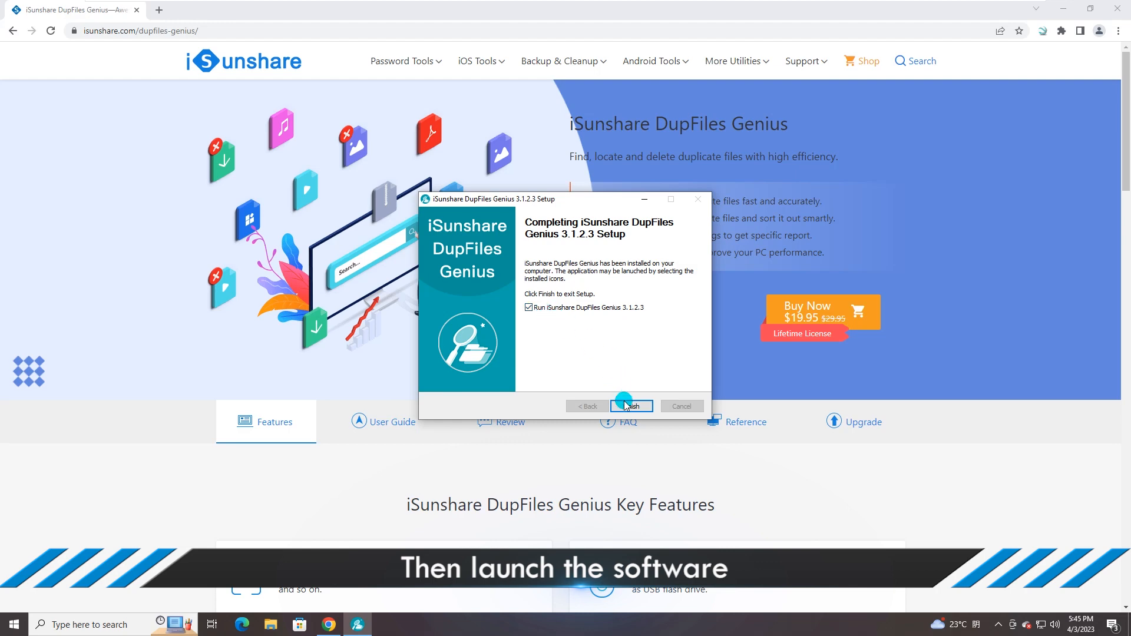
left_click(630, 405)
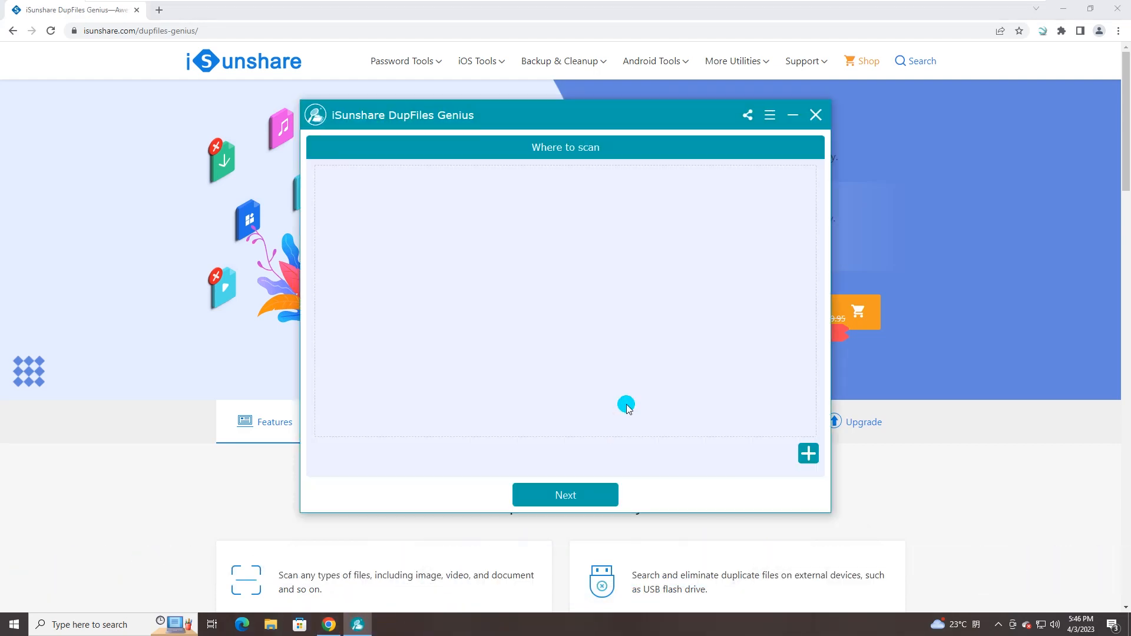
Add F:\Music from This PC > New Volume (F:) as the folder to scan
left_click(815, 114)
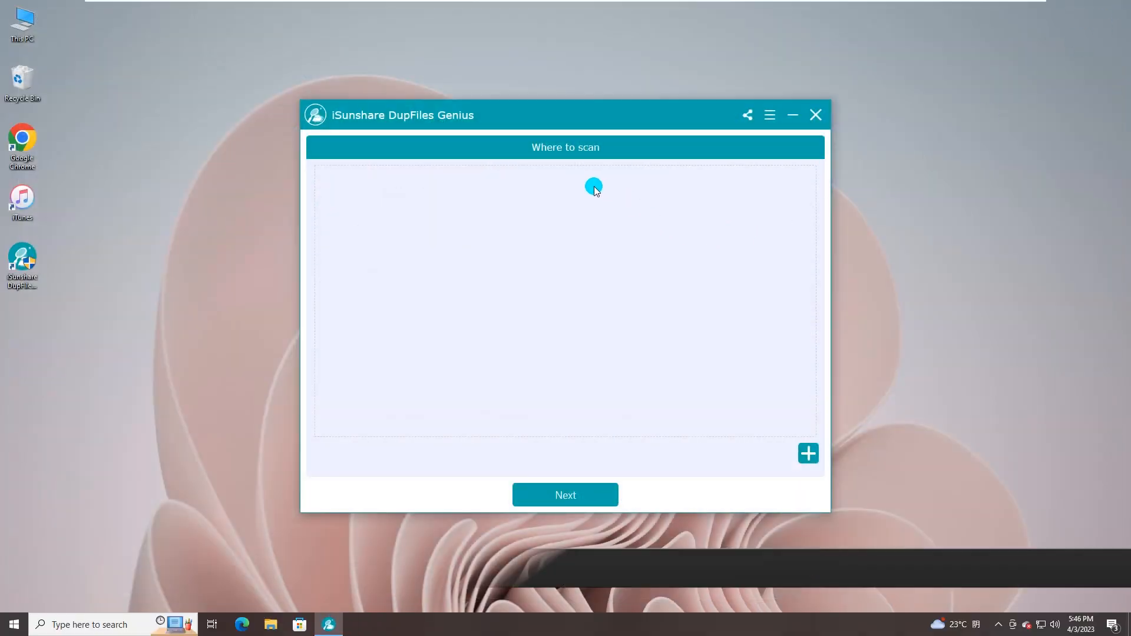
mouse_move(808, 452)
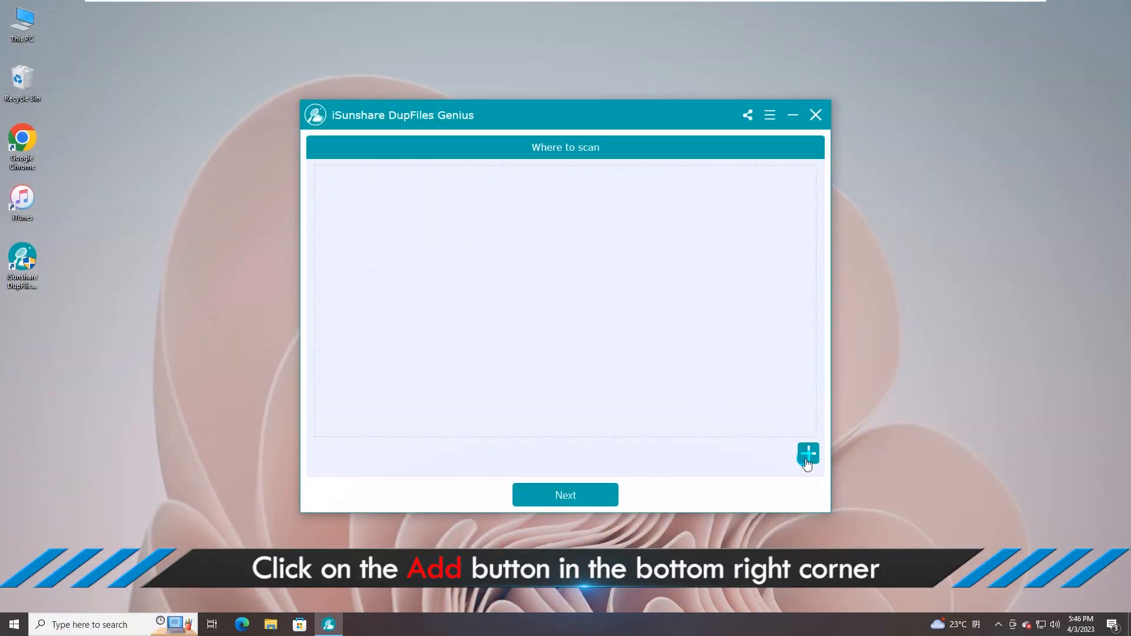
left_click(808, 454)
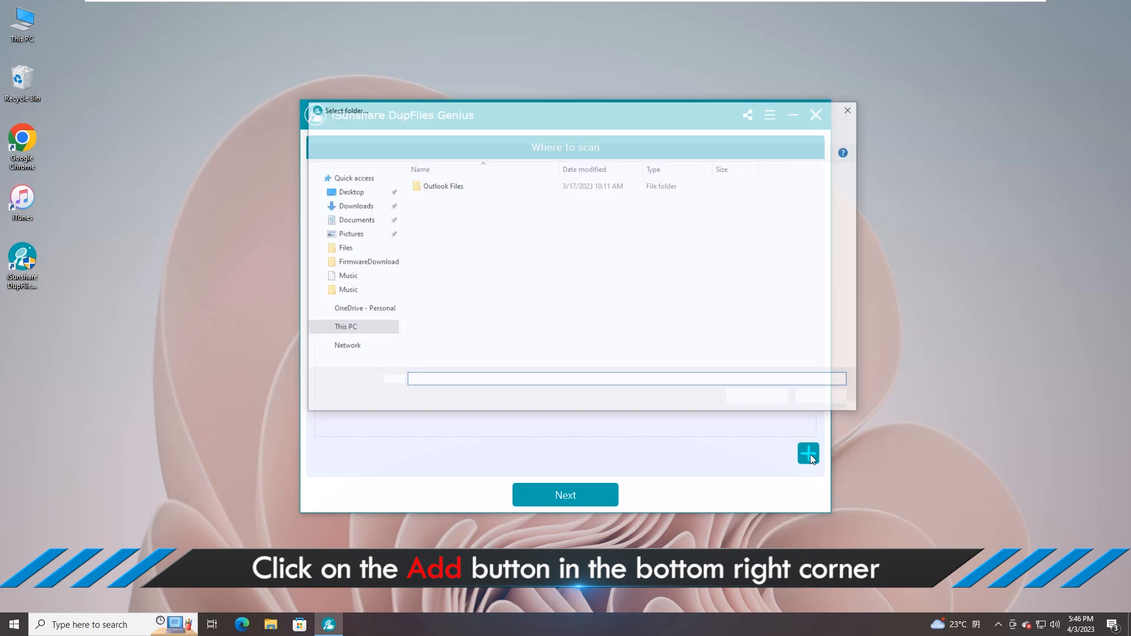
left_click(808, 452)
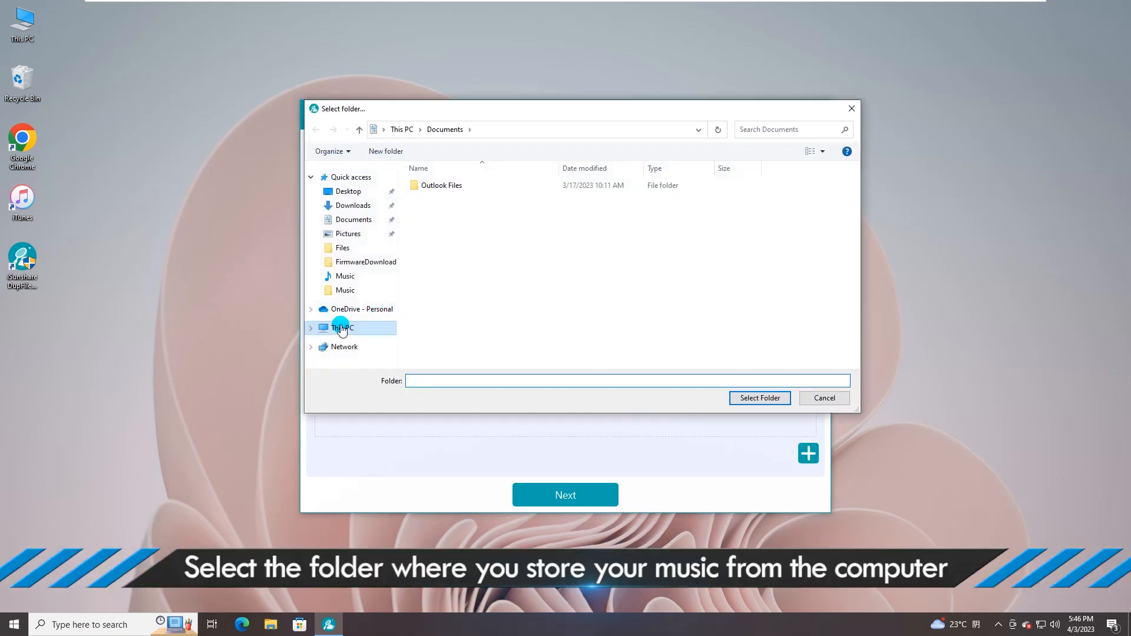
left_click(342, 327)
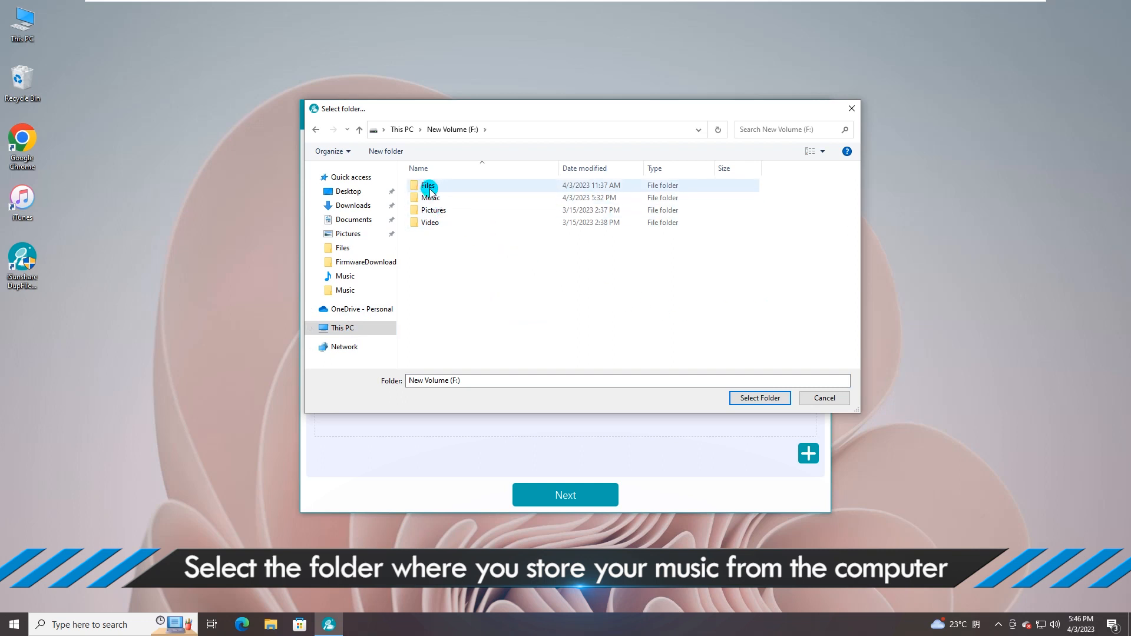
left_click(432, 198)
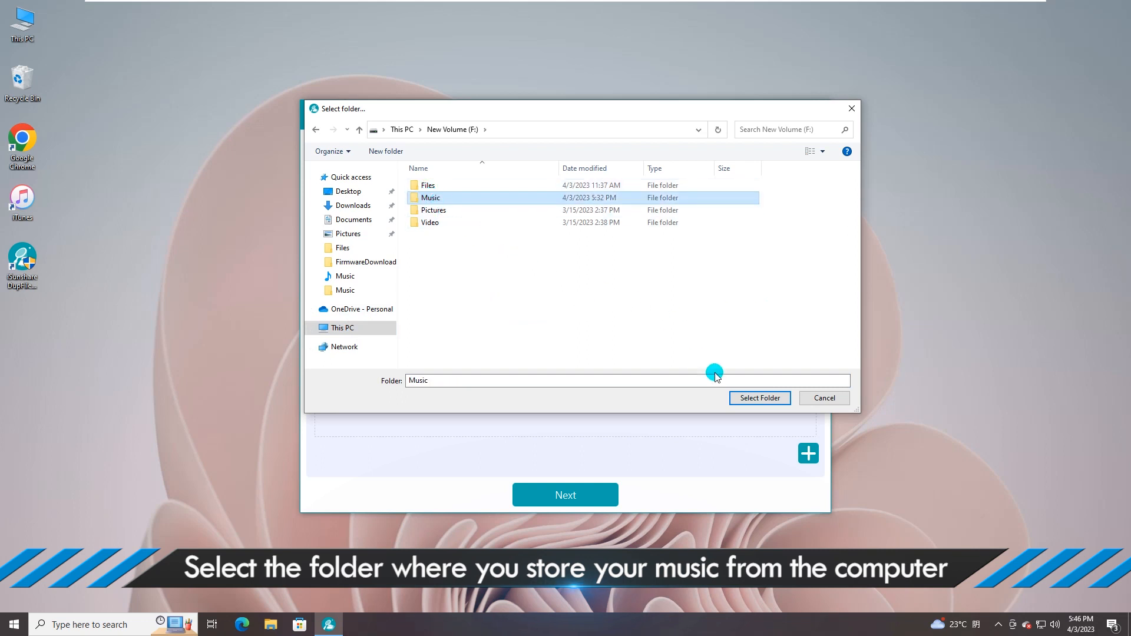
left_click(757, 397)
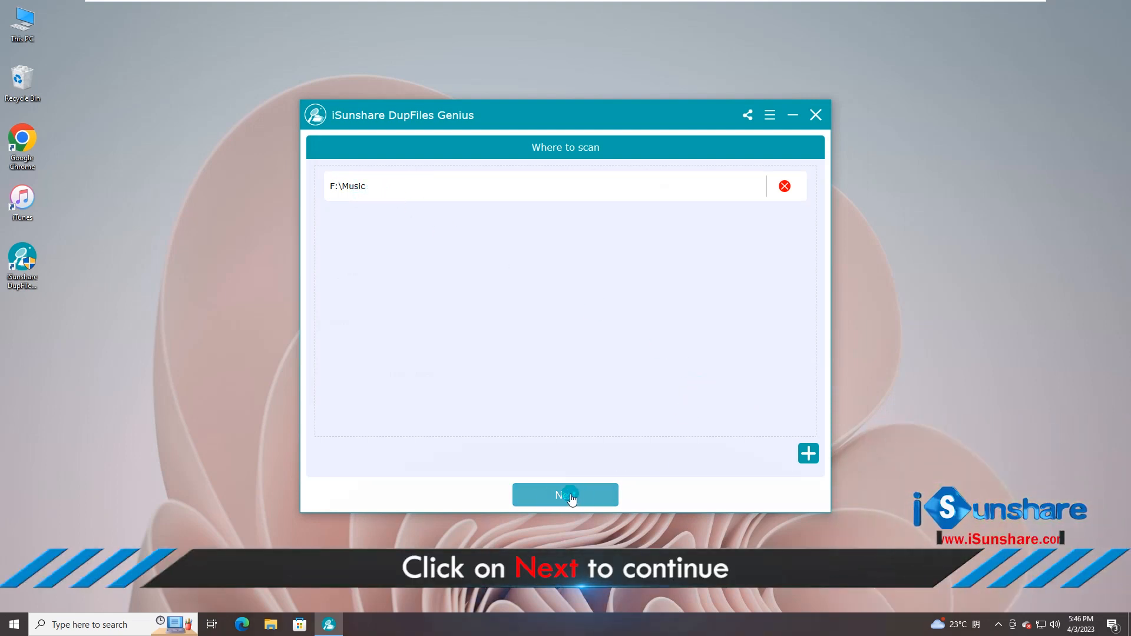
Uncheck All Types, keep only Audio, and start scanning F:\Music
left_click(564, 495)
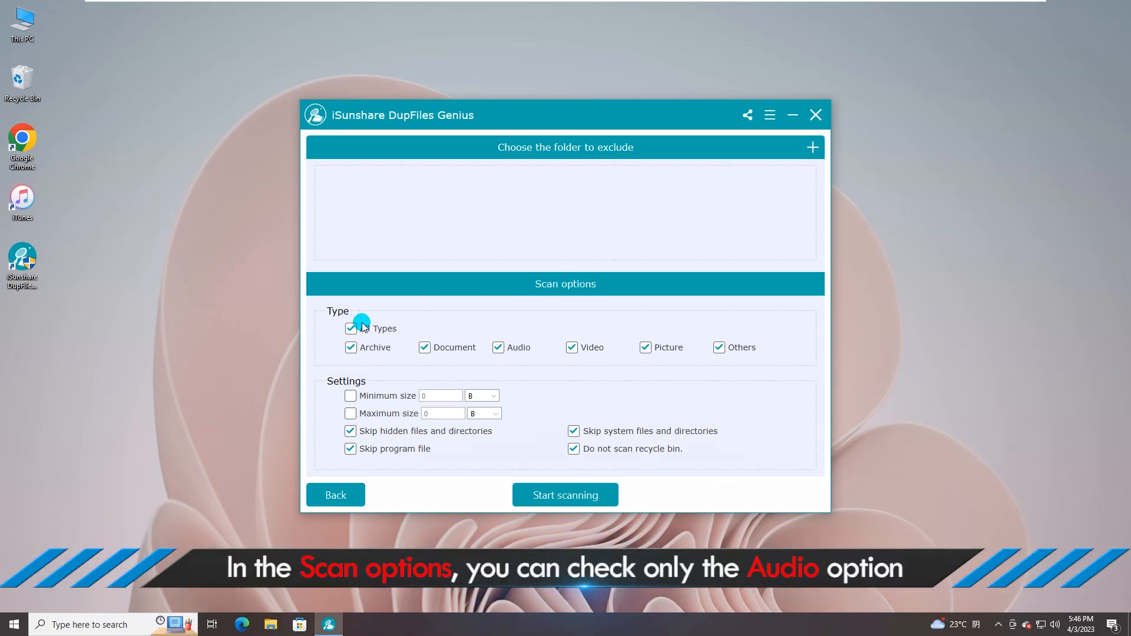
left_click(351, 329)
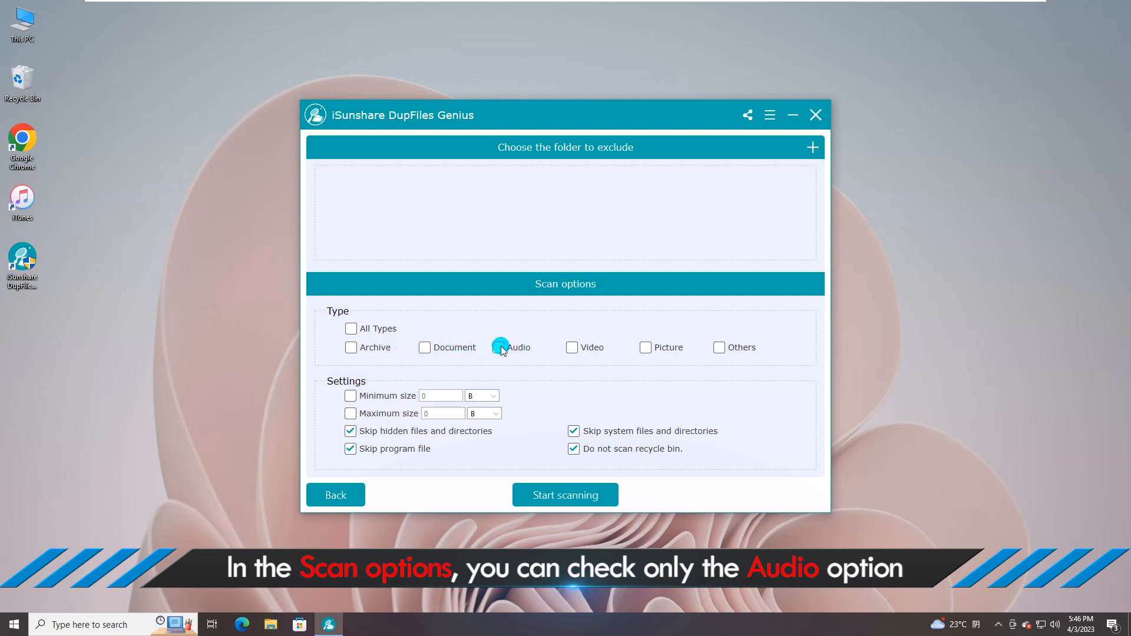
left_click(497, 346)
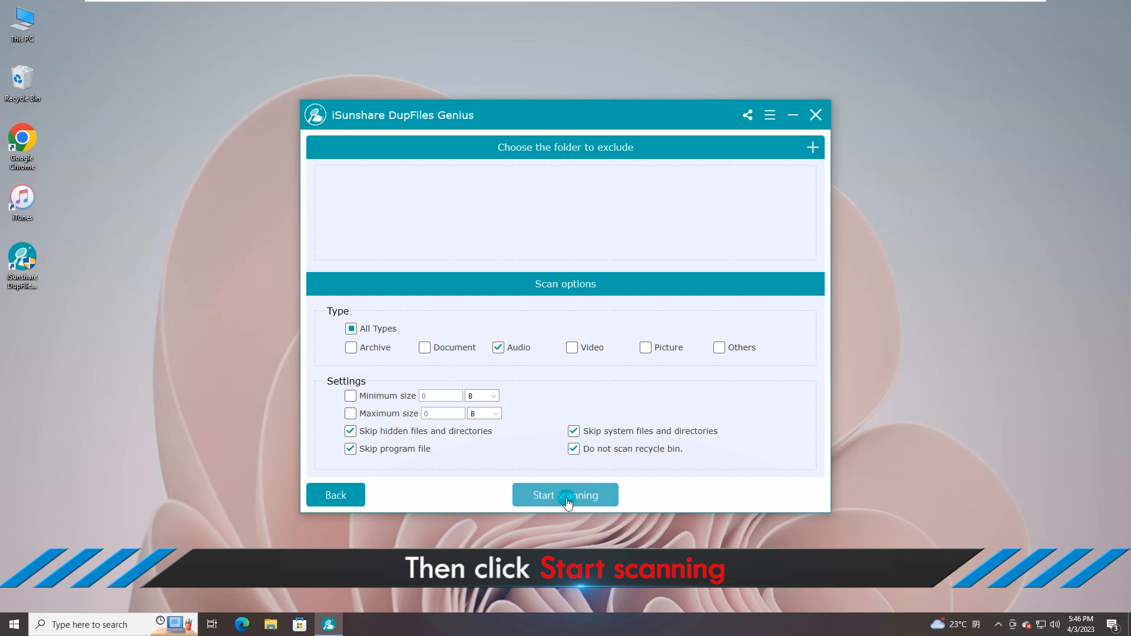
left_click(565, 495)
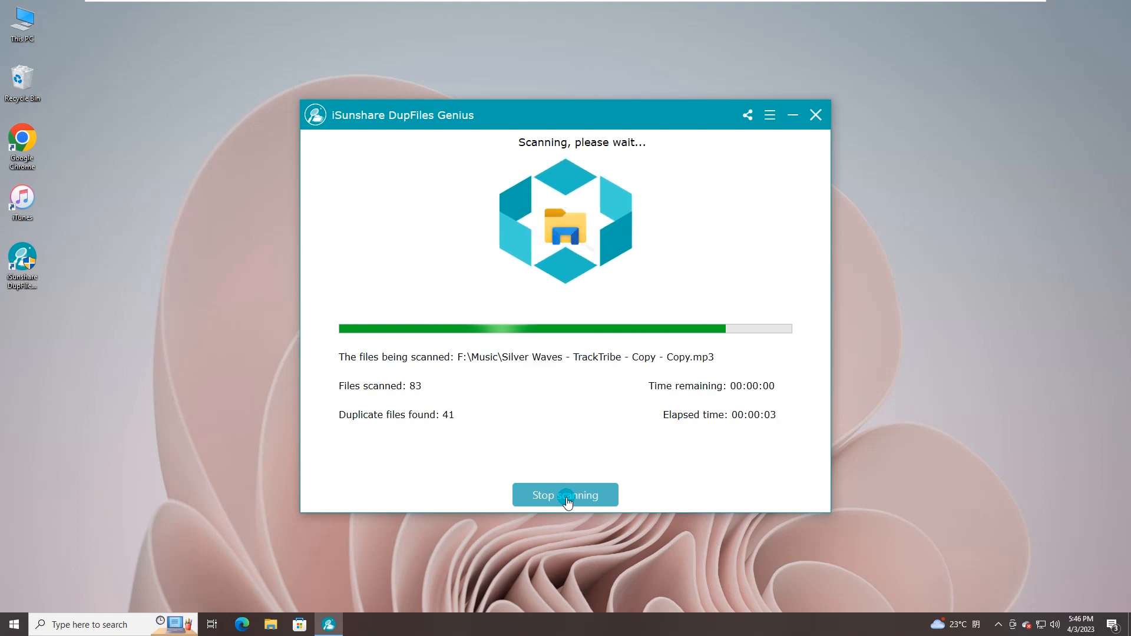
Let the scan finish and scroll through the paired duplicate MP3s in the report
left_click(565, 495)
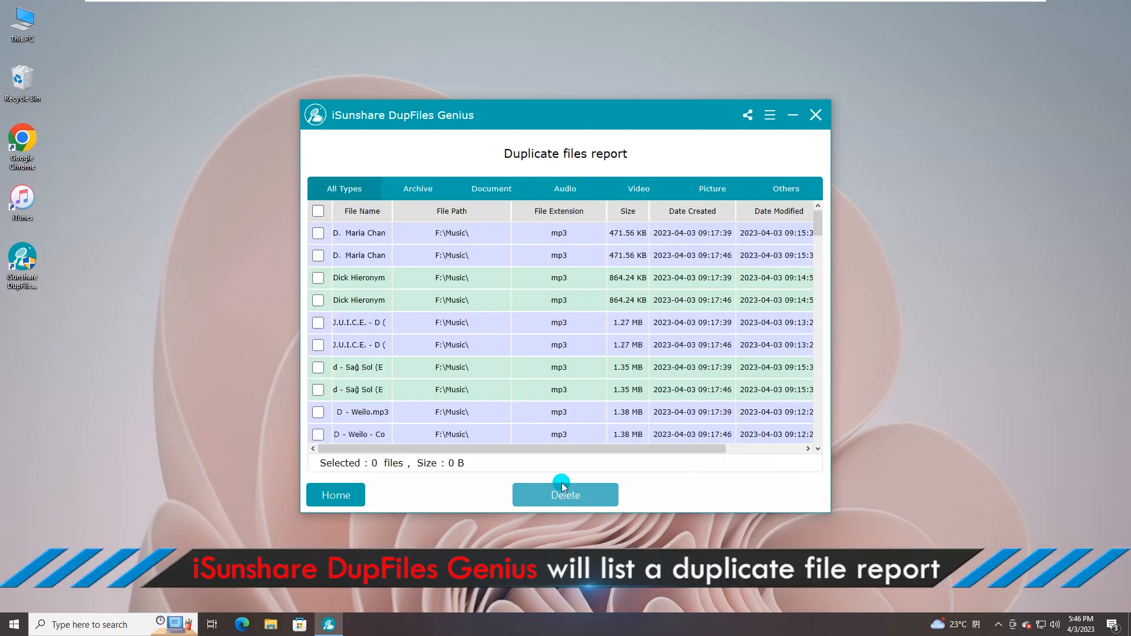
scroll("down", 3)
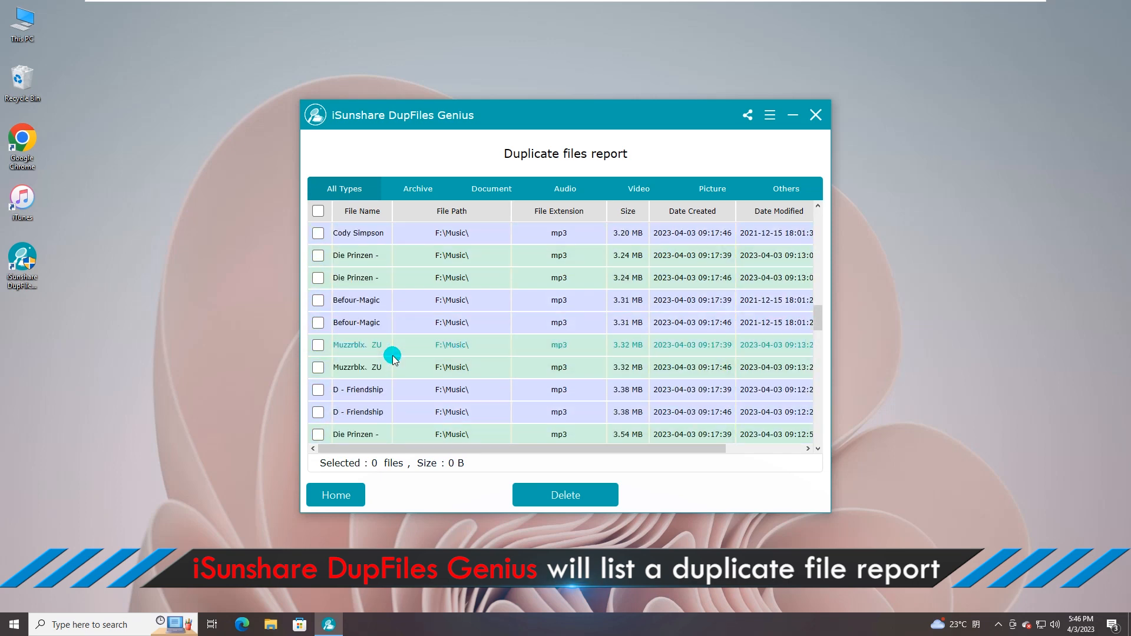
scroll("down", 3)
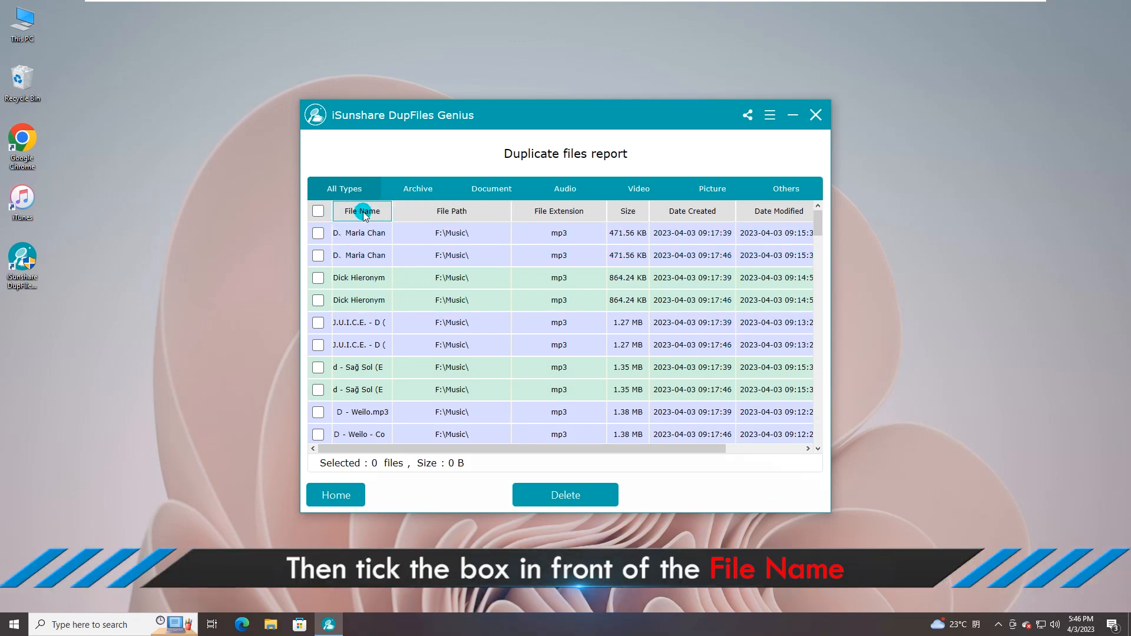
Tick the File Name header to select all 50 duplicate copies (201.22 MB) and review them
left_click(318, 211)
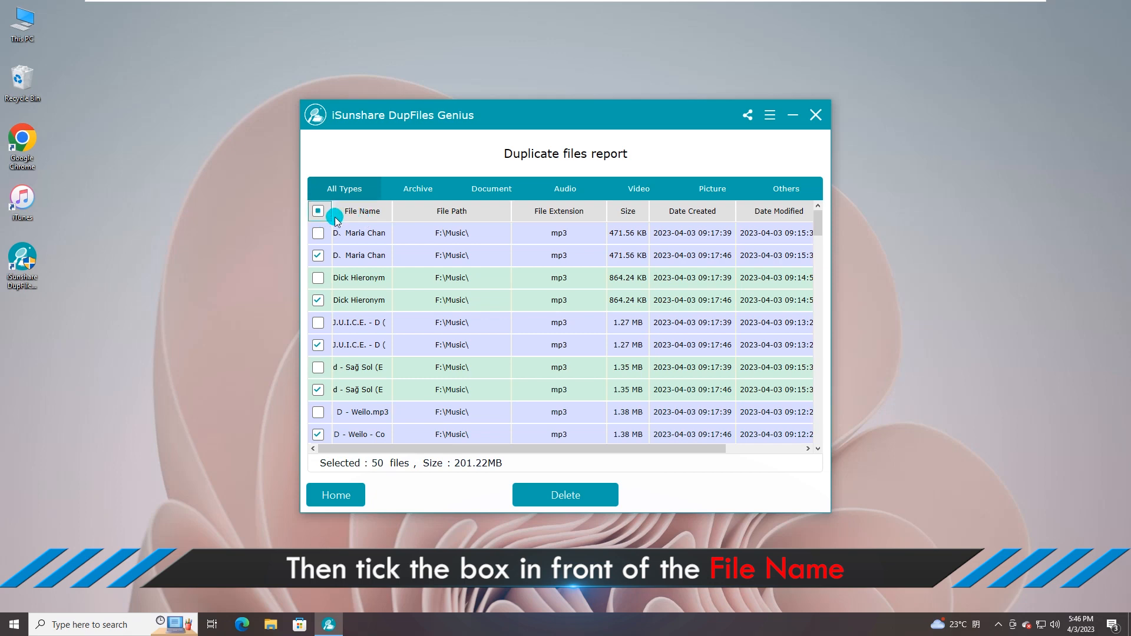
left_click(318, 211)
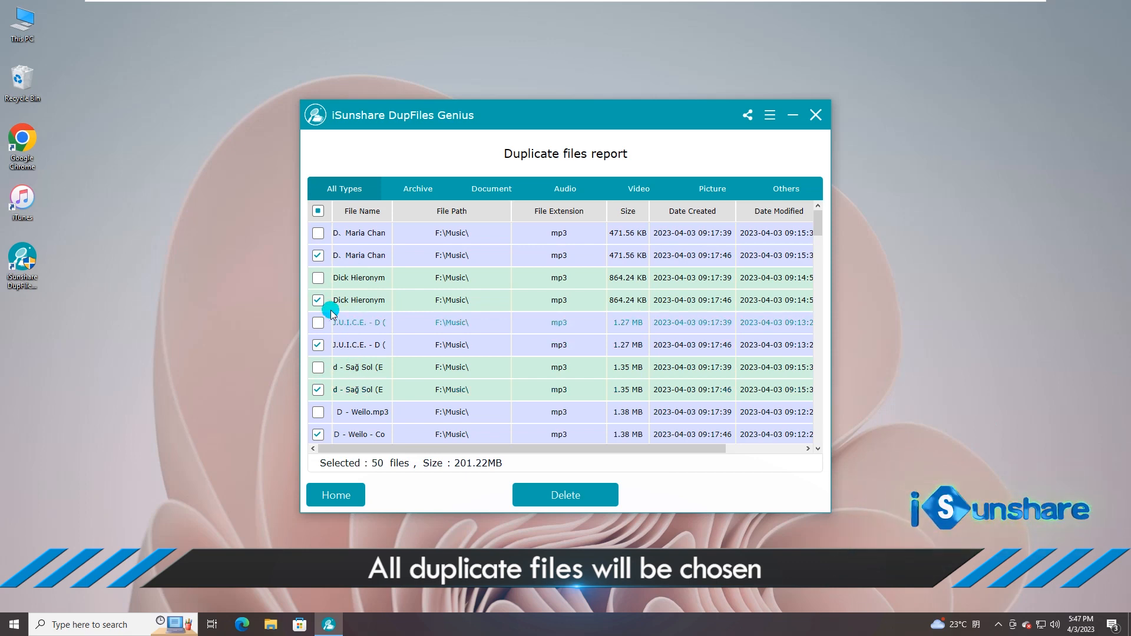
scroll("down", 3)
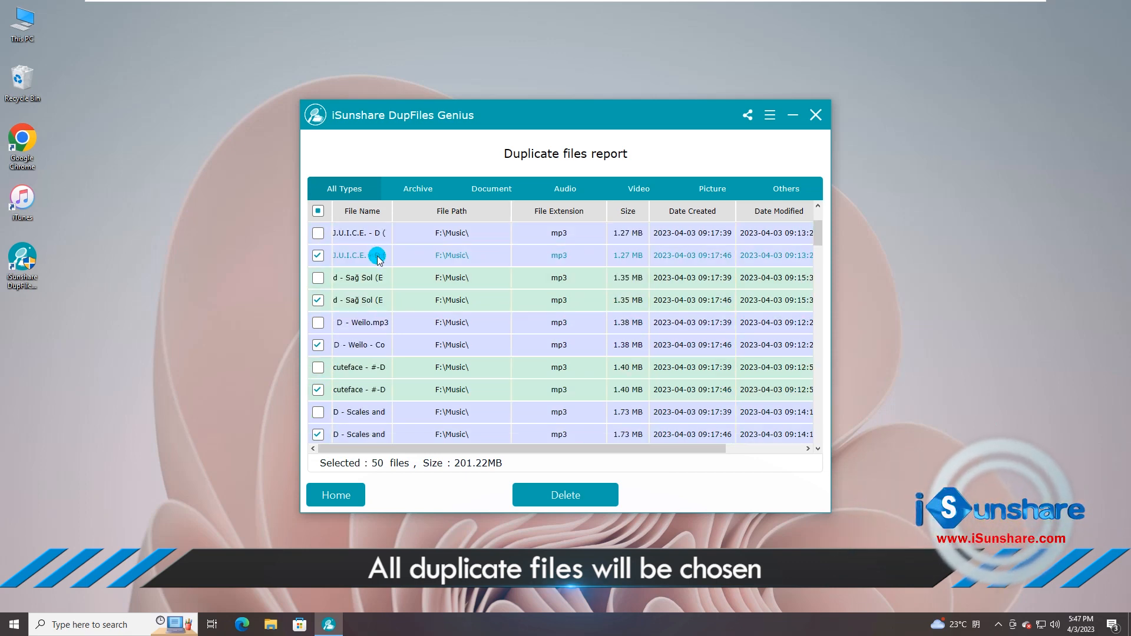
scroll("down", 3)
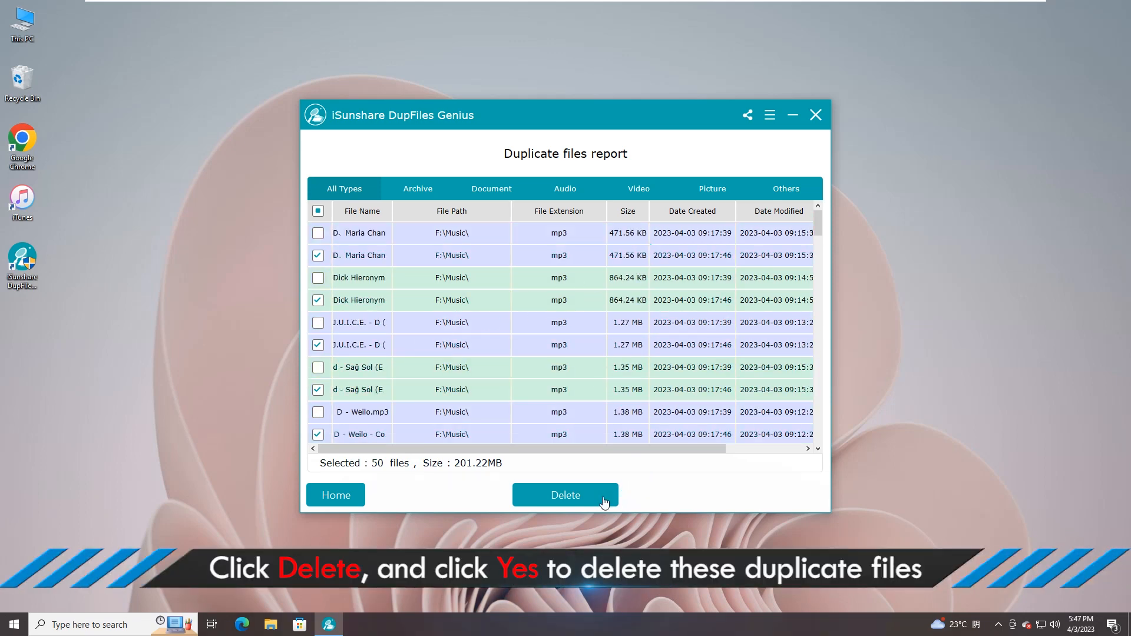
Delete the 50 marked duplicates, confirm, and dismiss the success message
left_click(565, 495)
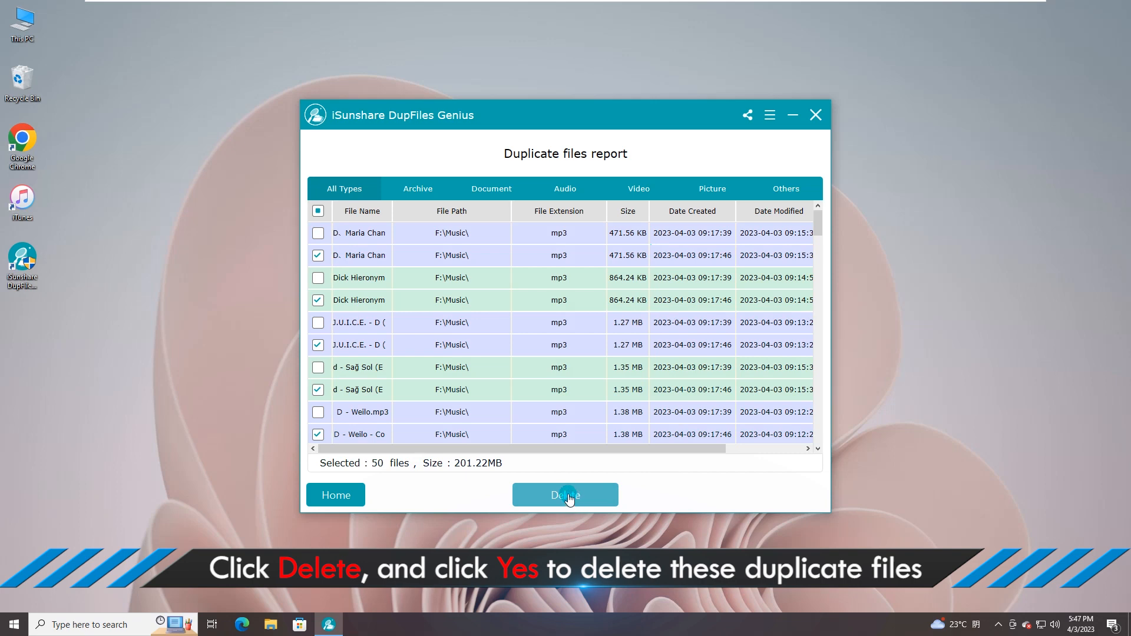
left_click(564, 495)
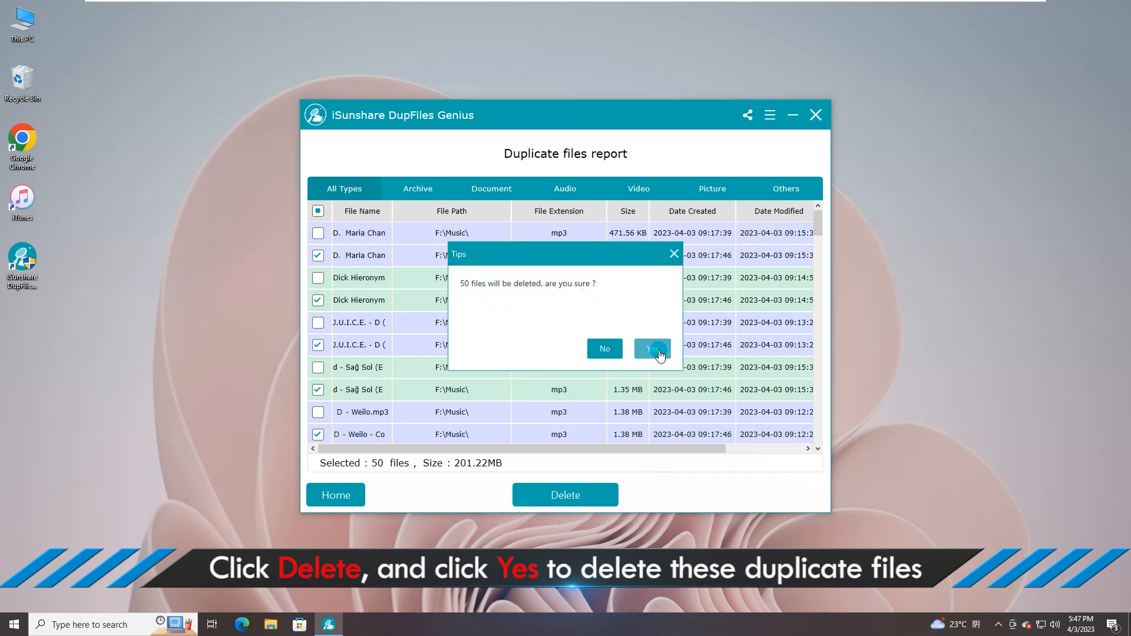
left_click(651, 349)
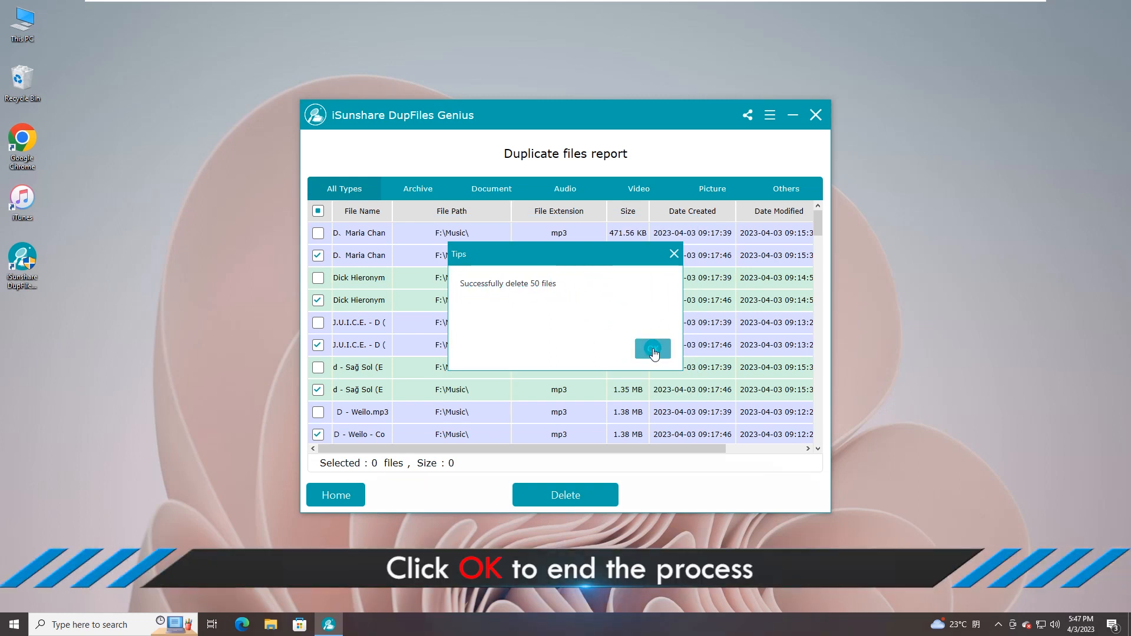
left_click(652, 349)
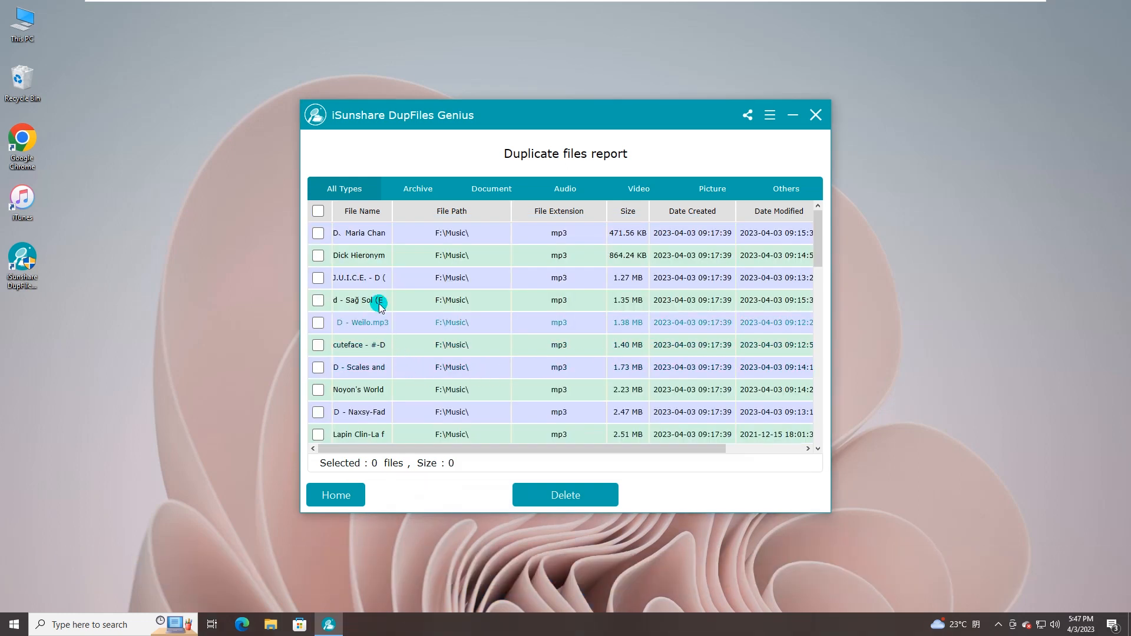
Close DupFiles Genius from the title bar, bringing up the quit confirmation
scroll("down", 3)
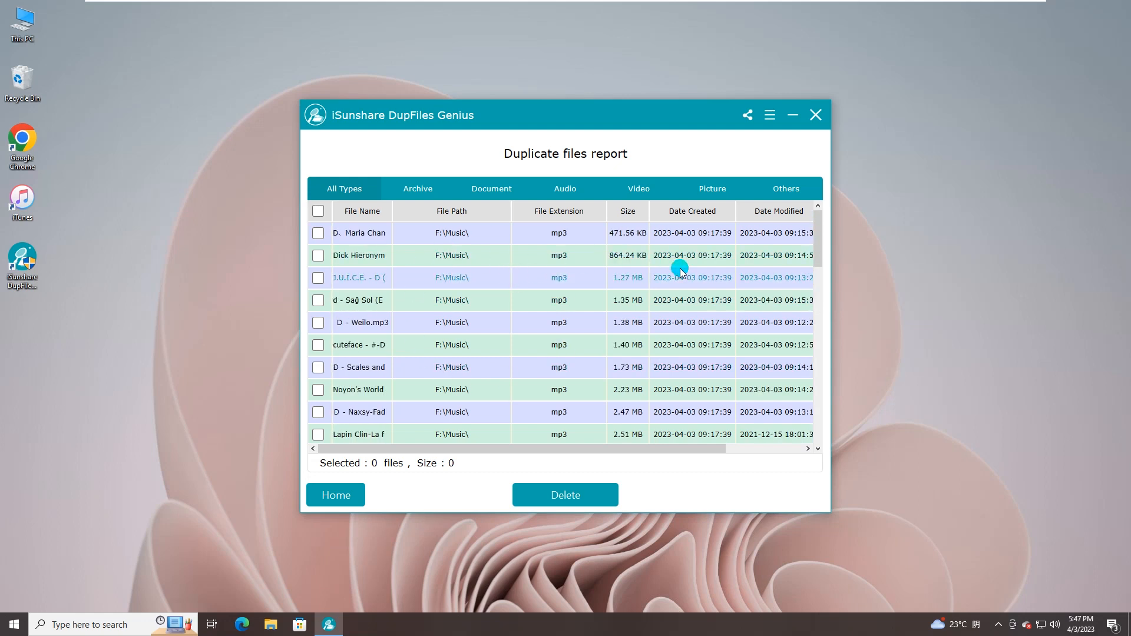
left_click(815, 114)
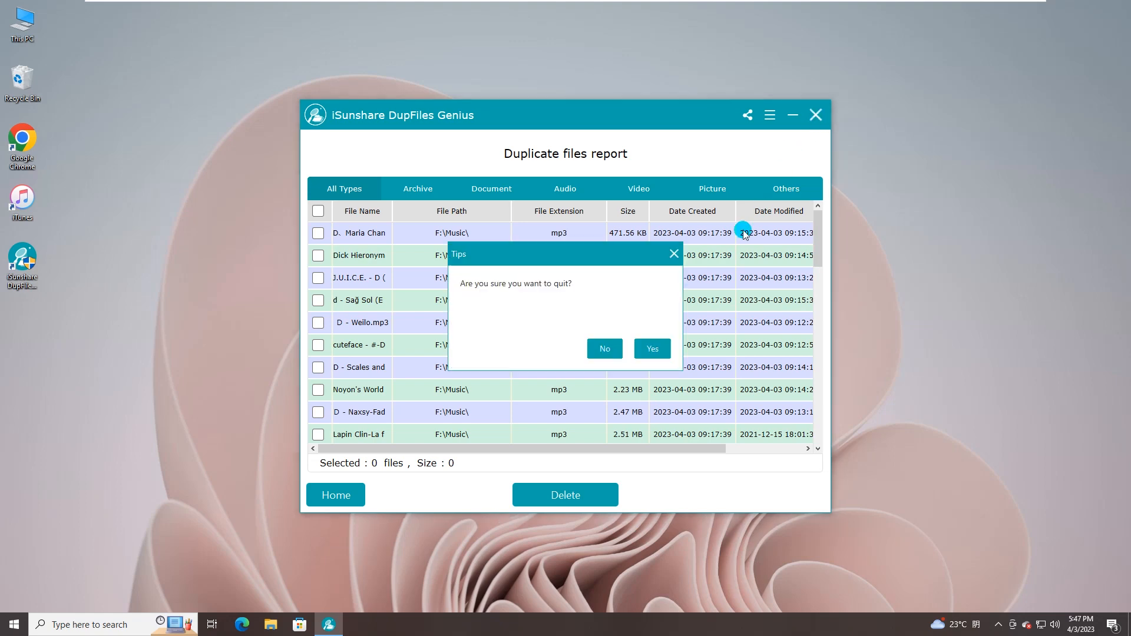